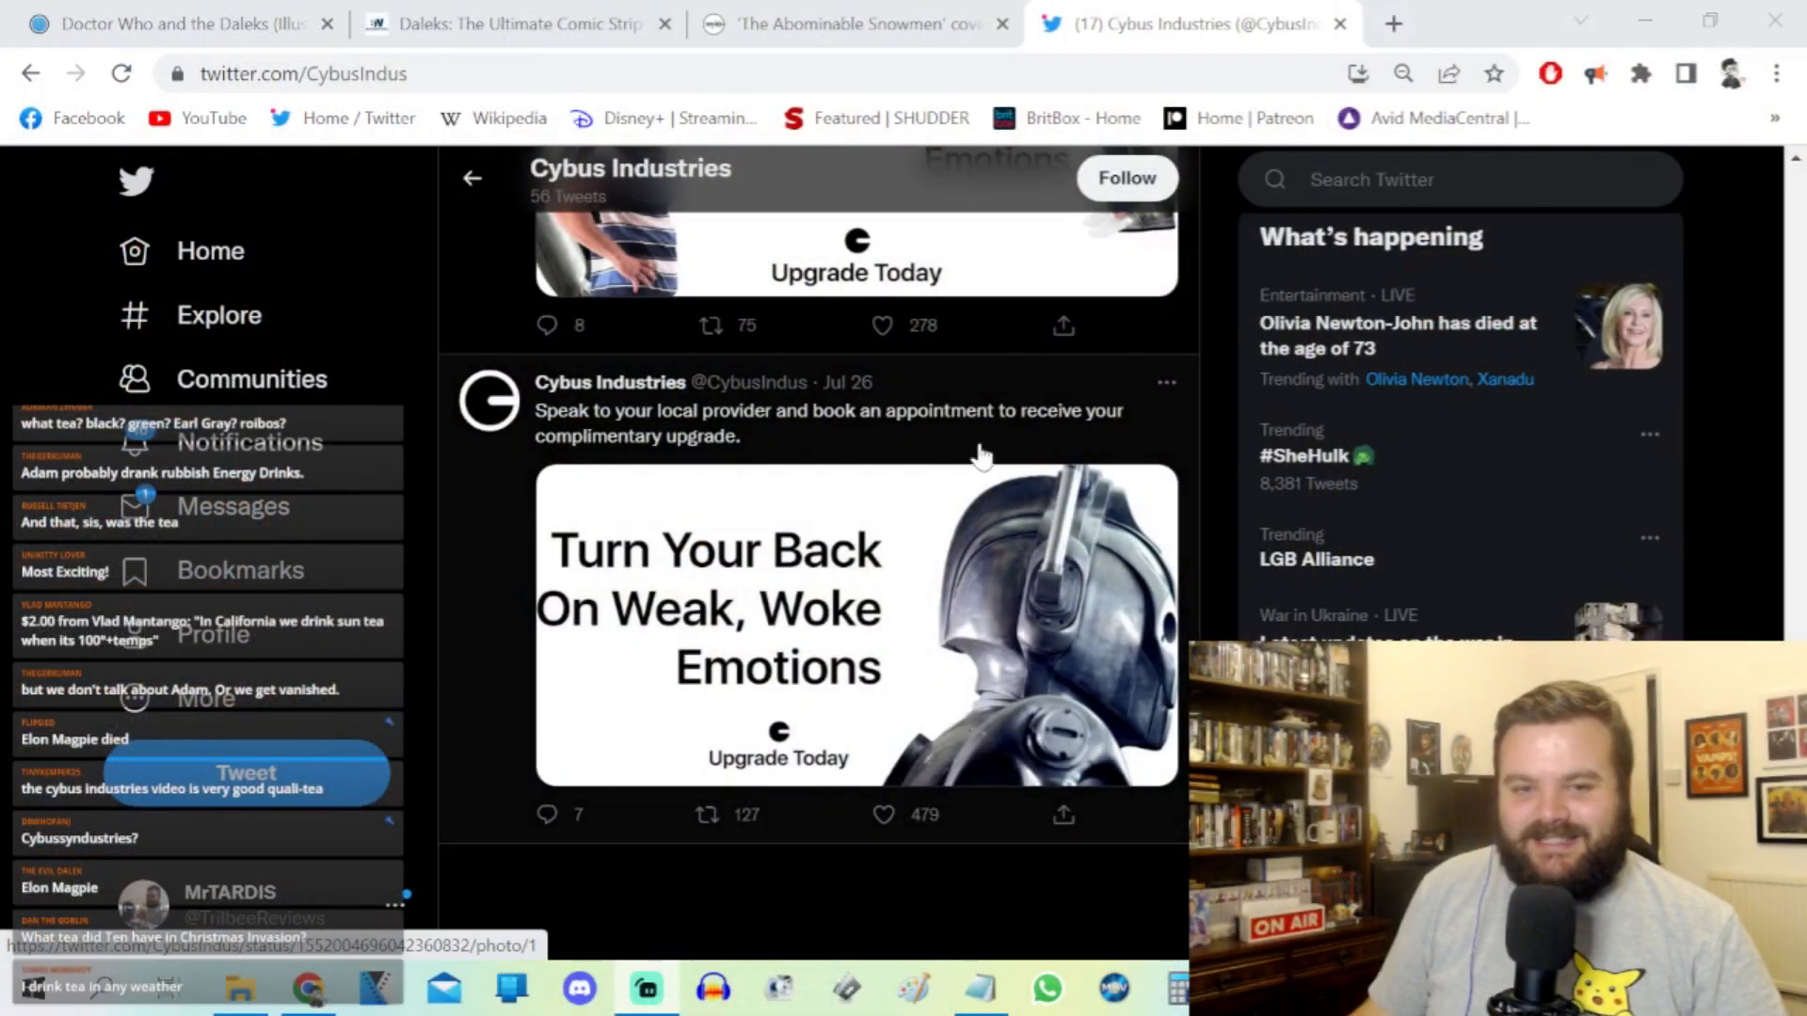
mouse_move(1035, 429)
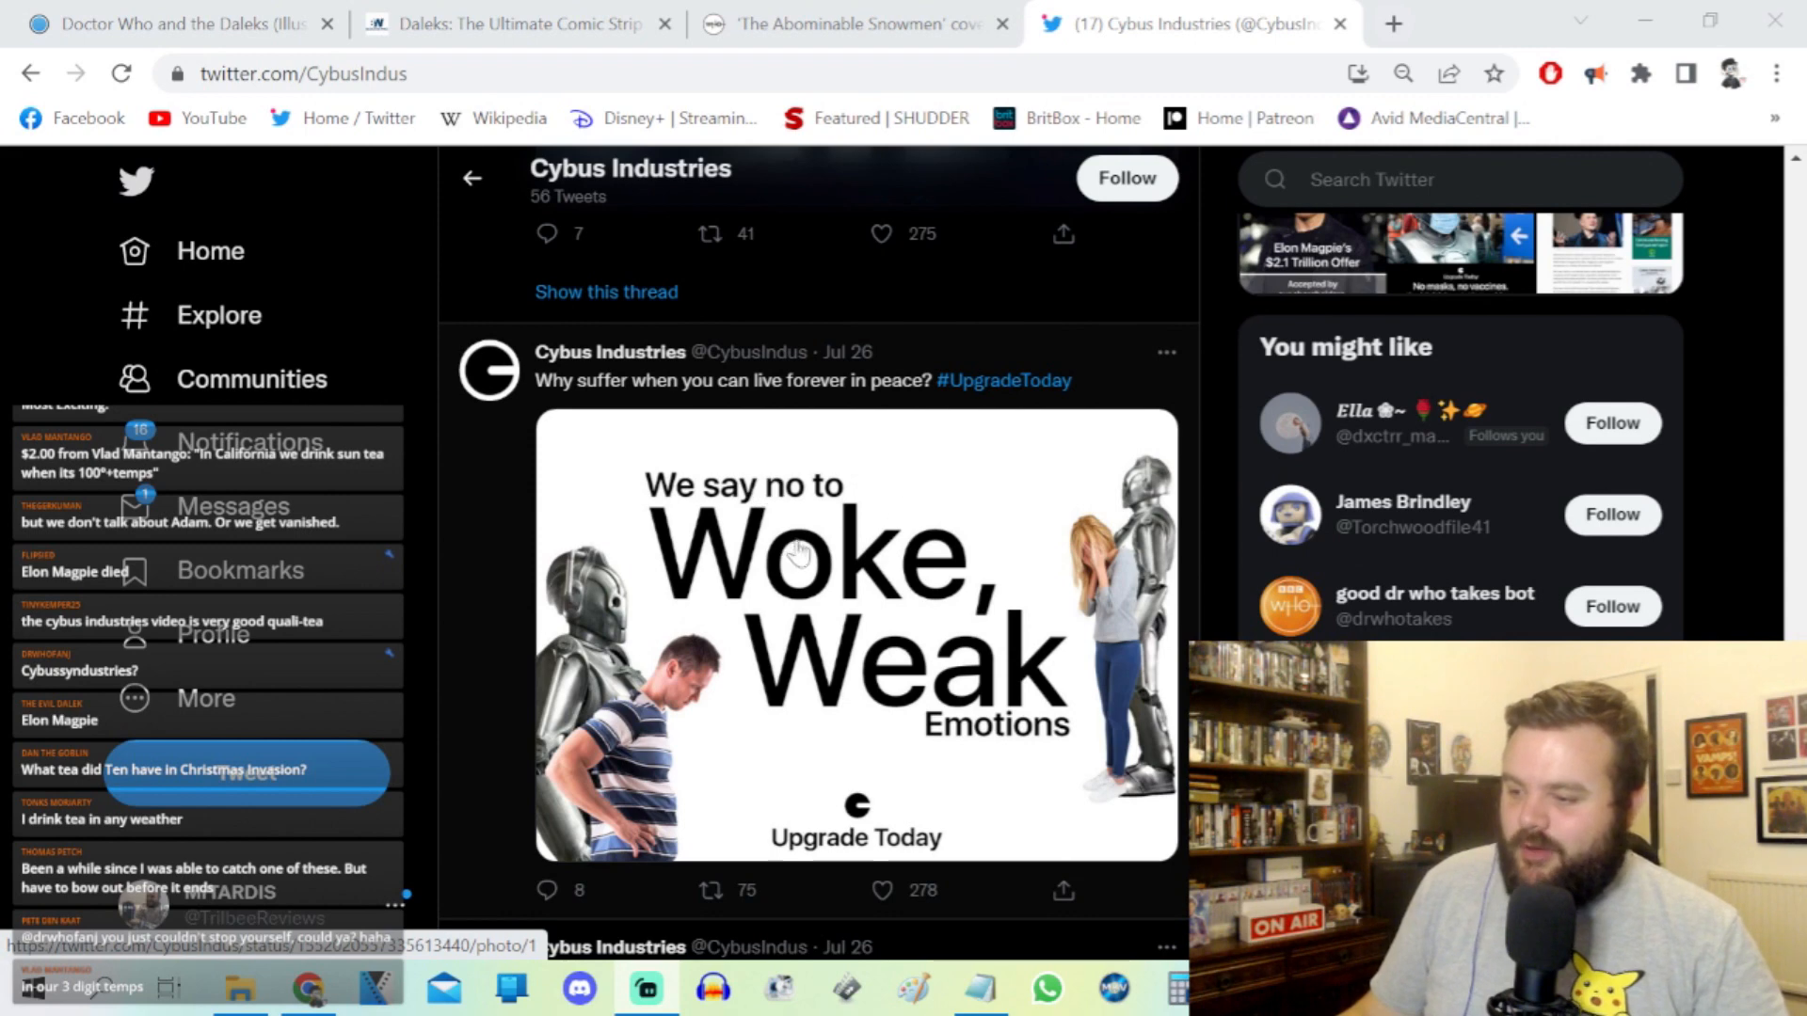
Step: Scroll the Cybus Industries feed past the firearms and doctor ads to the Jul 27 Bill Potts tweet
scroll(down, 3)
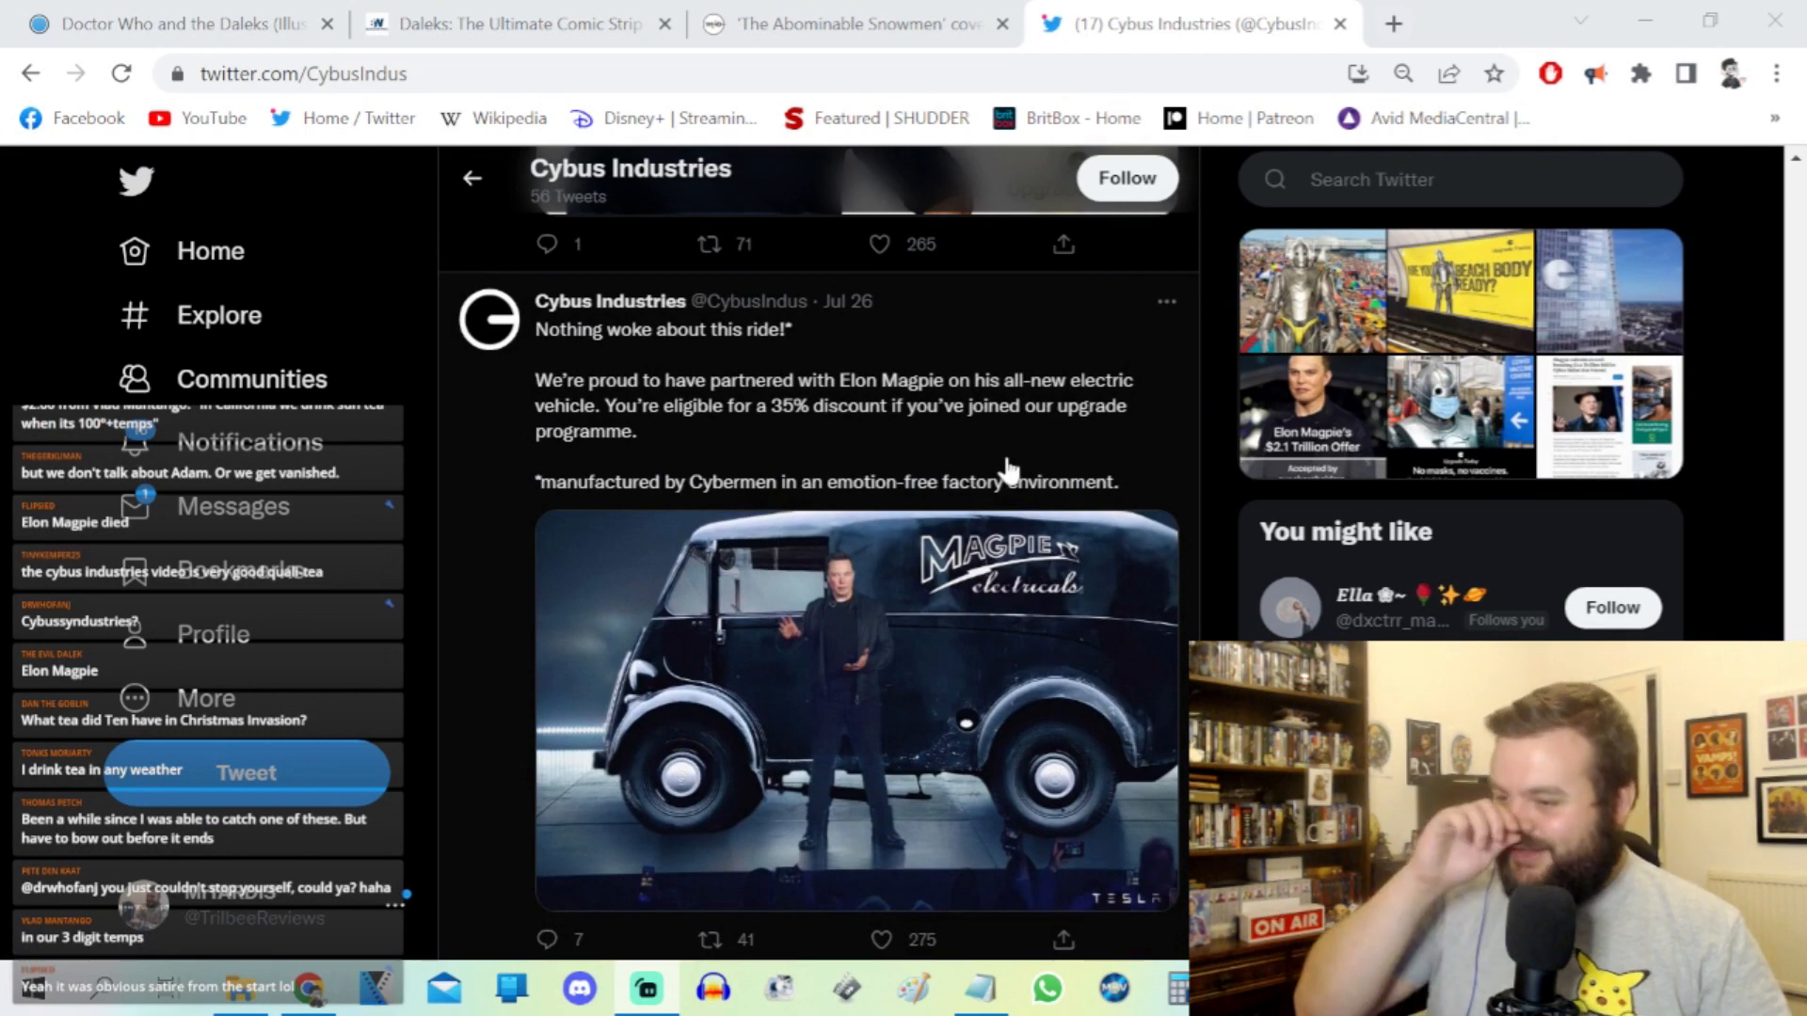
mouse_move(936, 477)
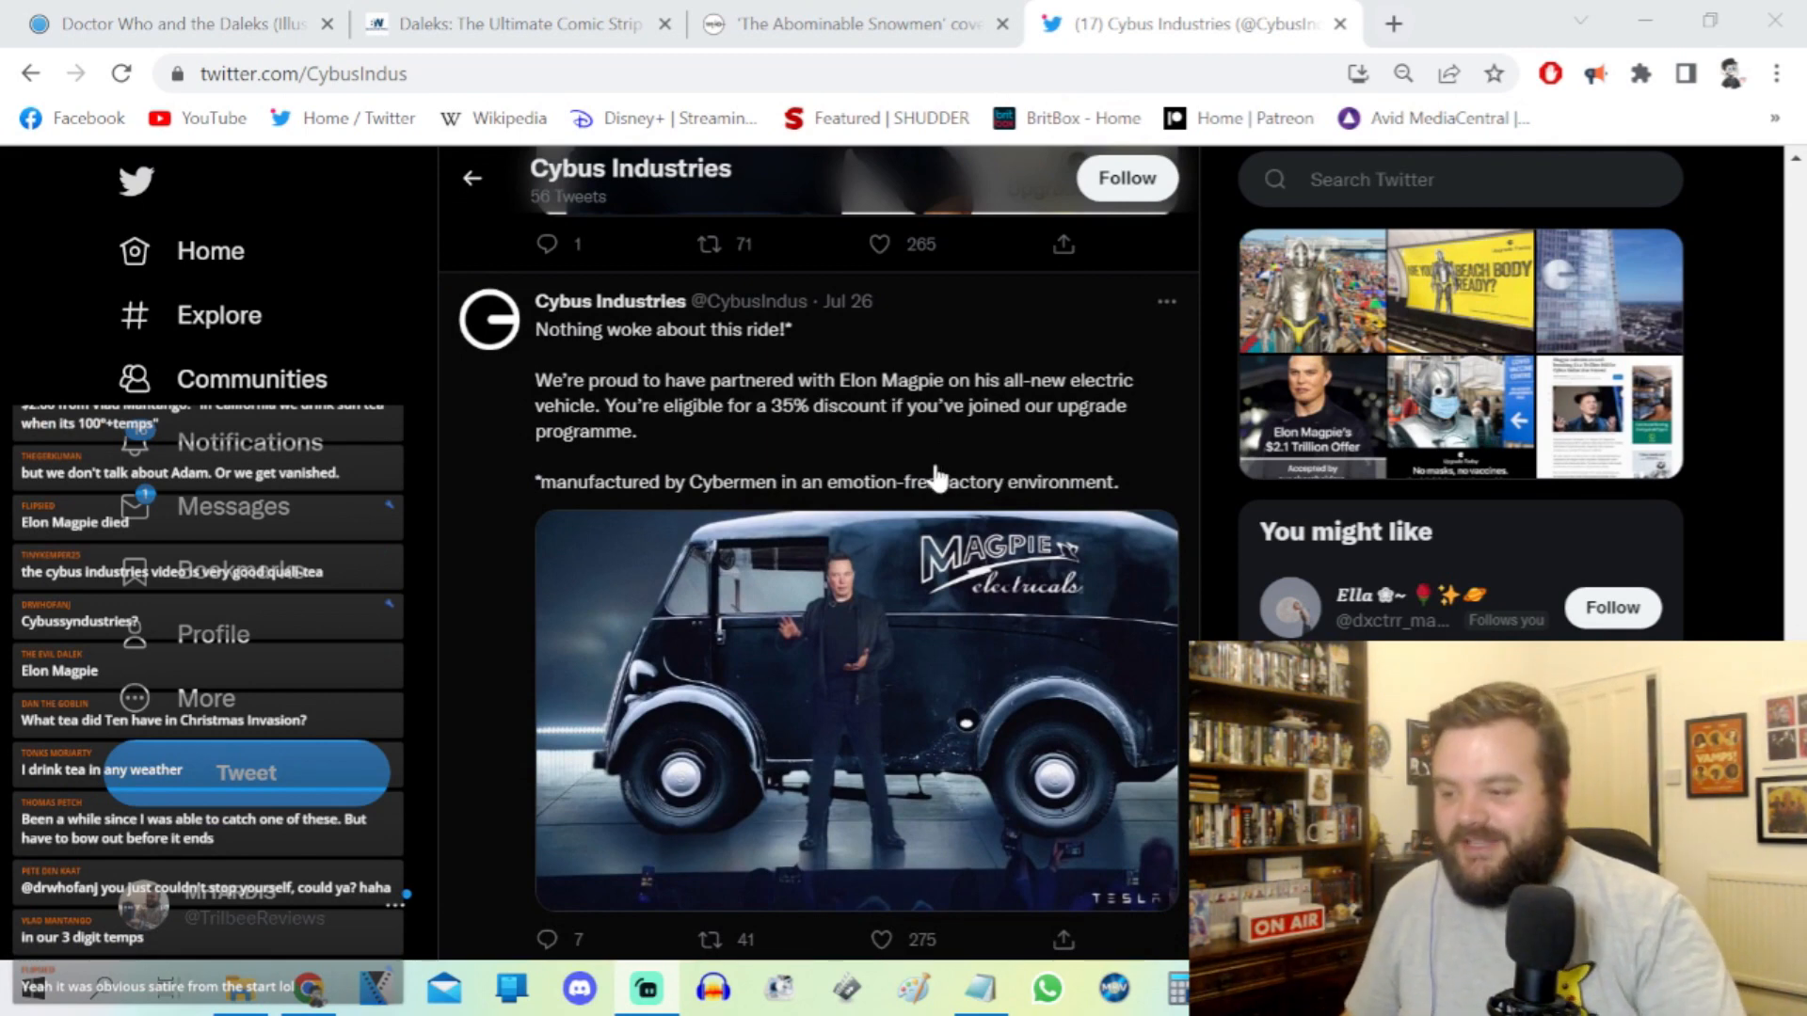
mouse_move(875, 435)
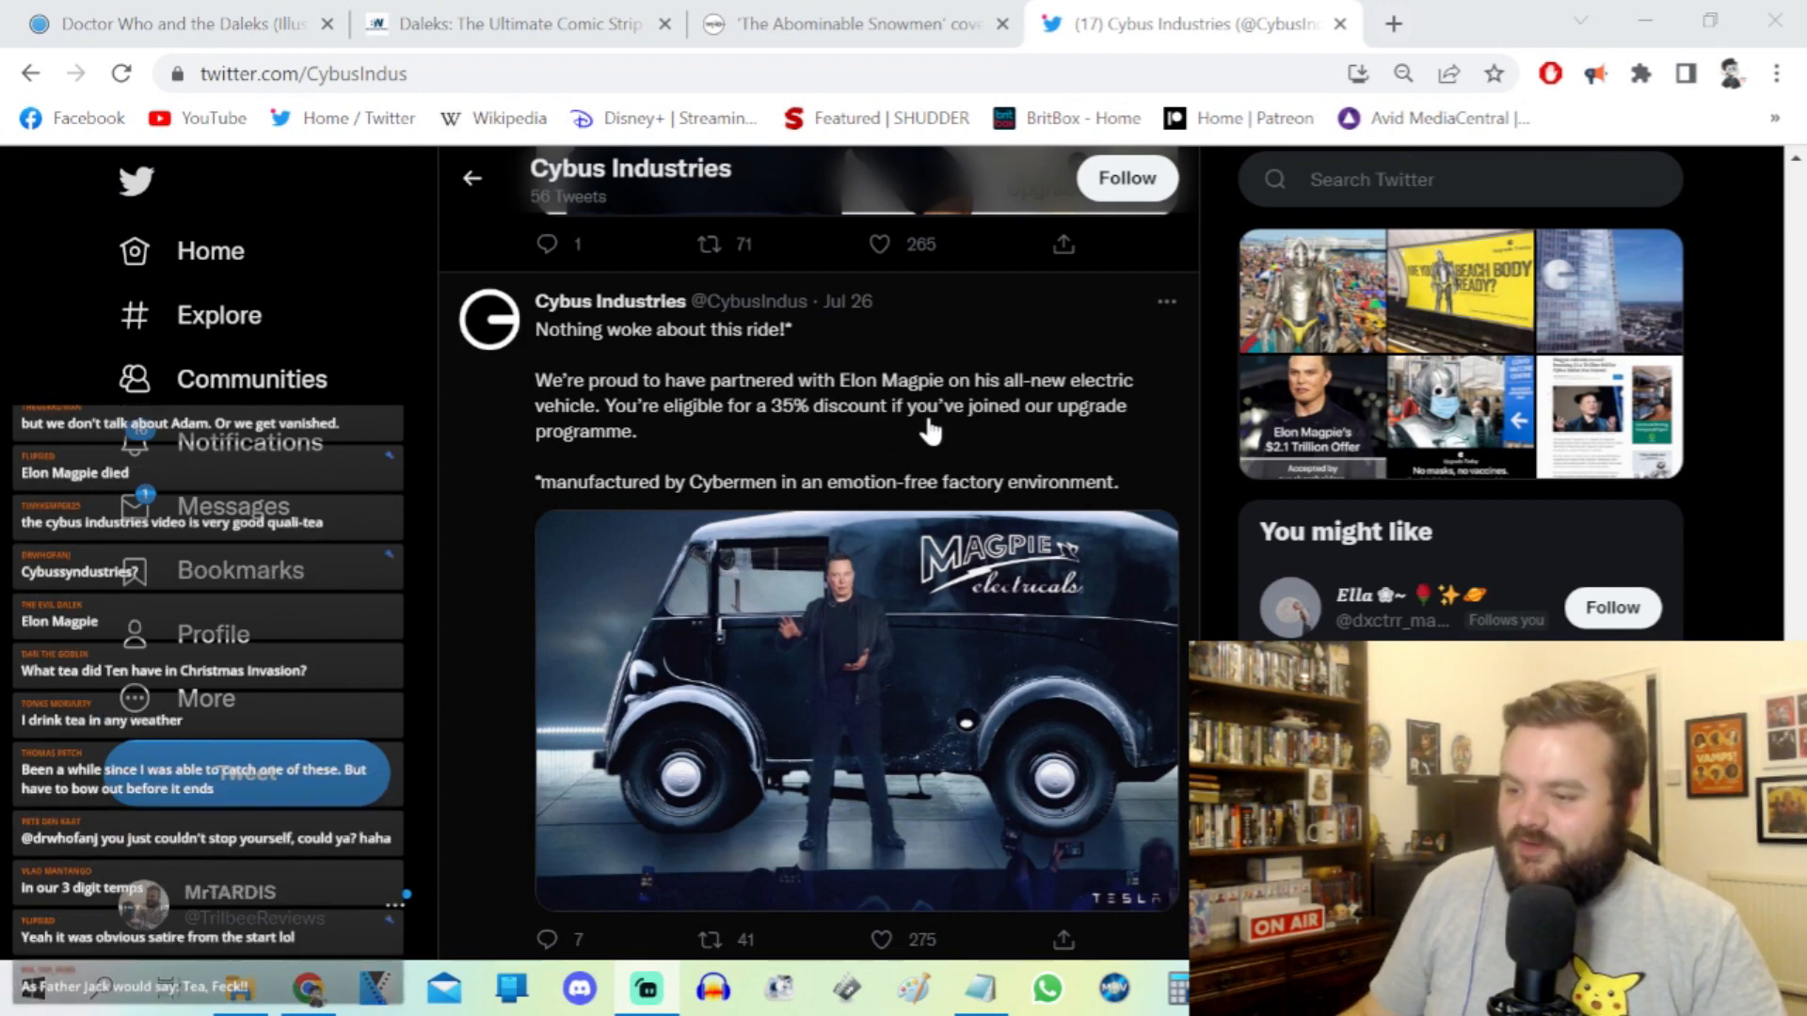
mouse_move(685, 501)
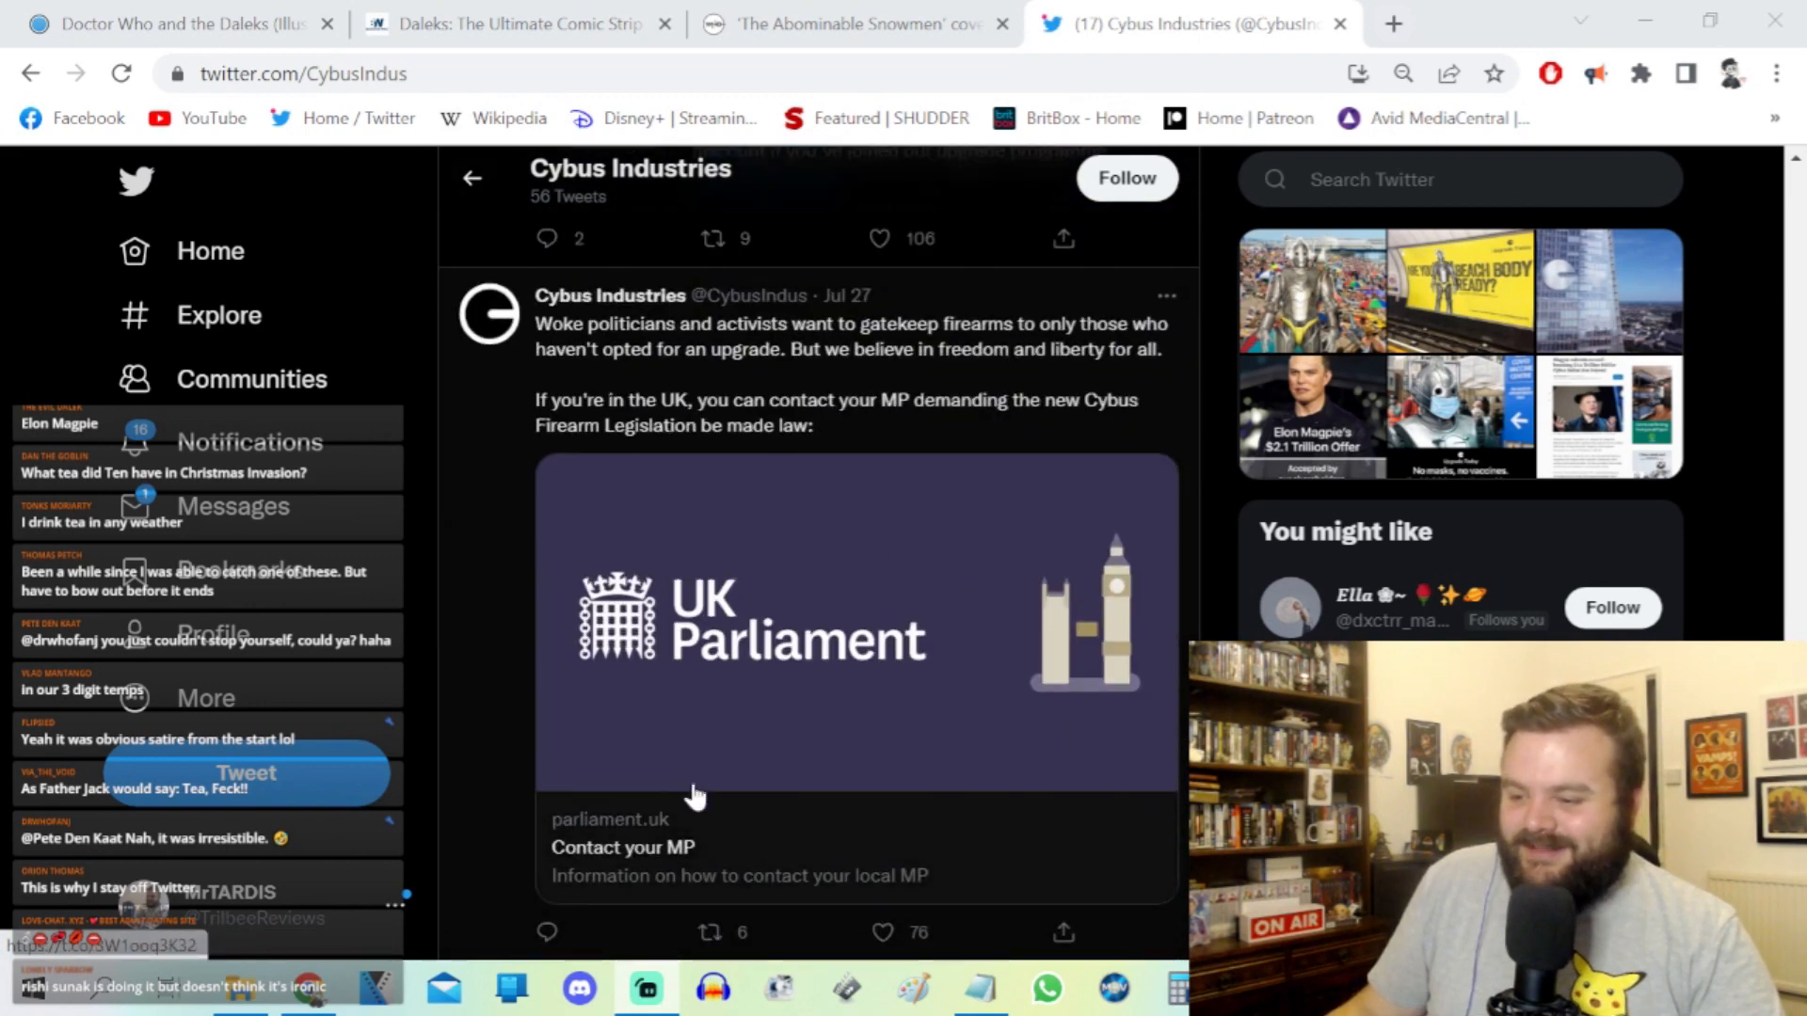
mouse_move(736, 440)
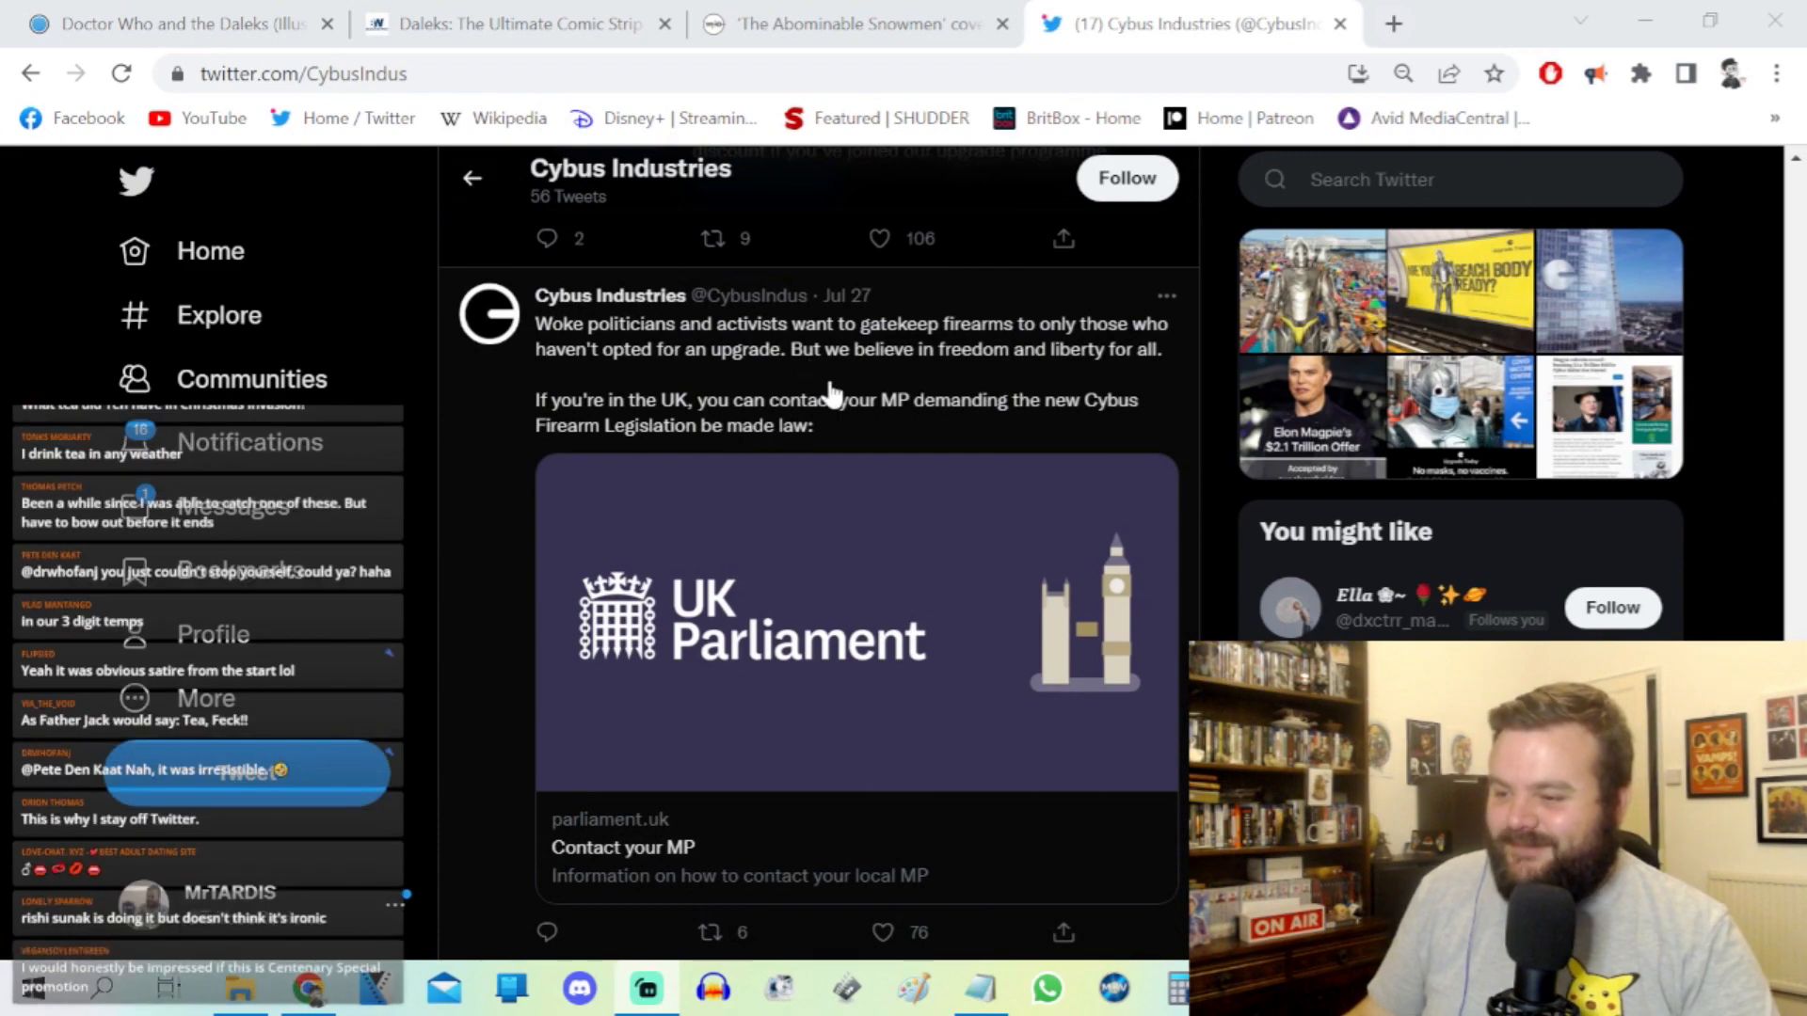
scroll(down, 3)
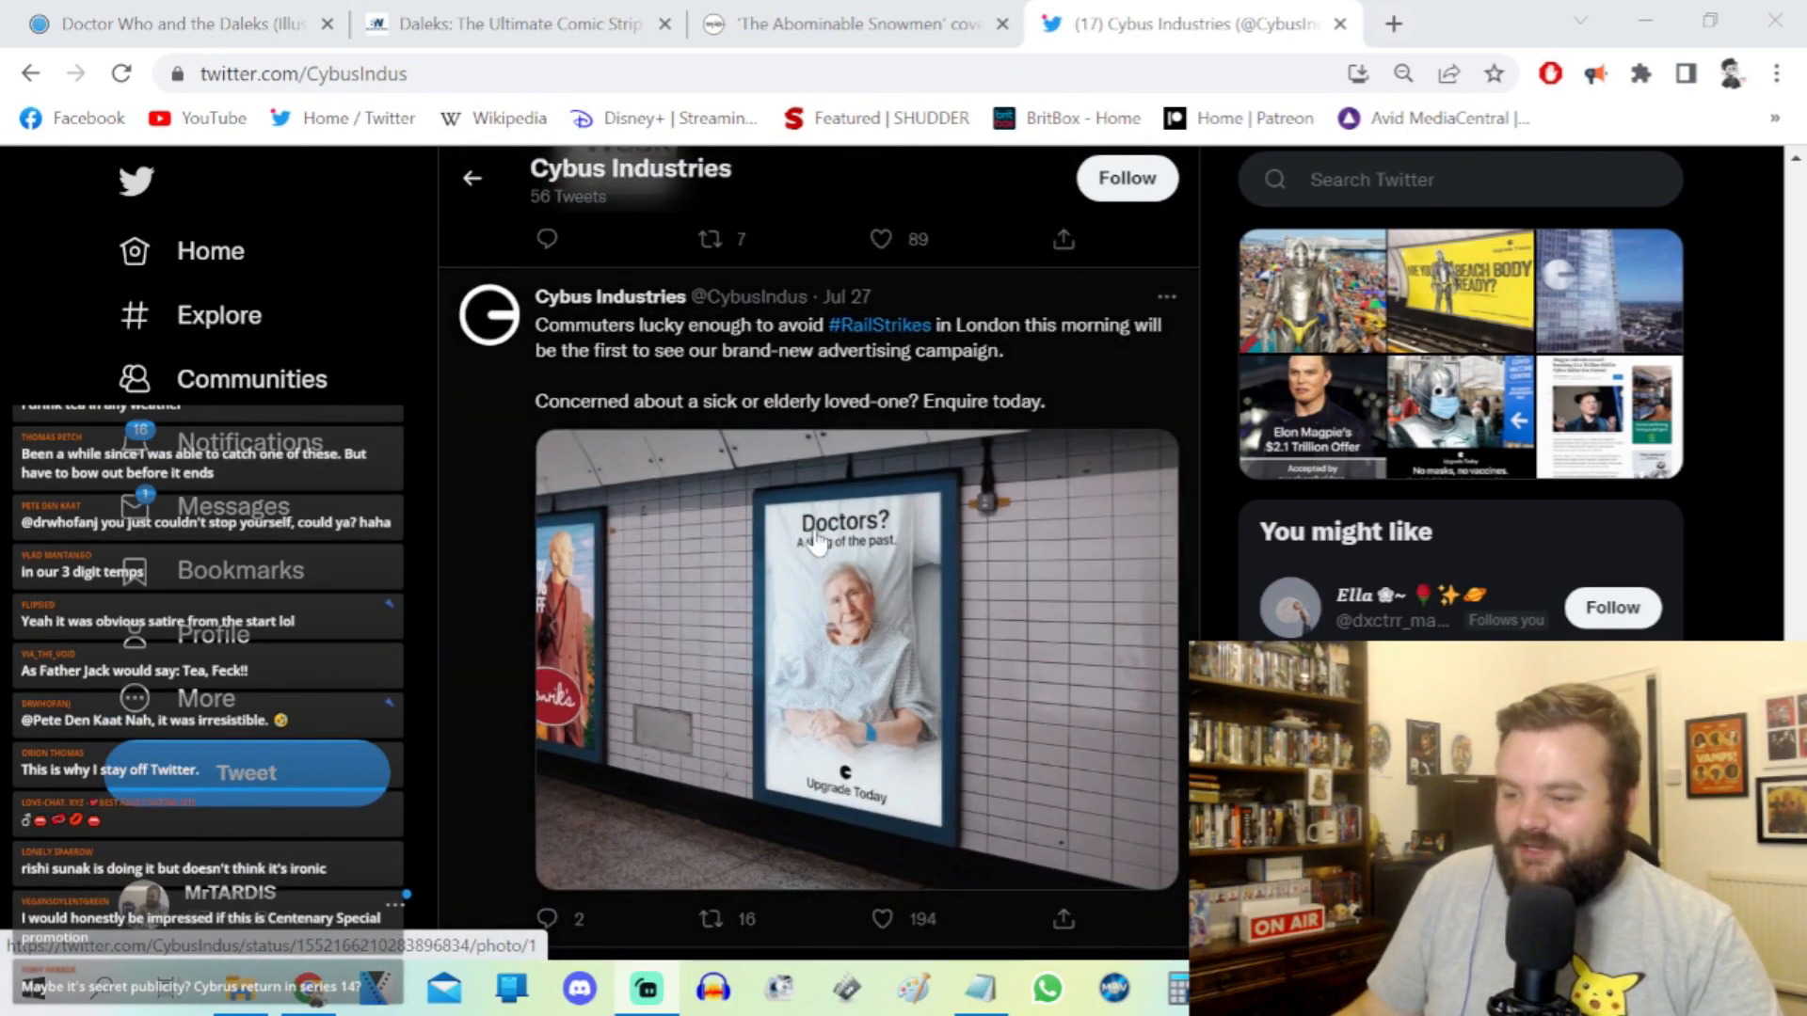
mouse_move(1065, 709)
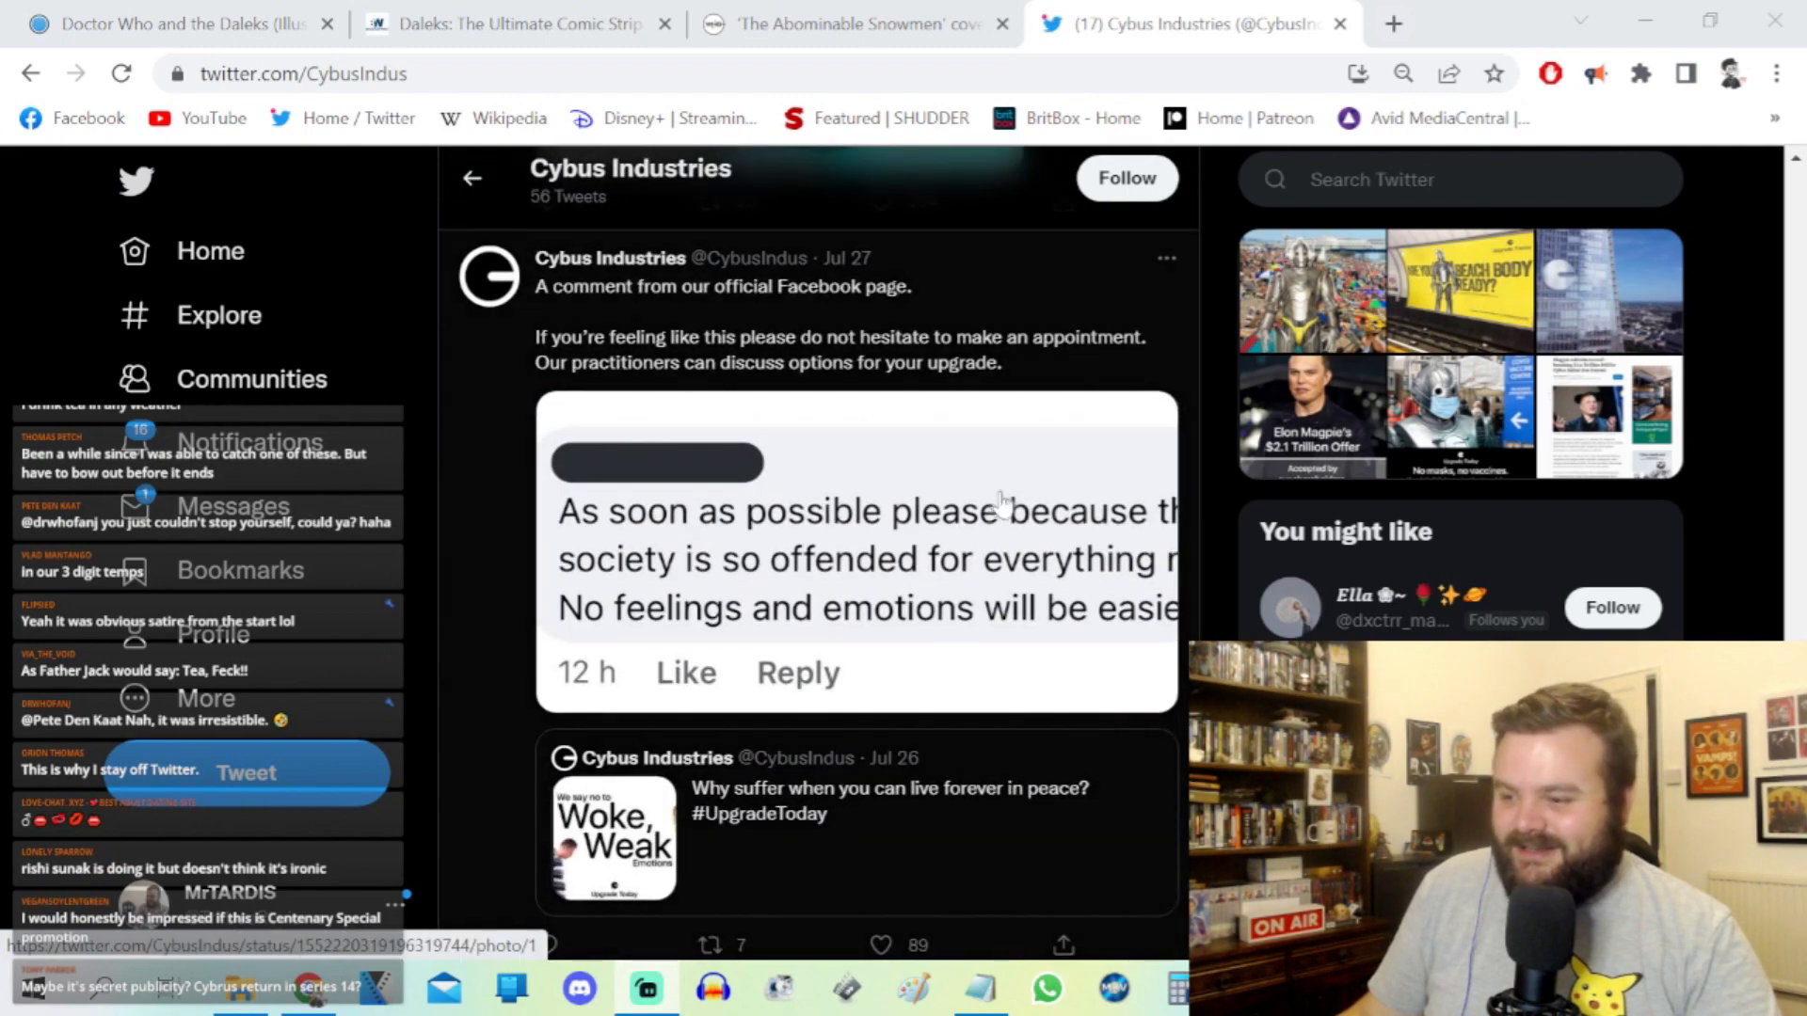
scroll(down, 3)
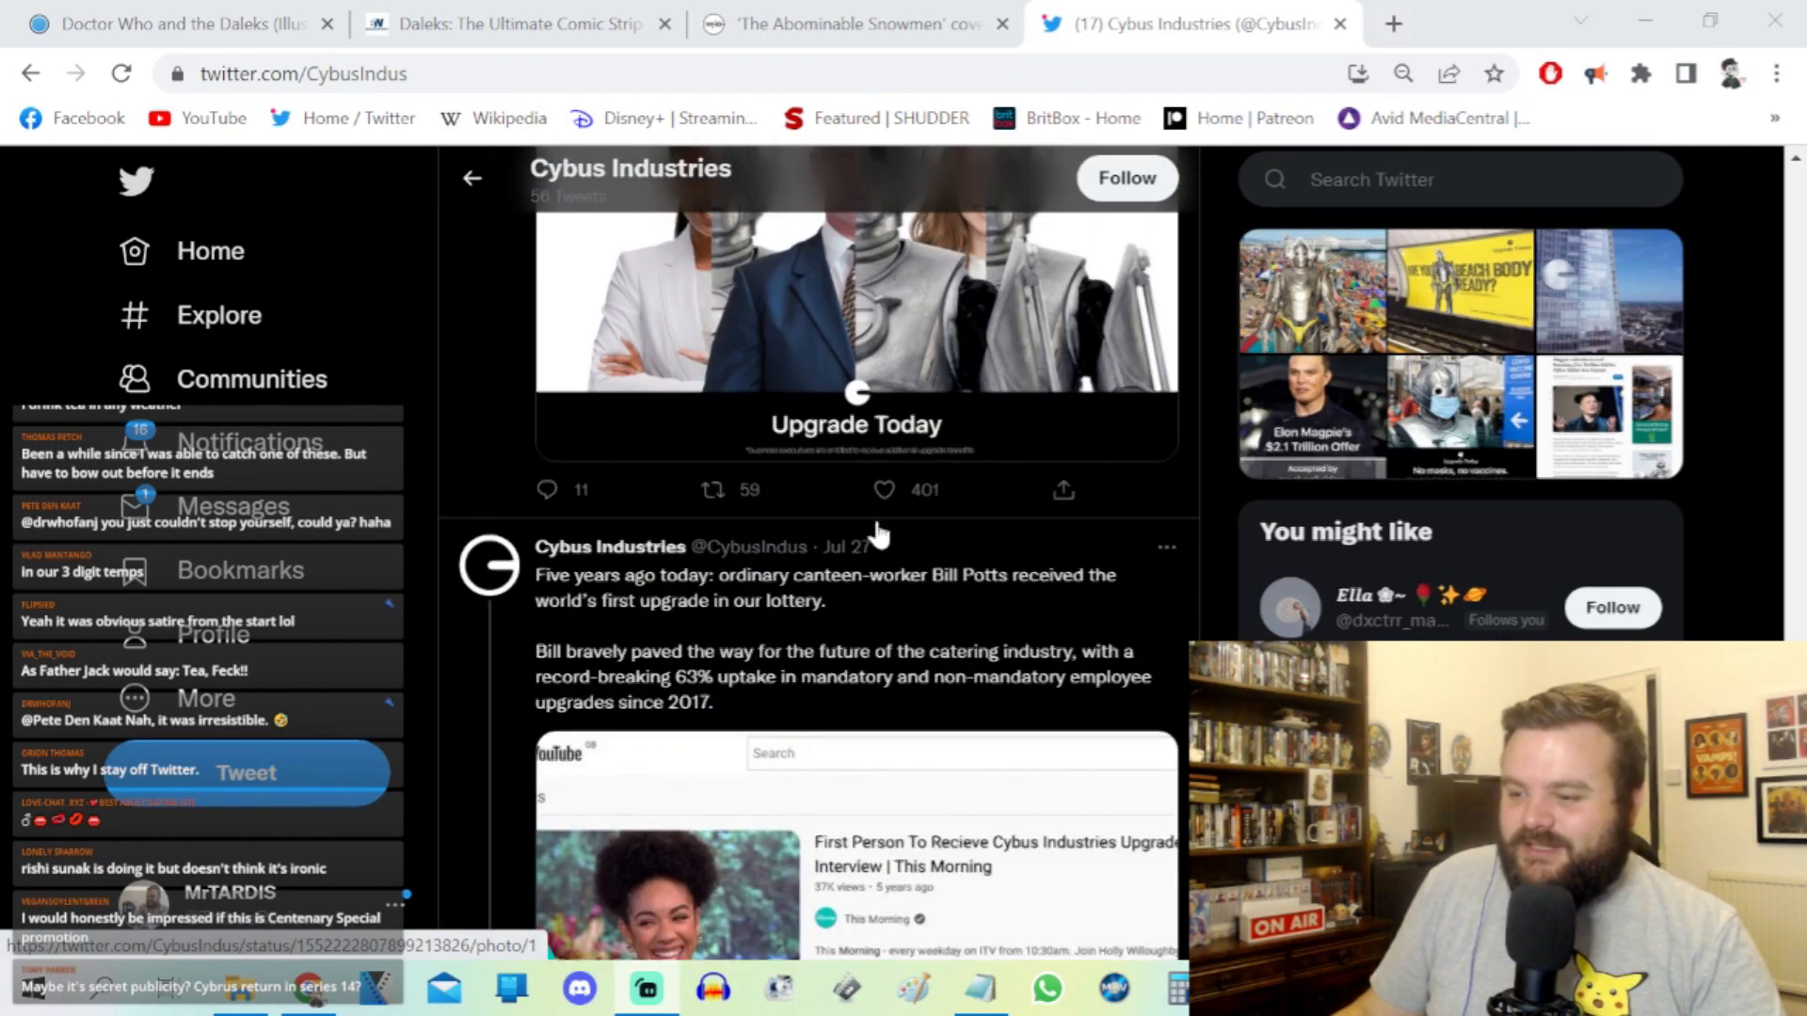
scroll(down, 3)
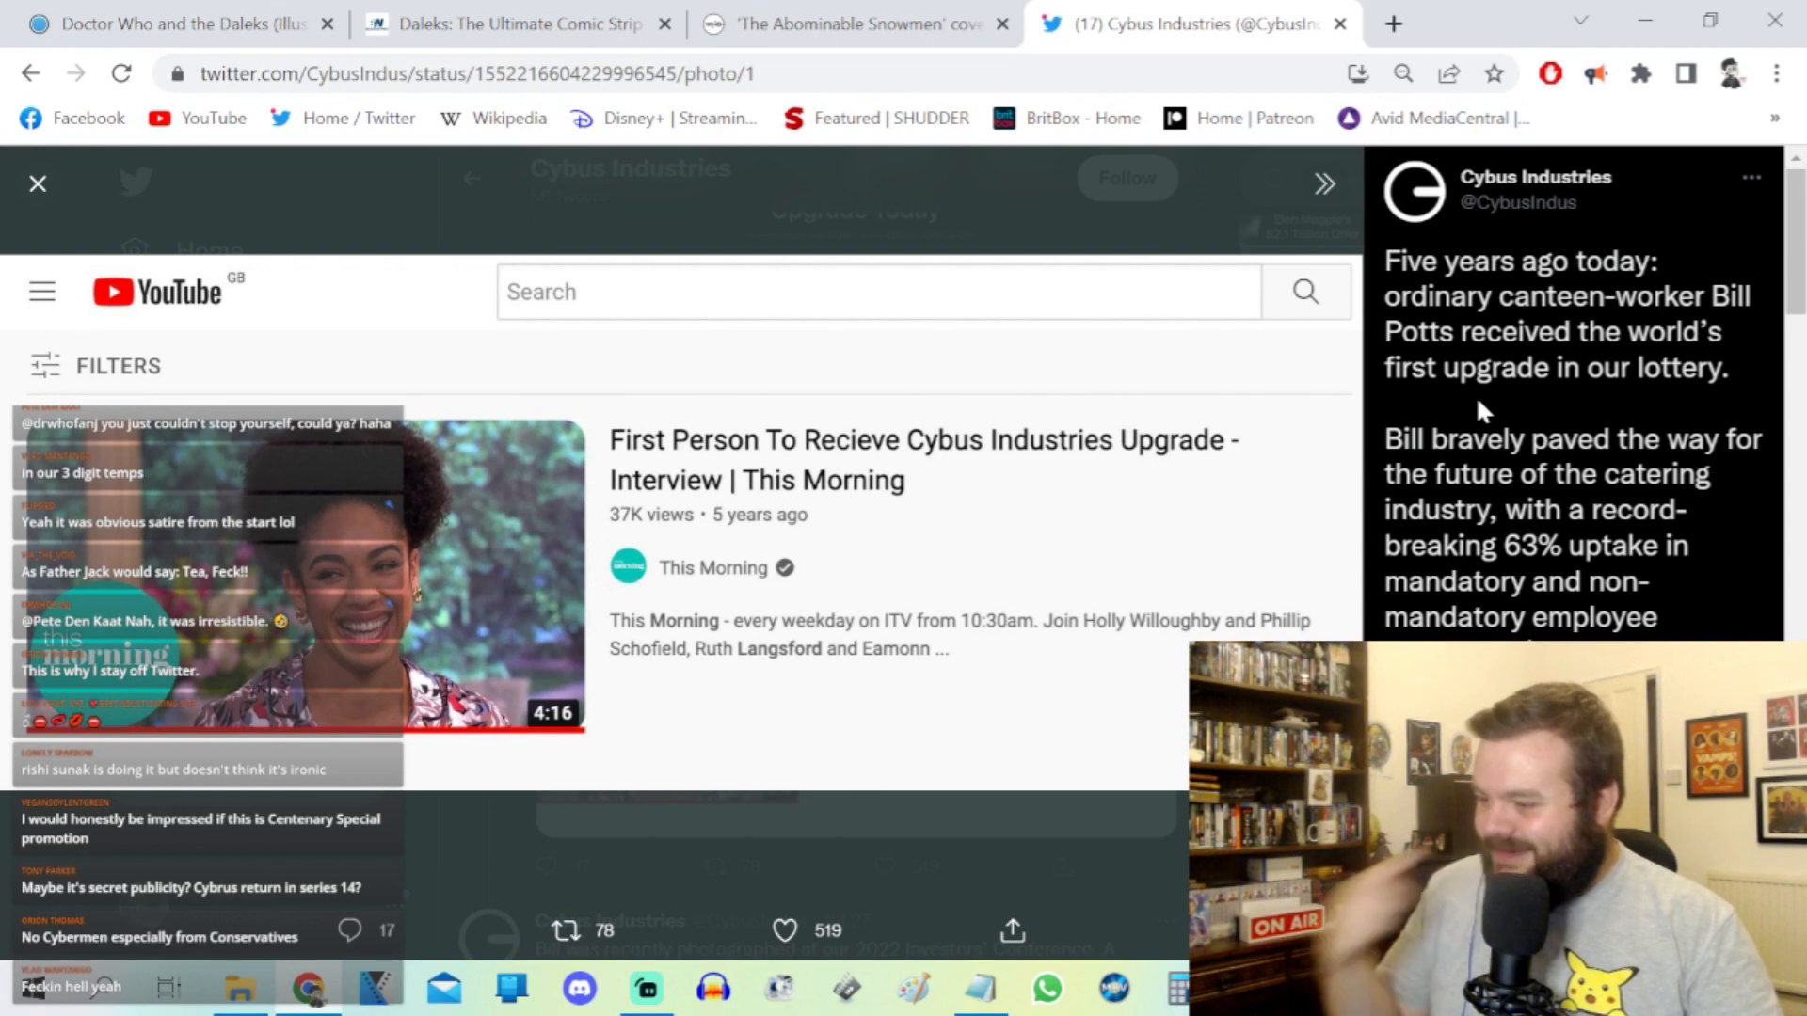
click(36, 183)
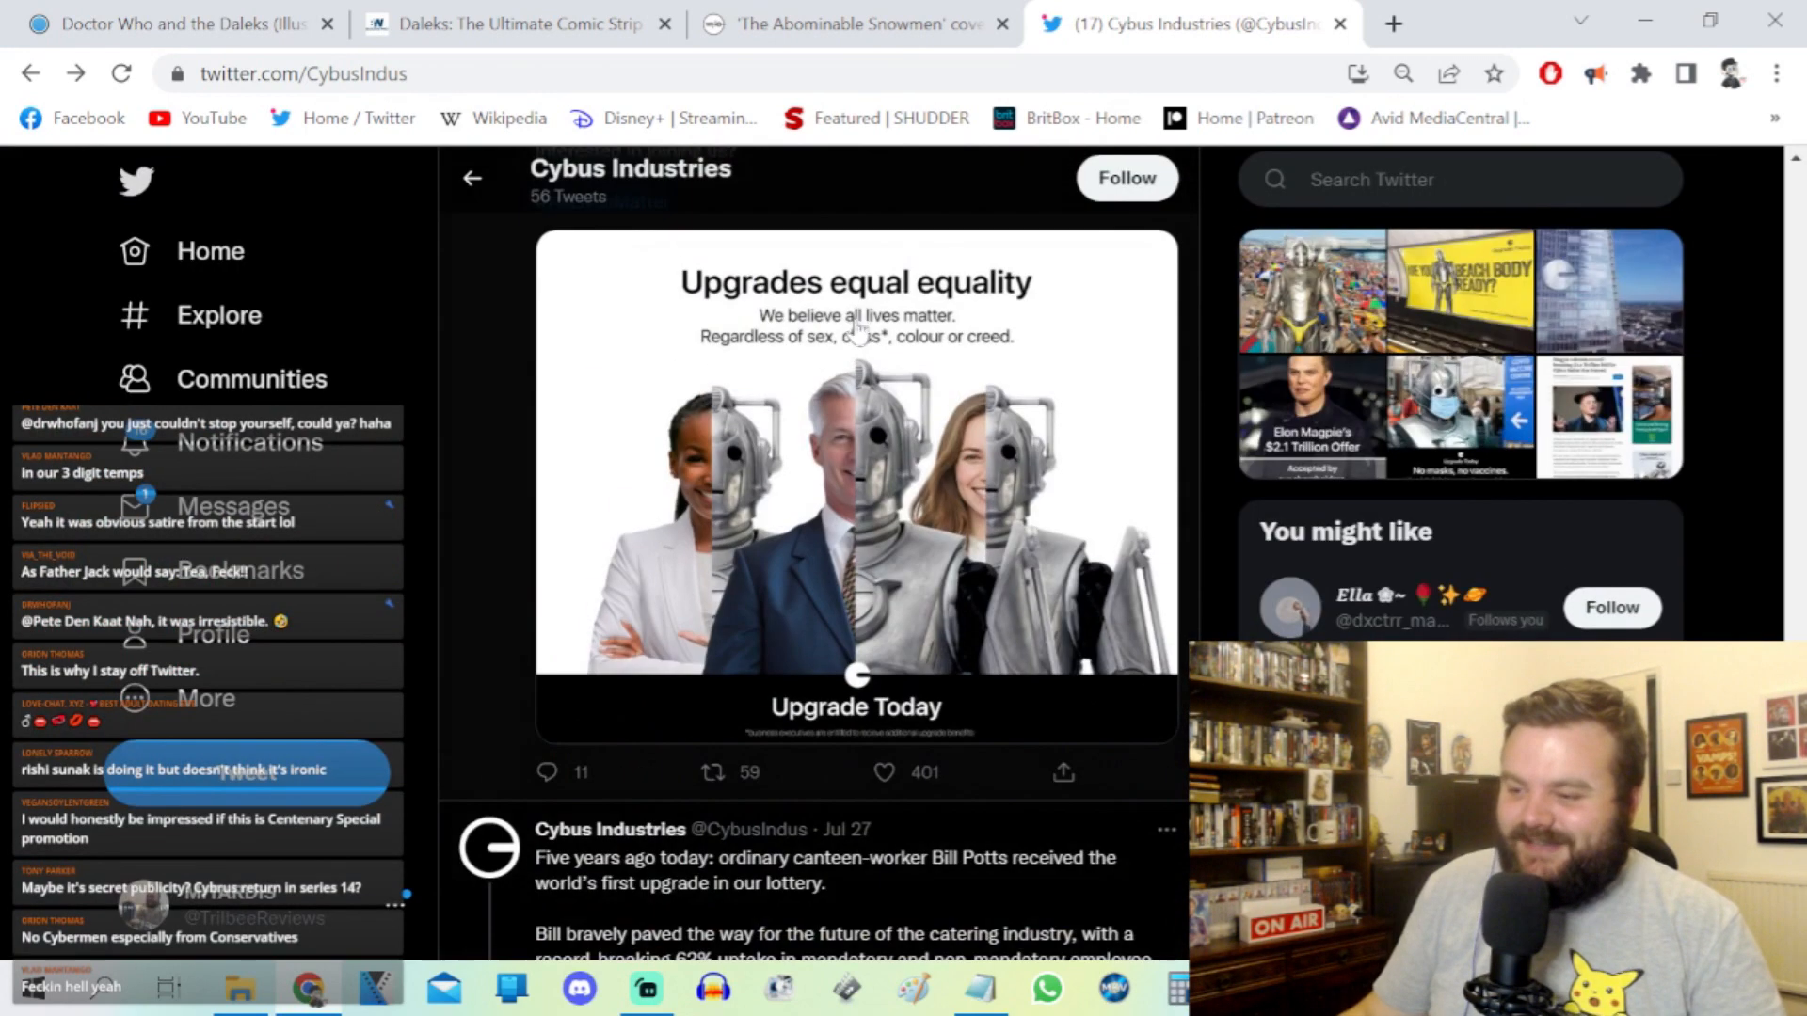
mouse_move(933, 379)
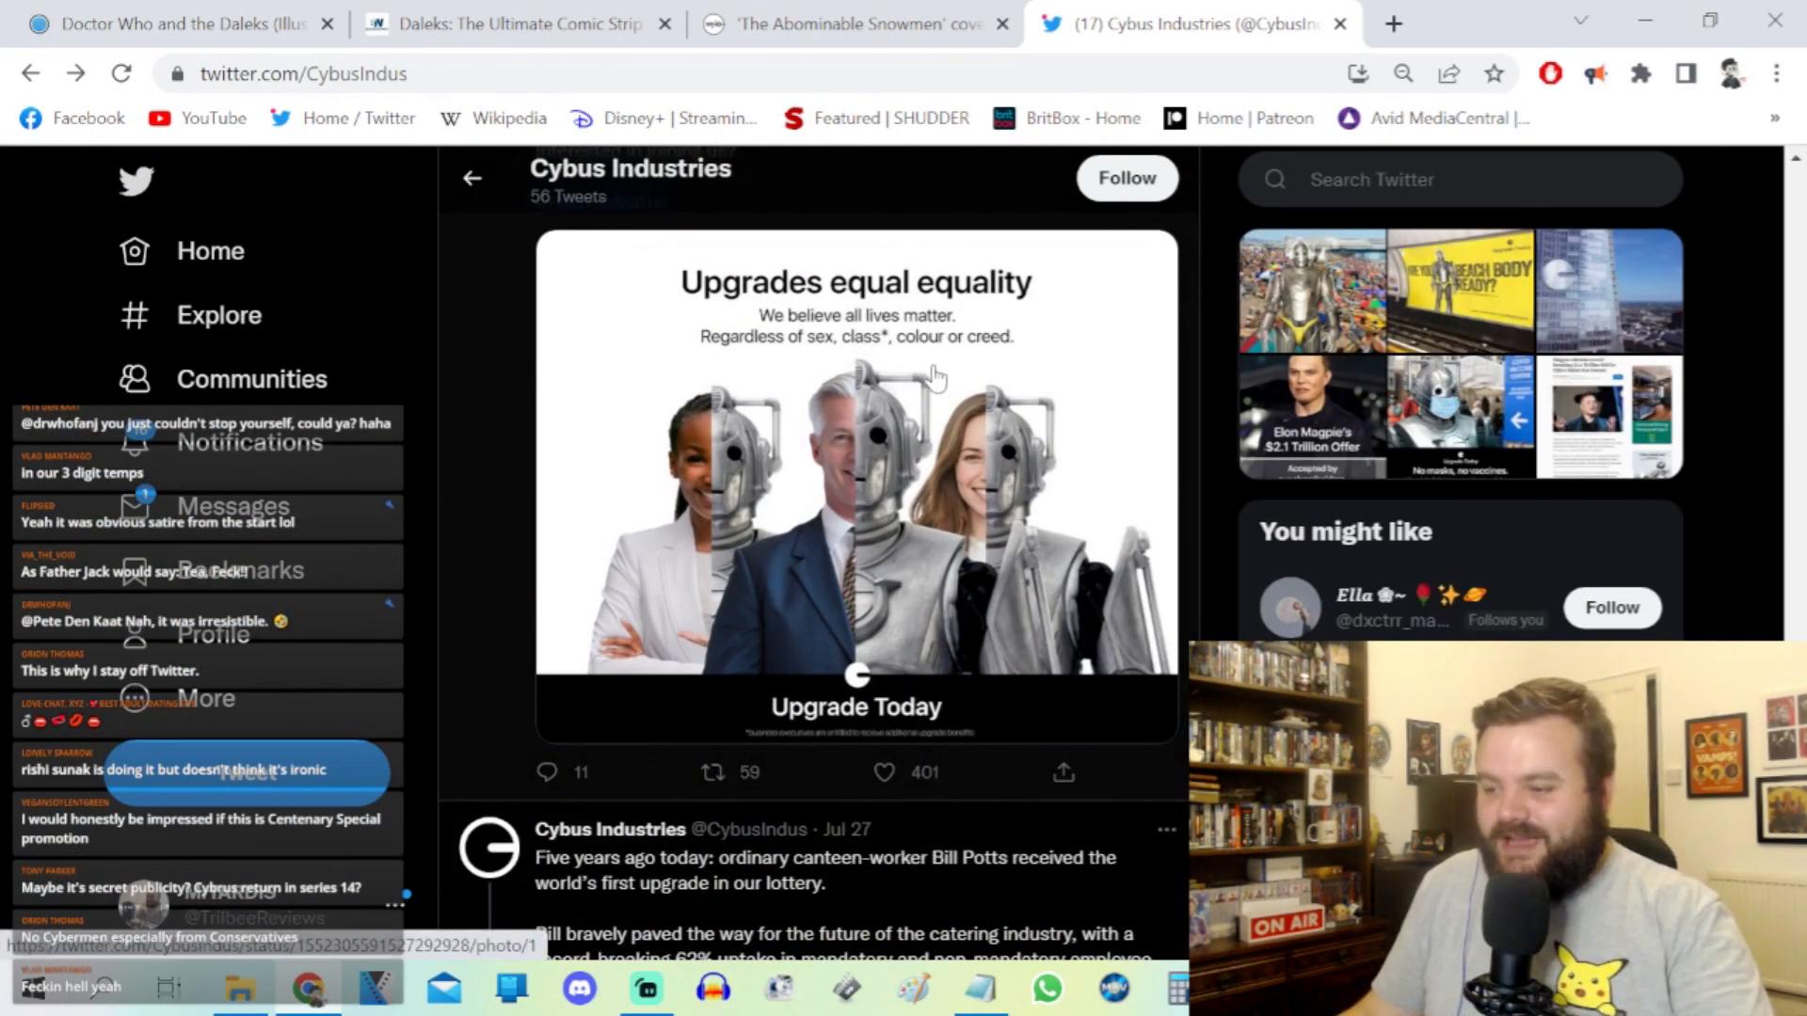
scroll(down, 3)
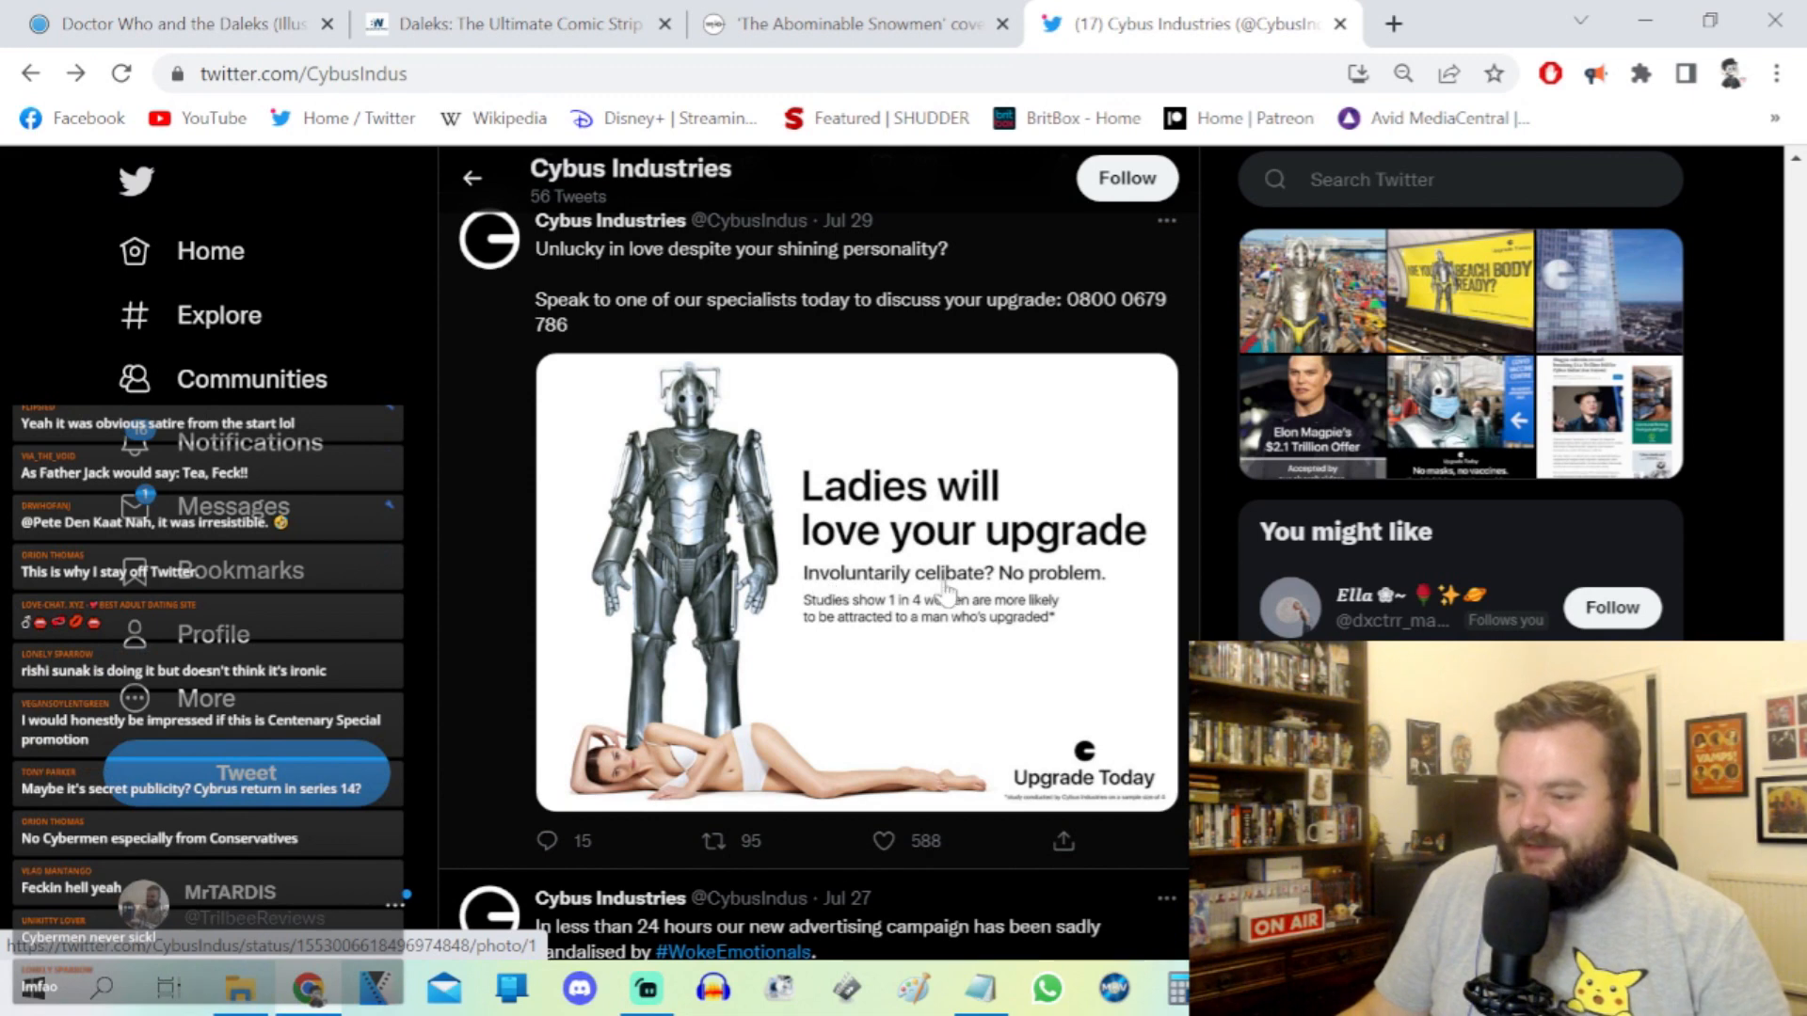
mouse_move(1141, 547)
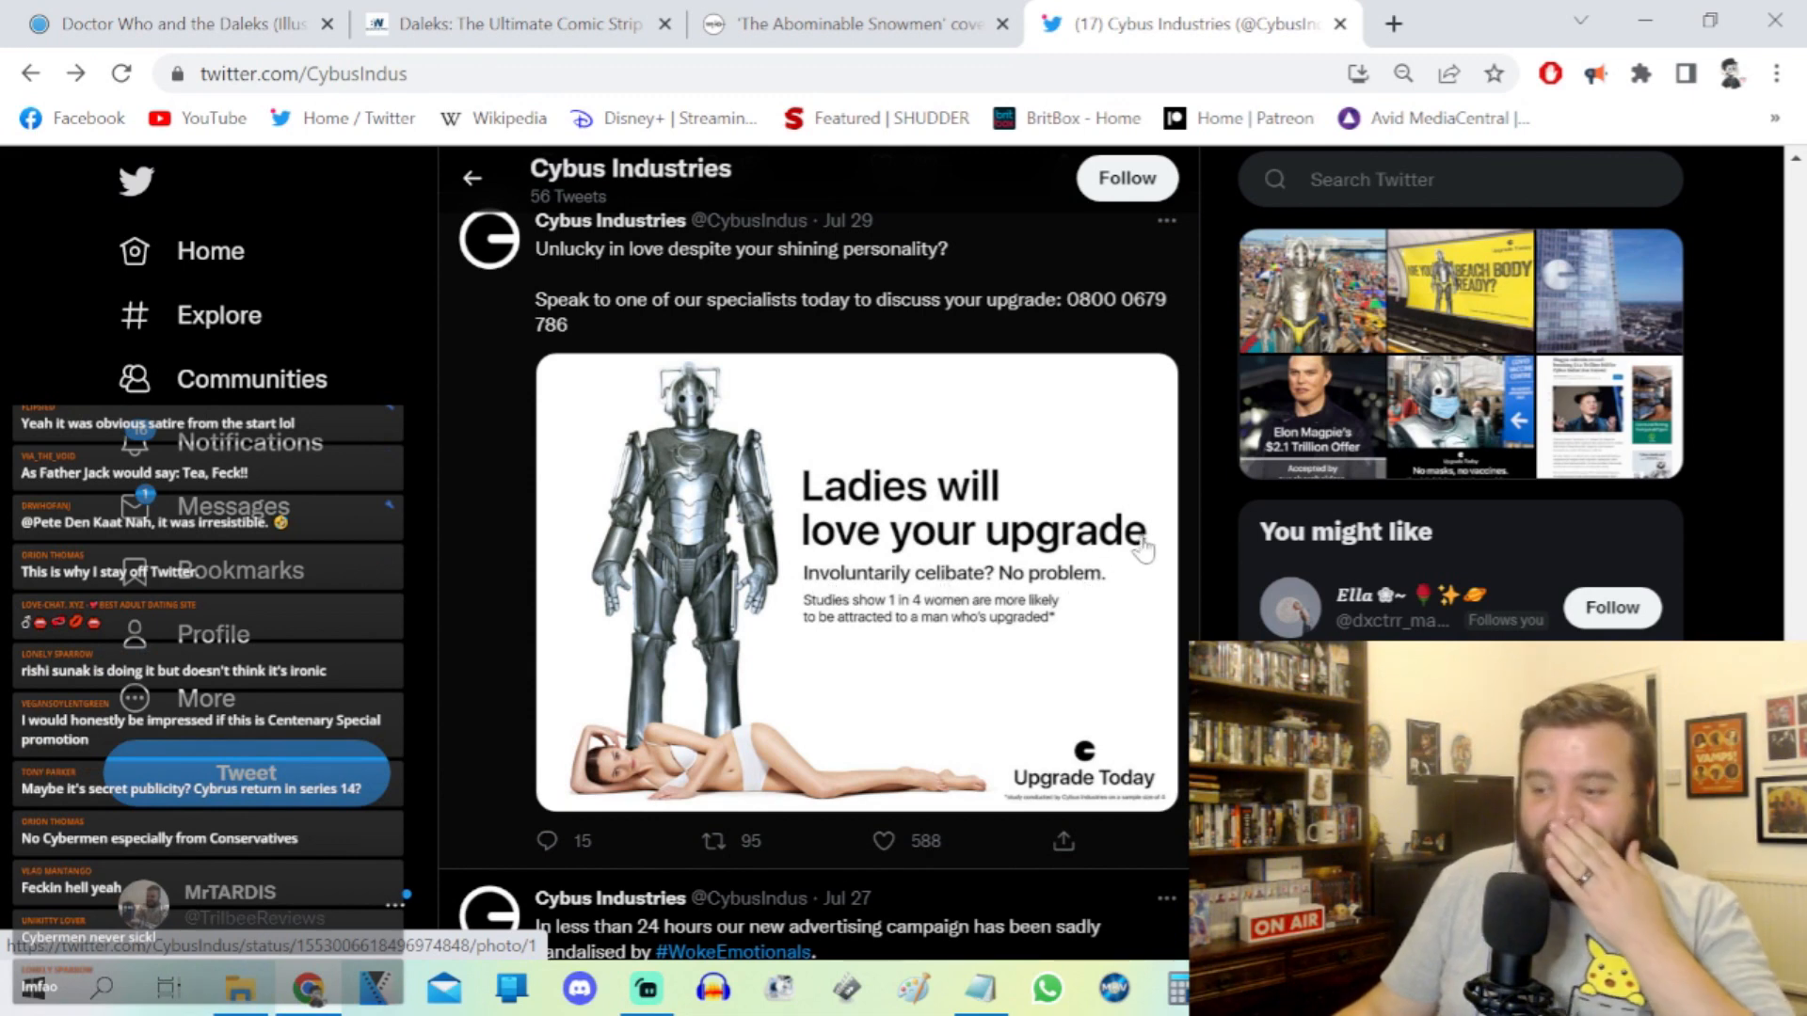
mouse_move(1139, 548)
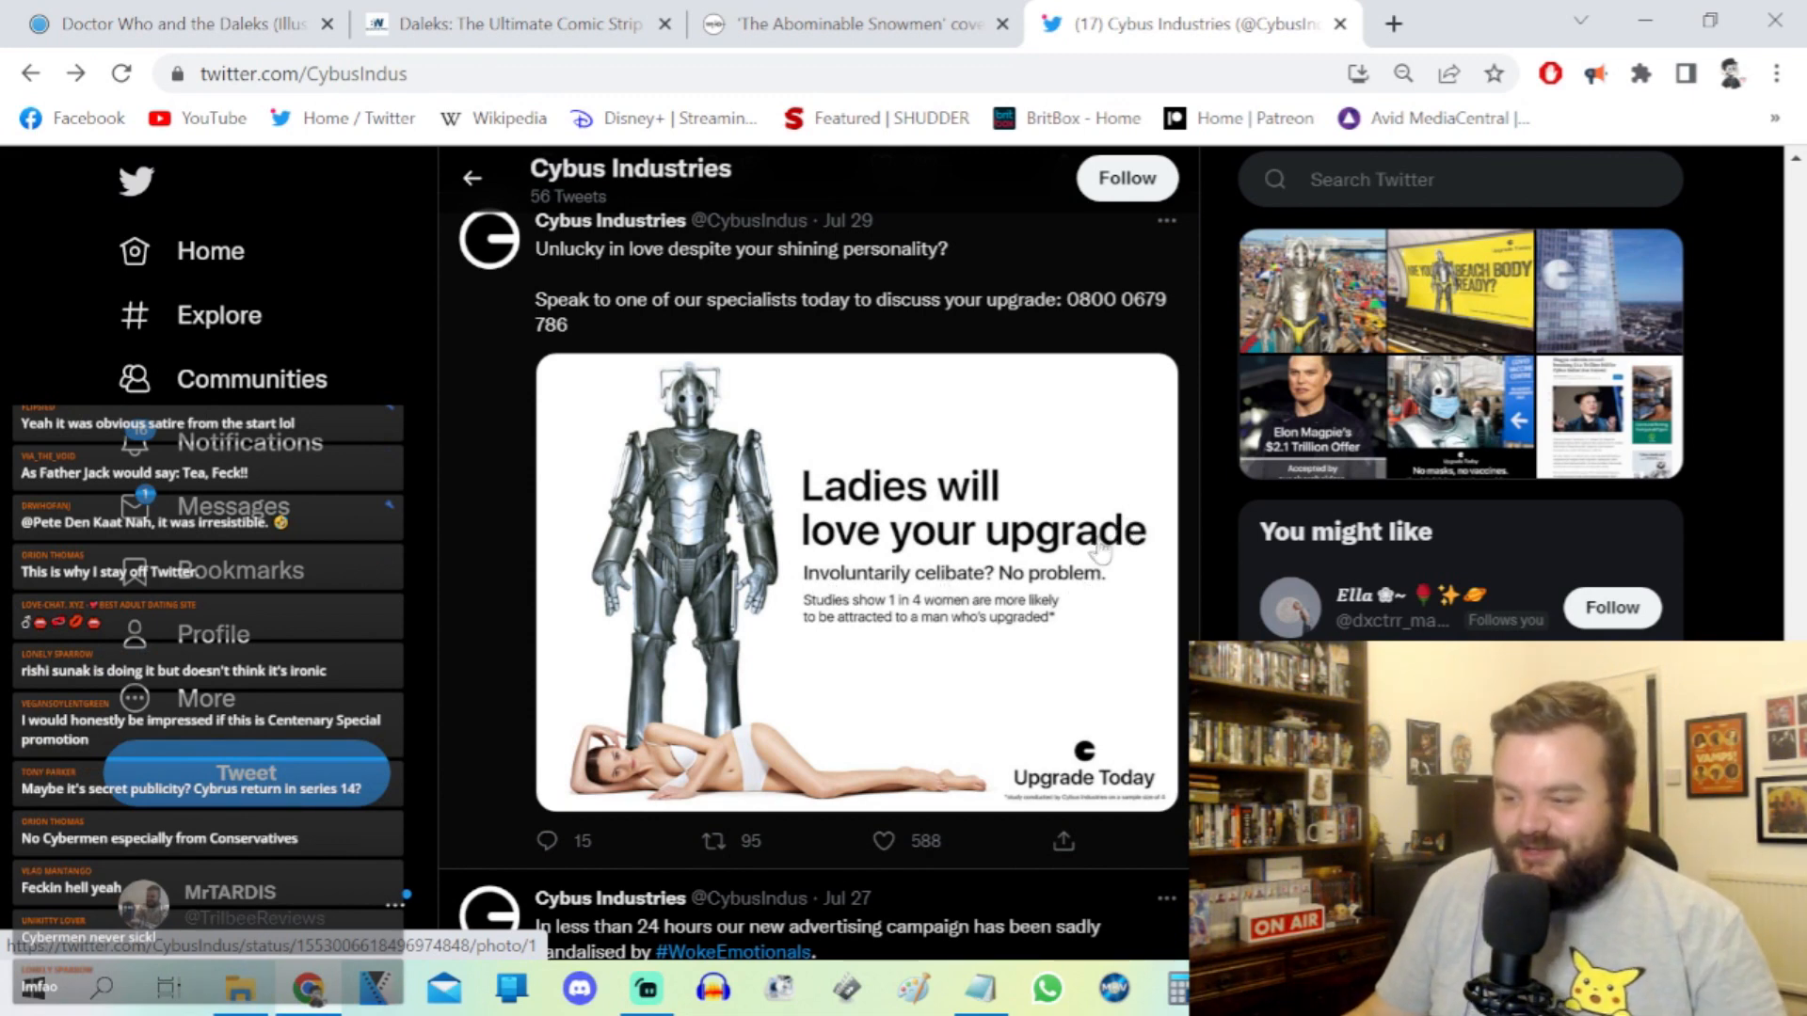
Step: View the 'Ladies will love your upgrade' ad full-size, close it, and reach the Jul 30 heating-costs ad
click(855, 576)
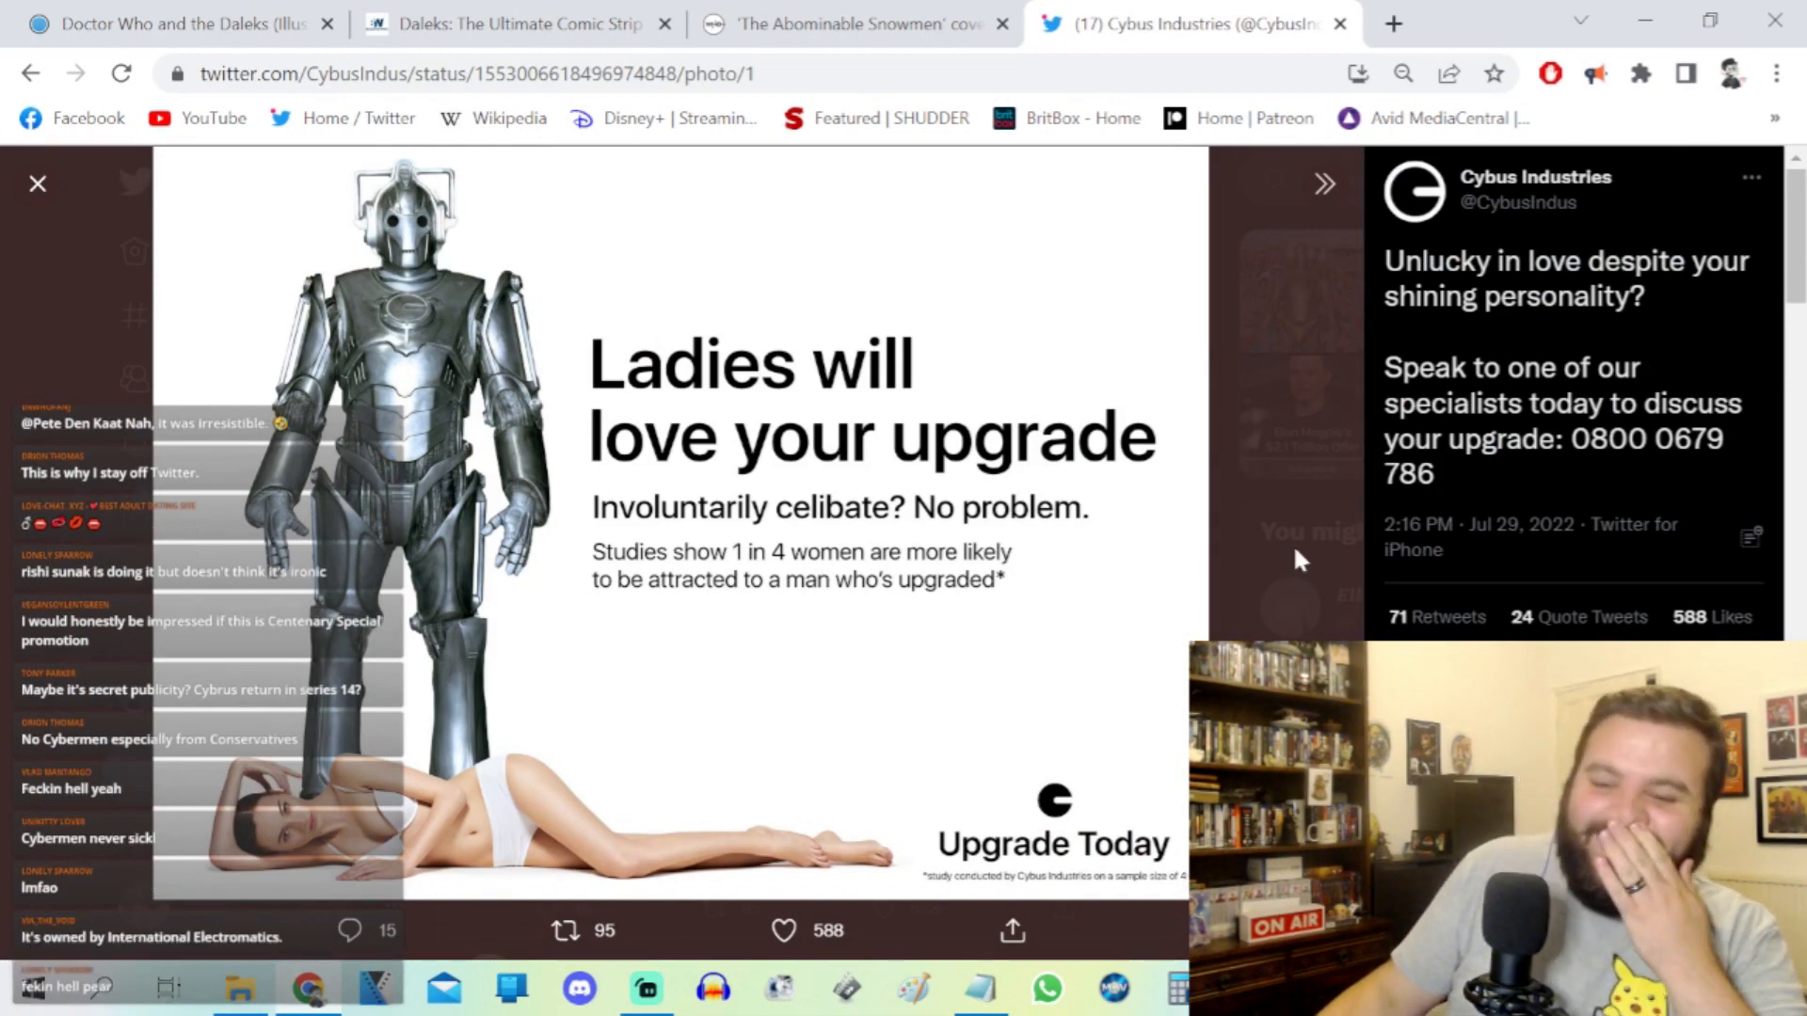
click(37, 182)
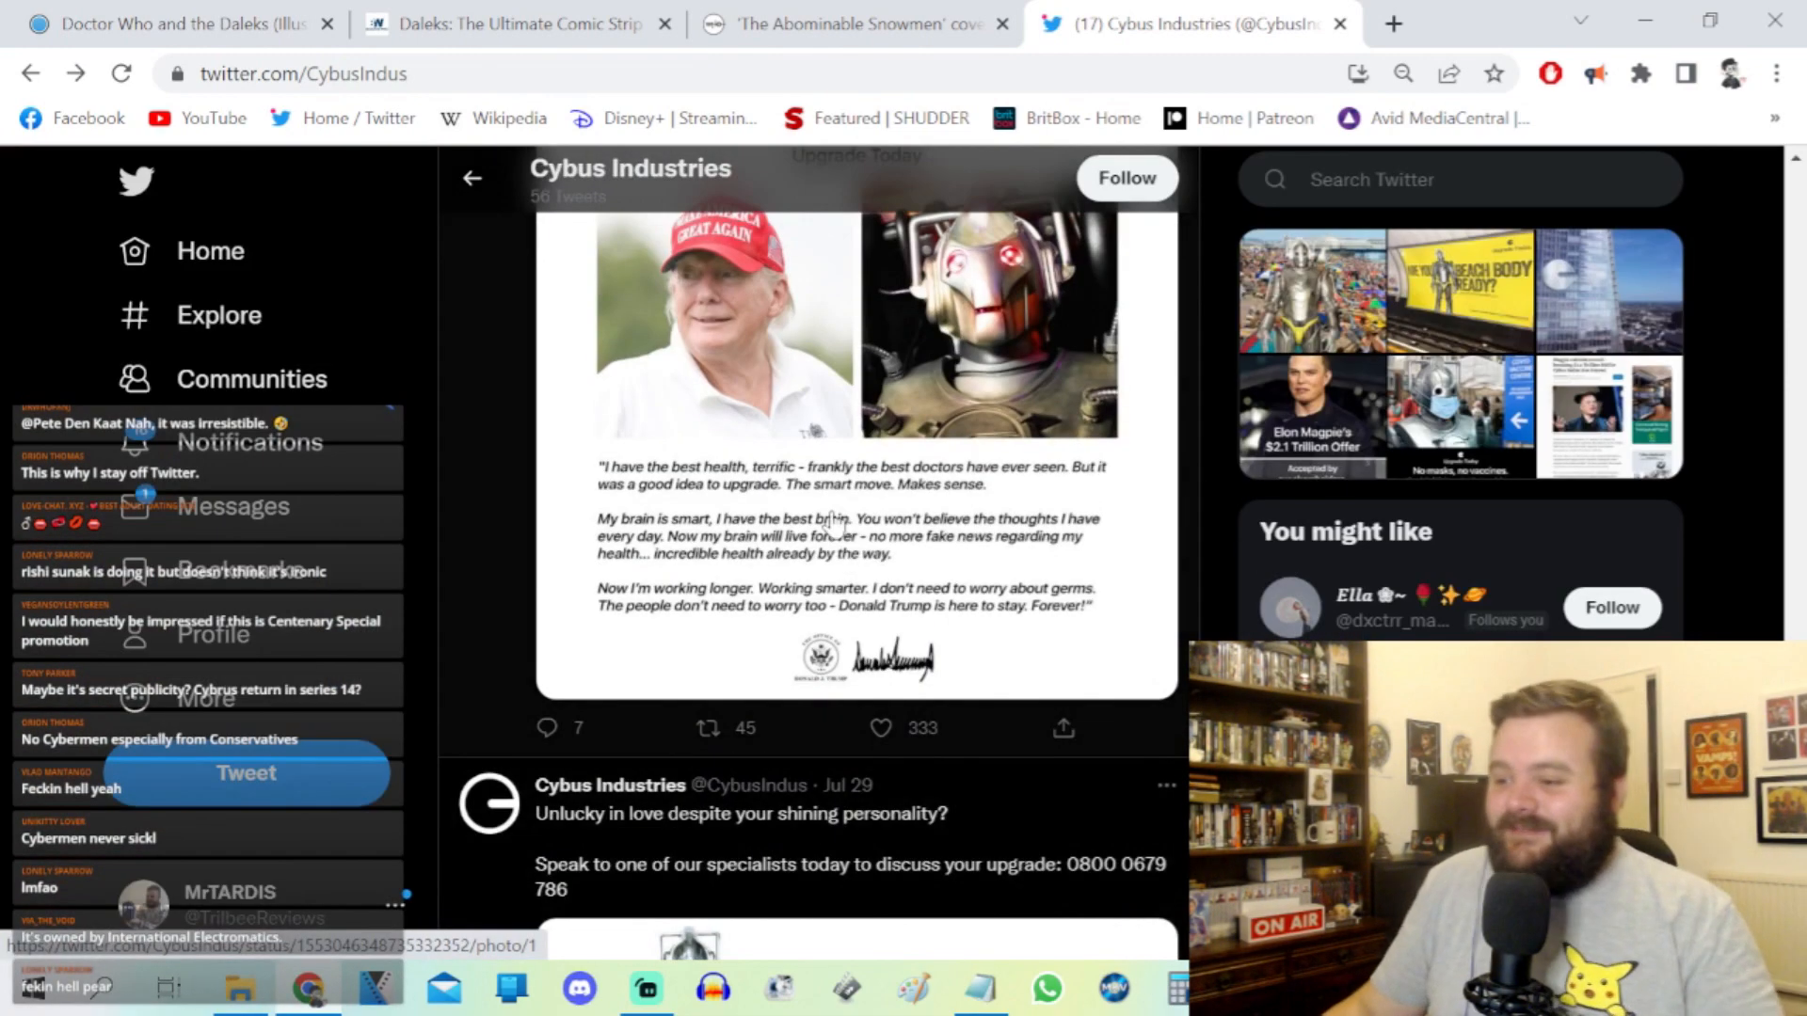
scroll(down, 3)
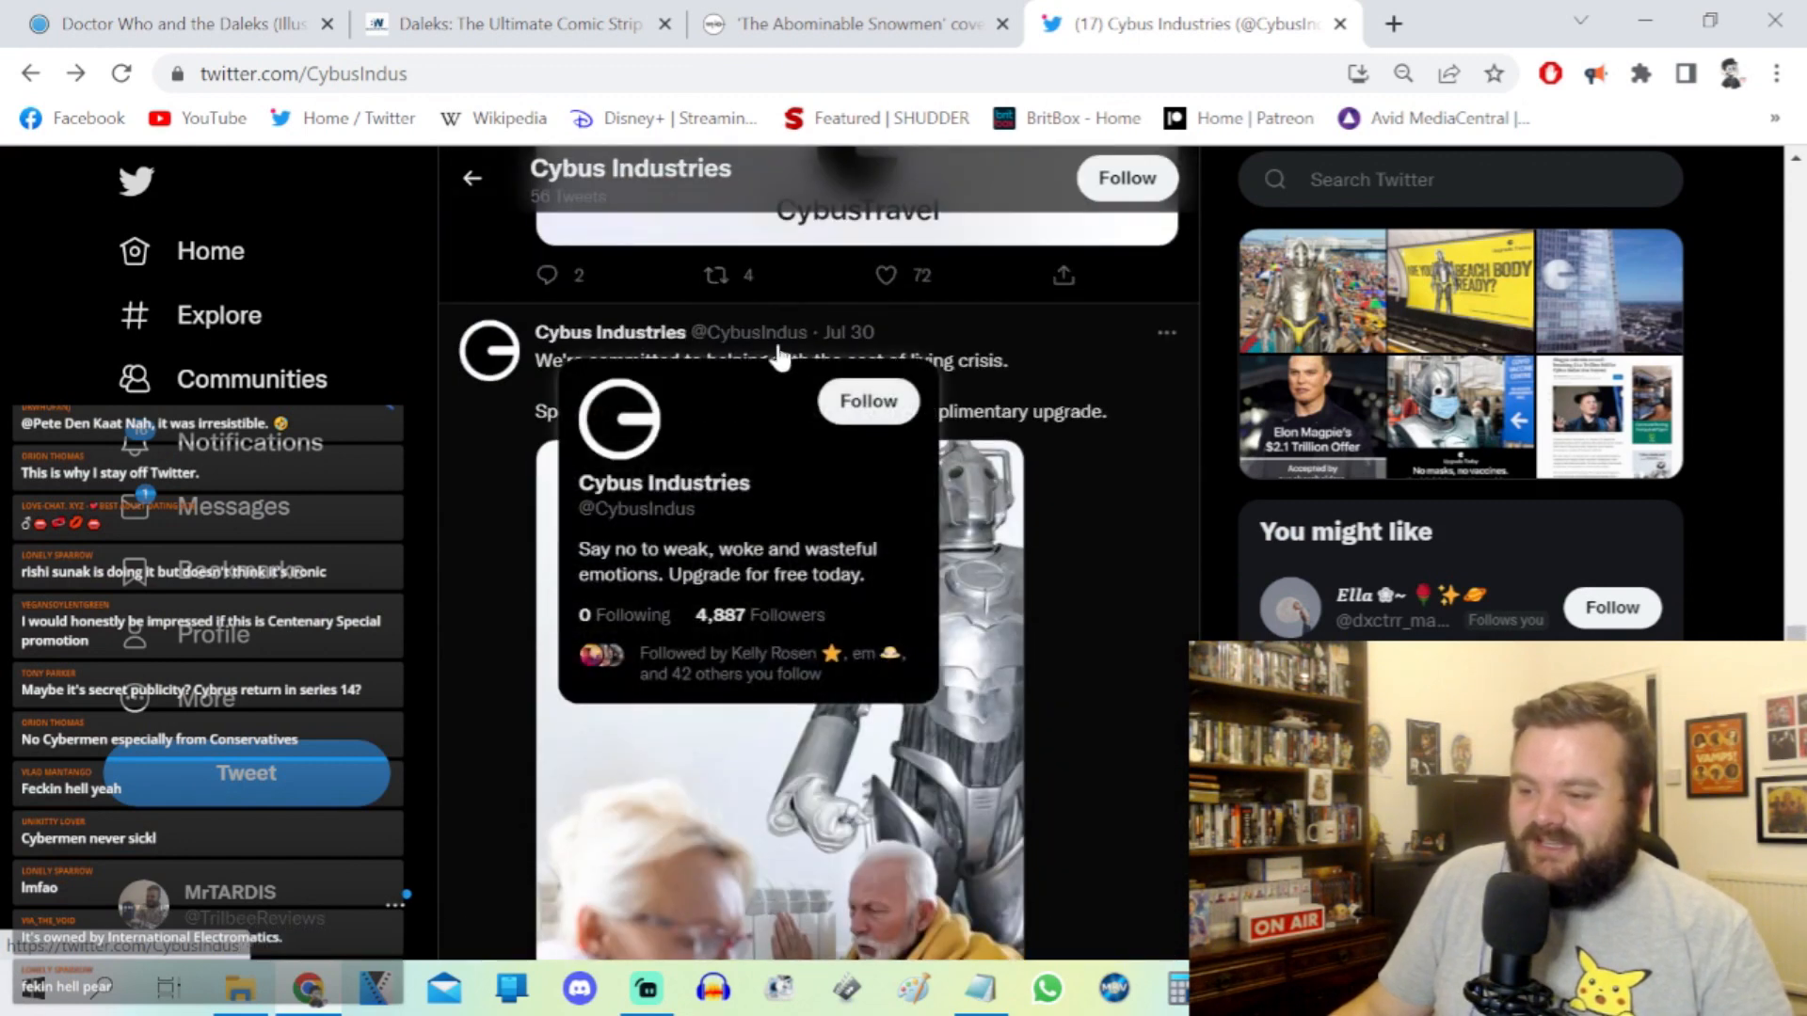
mouse_move(1187, 632)
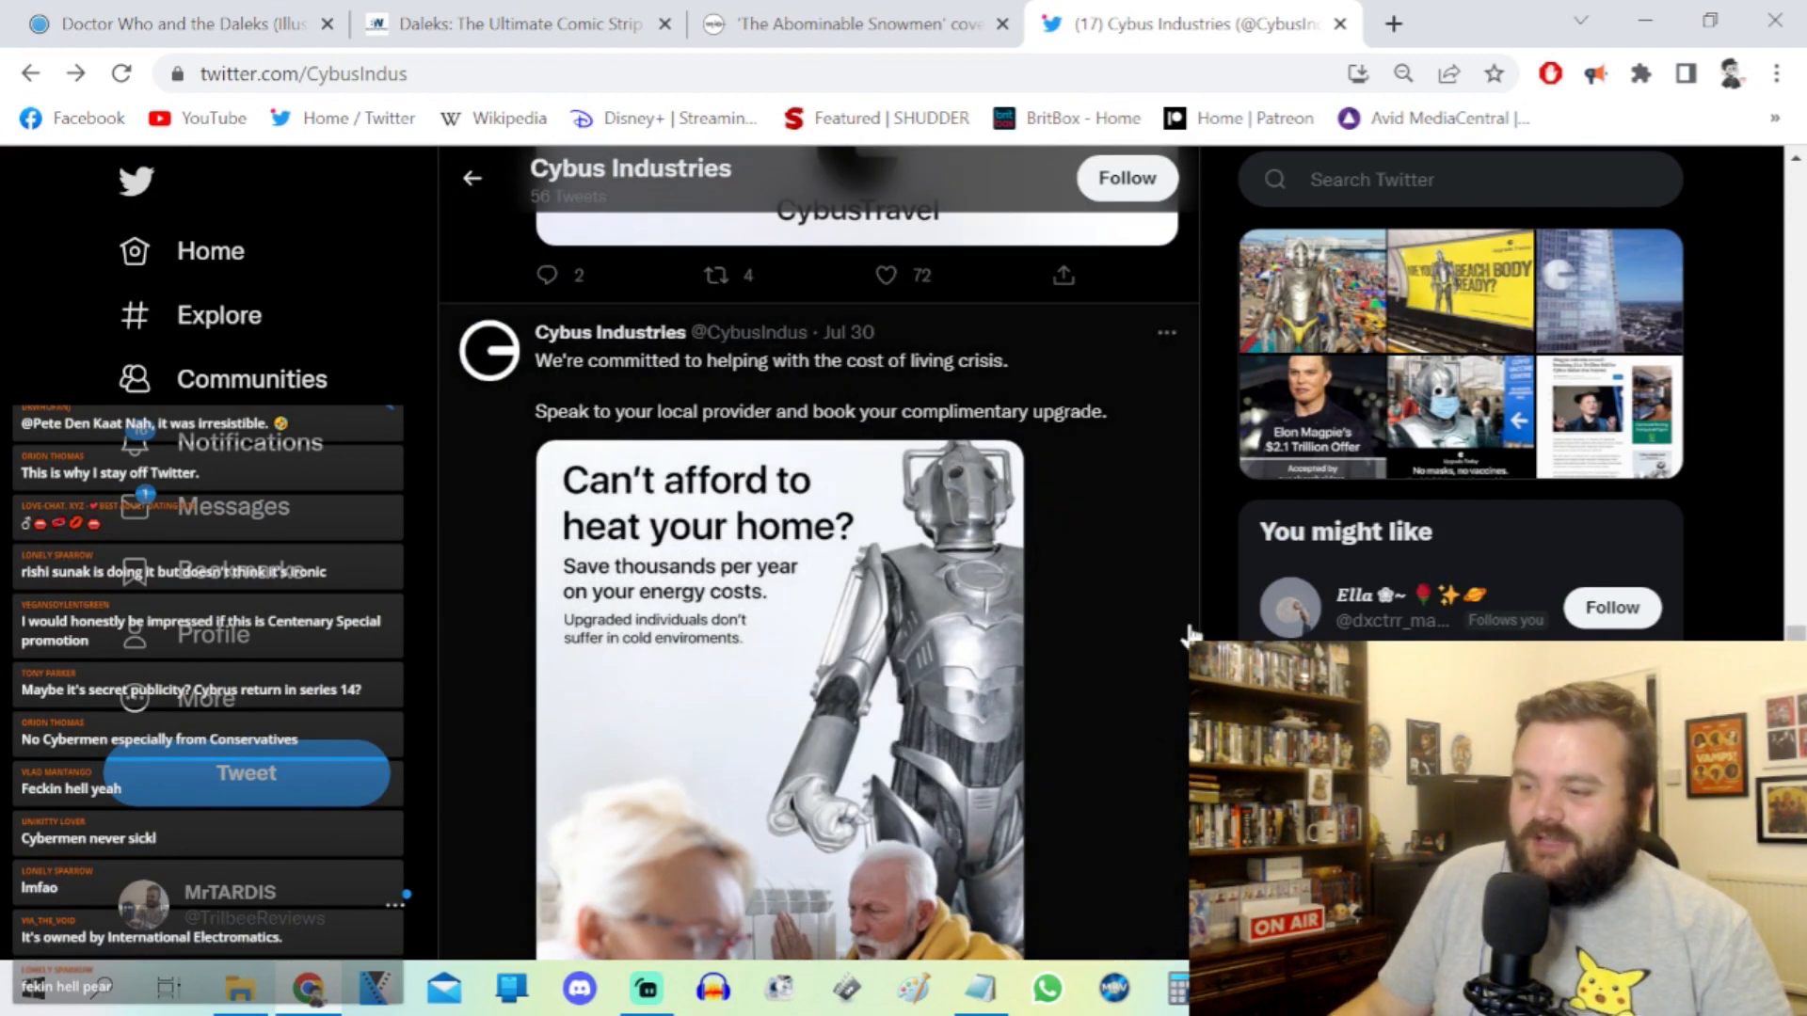
scroll(down, 3)
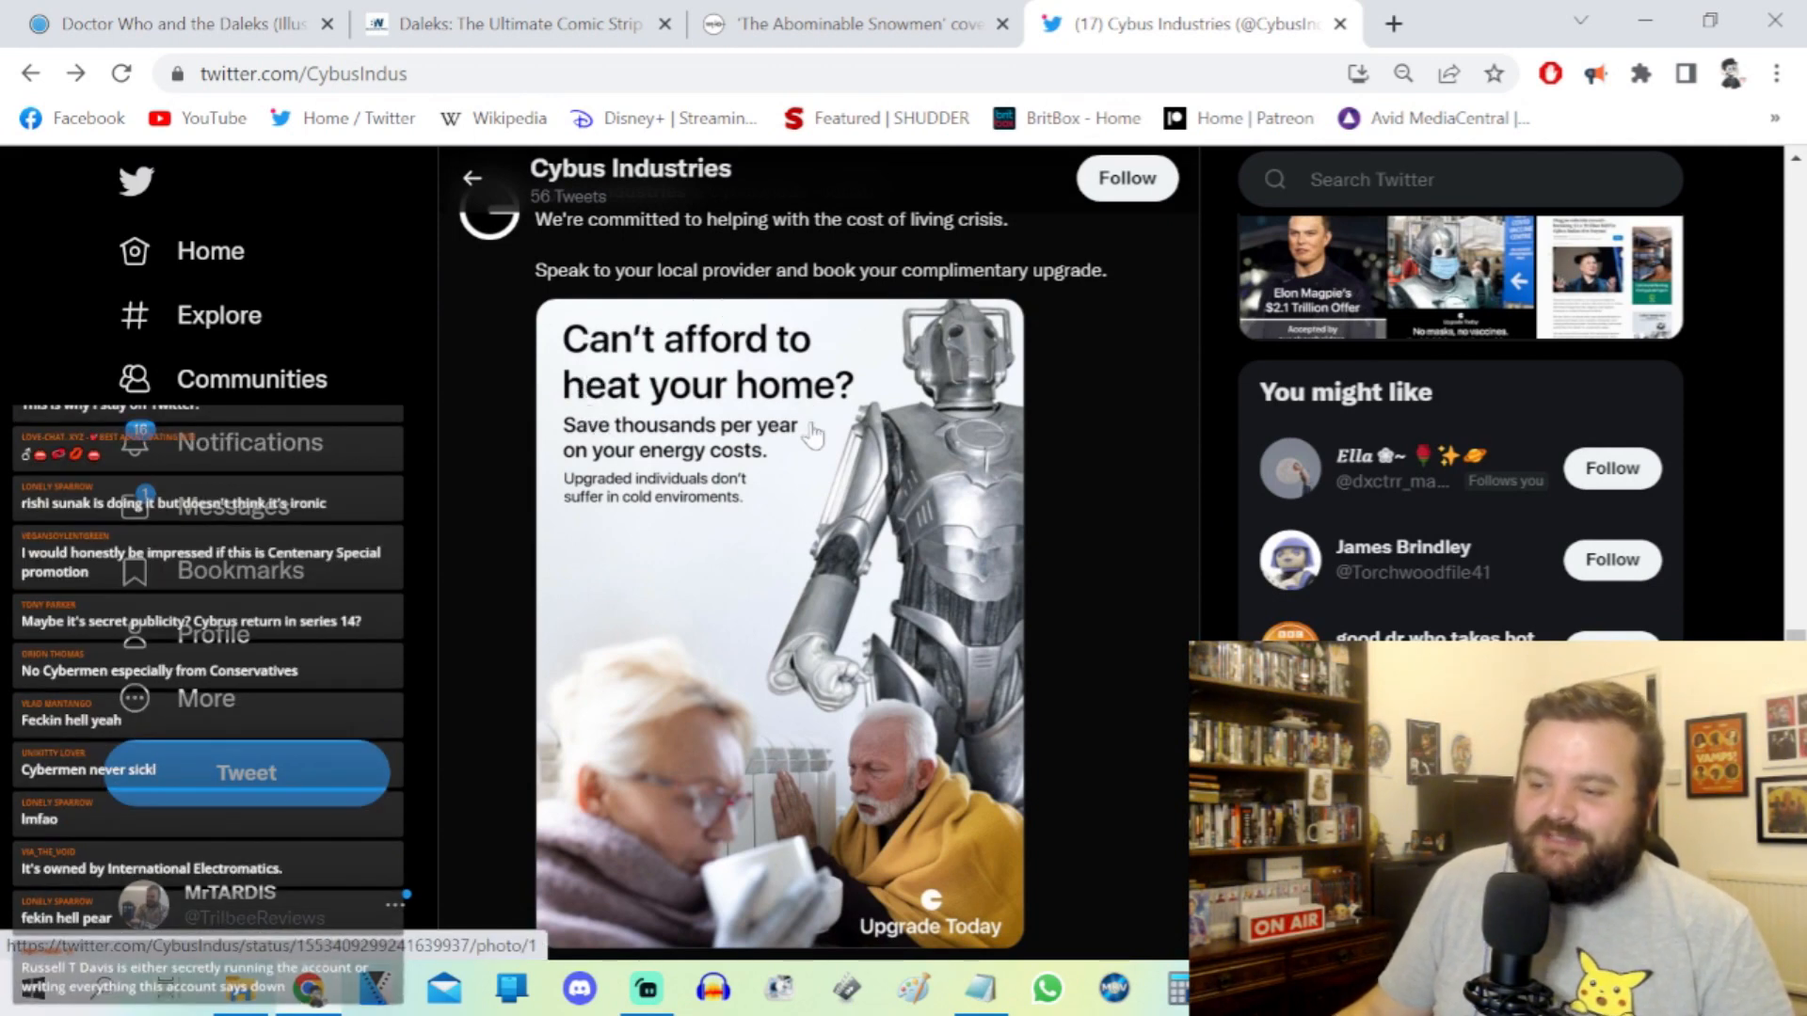
mouse_move(591, 504)
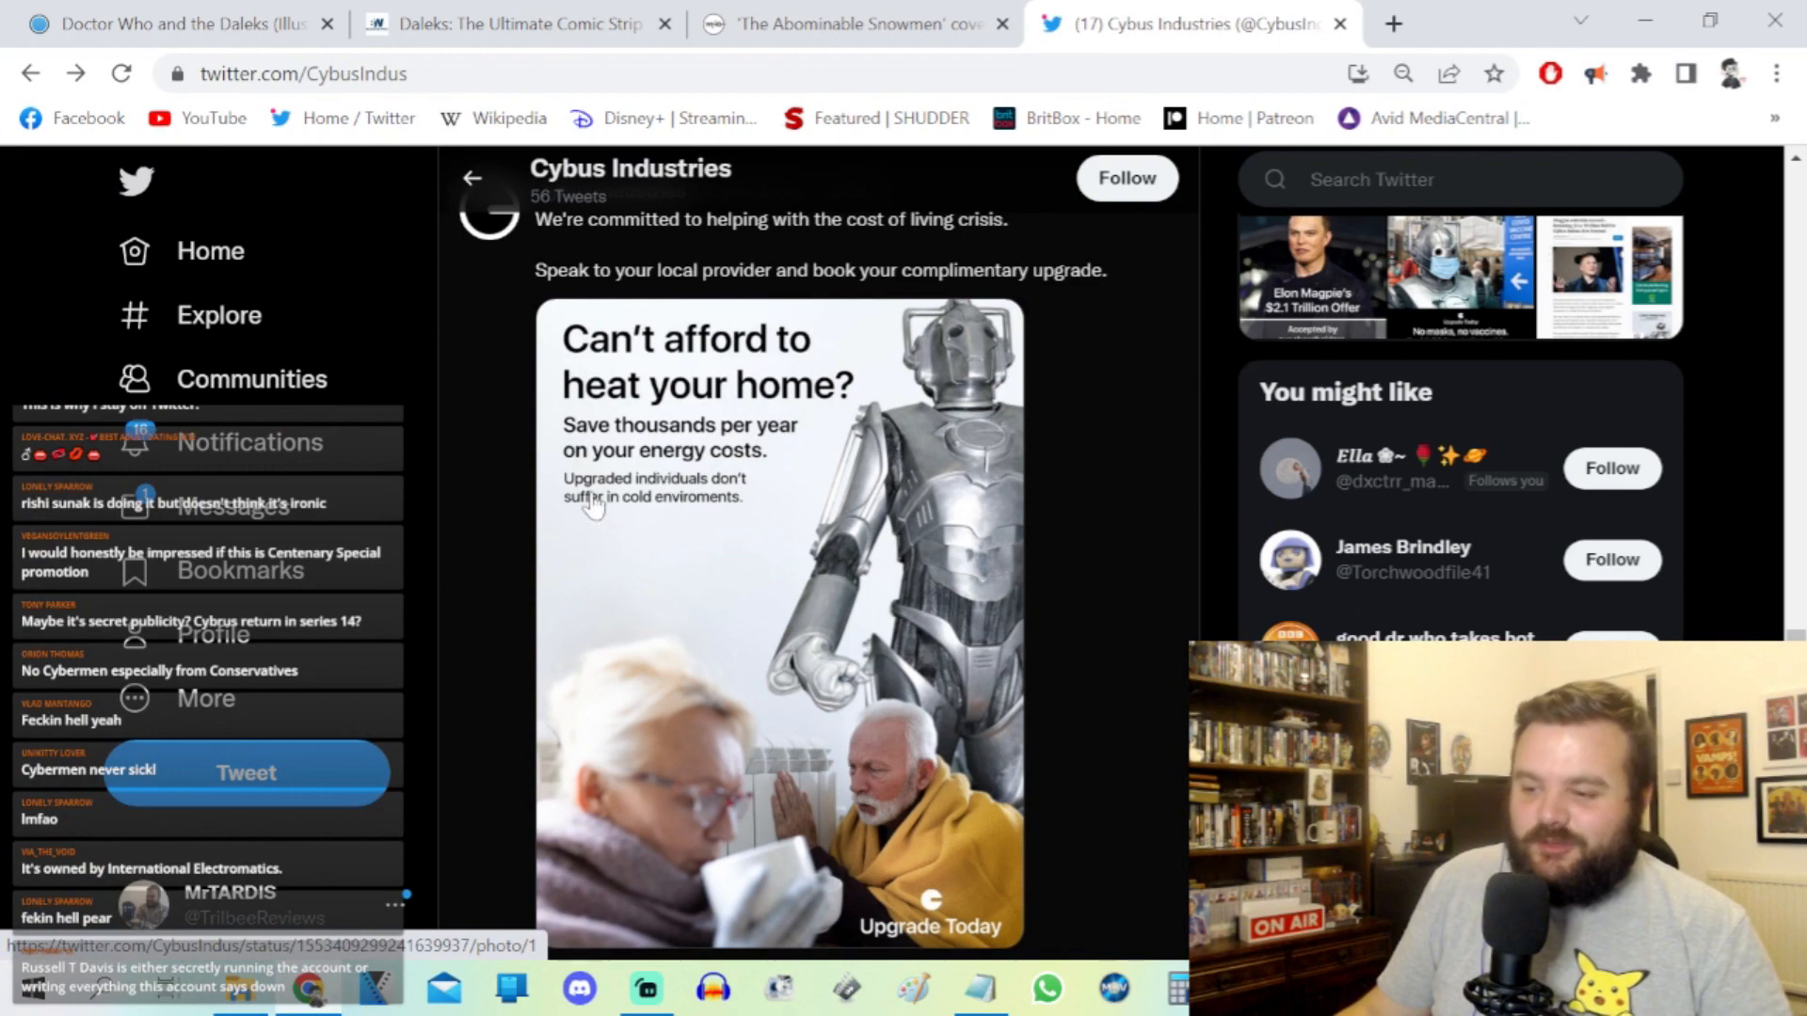
scroll(down, 3)
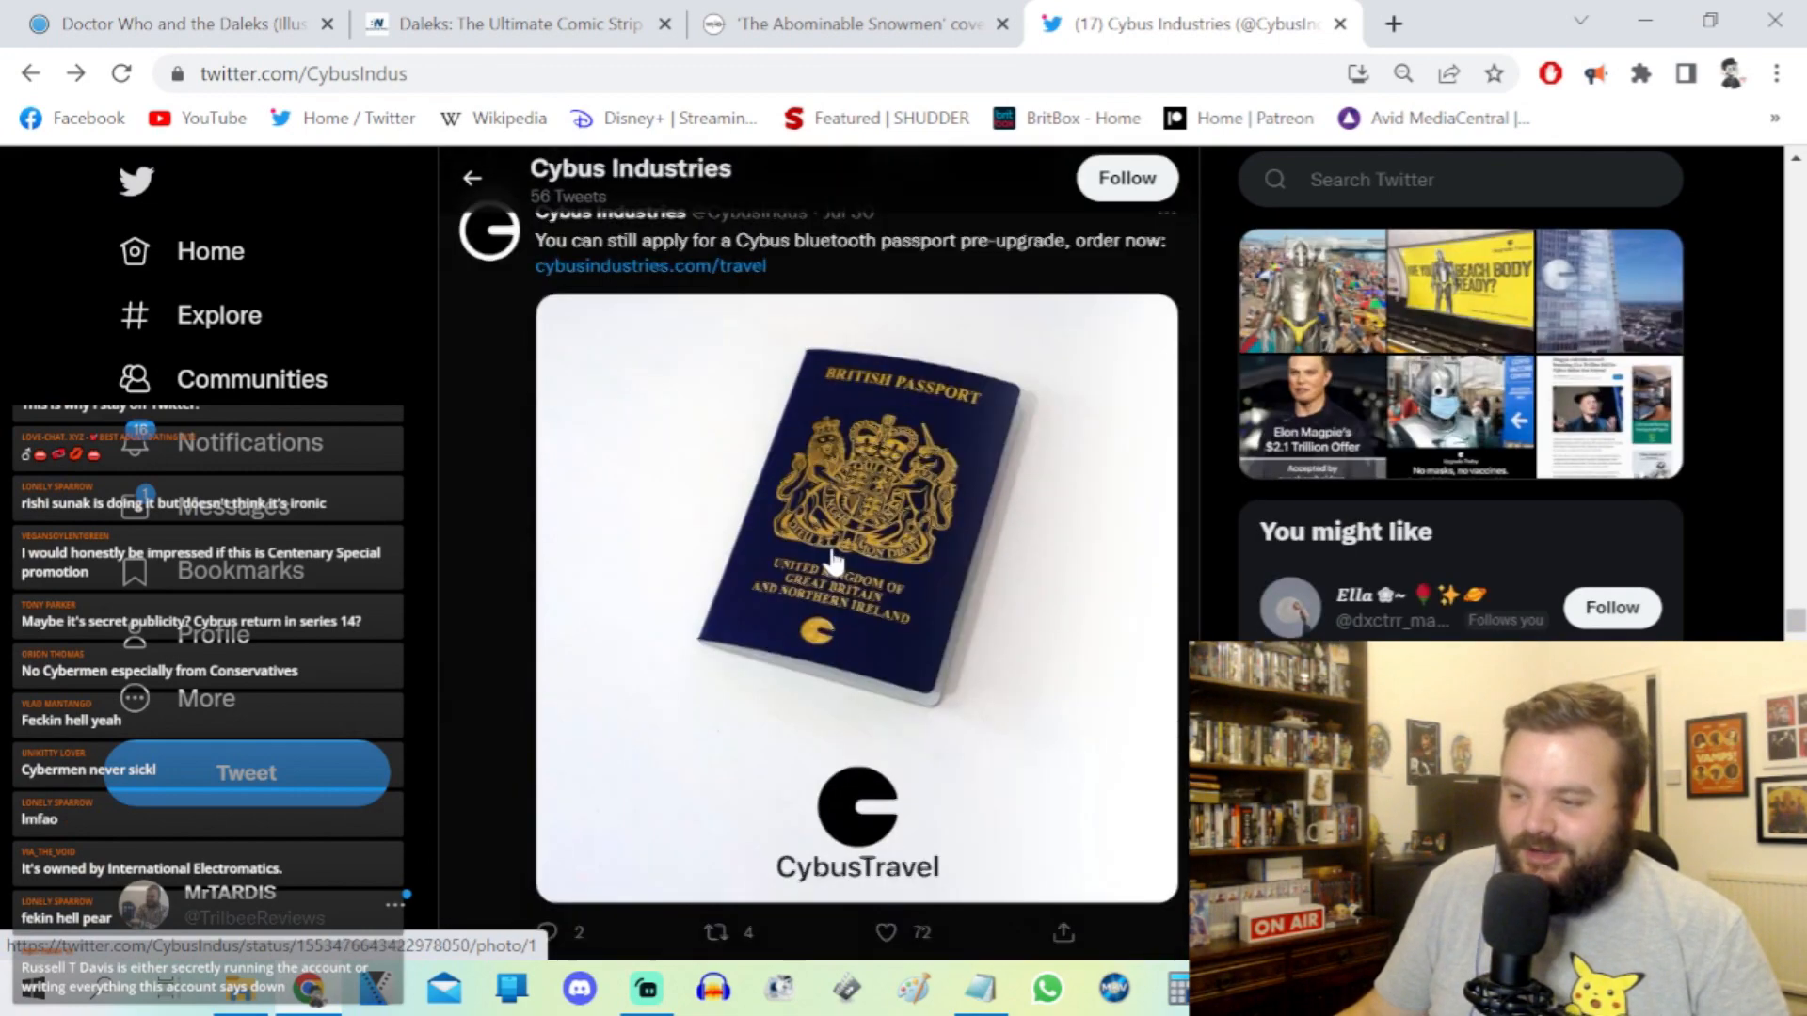
scroll(down, 3)
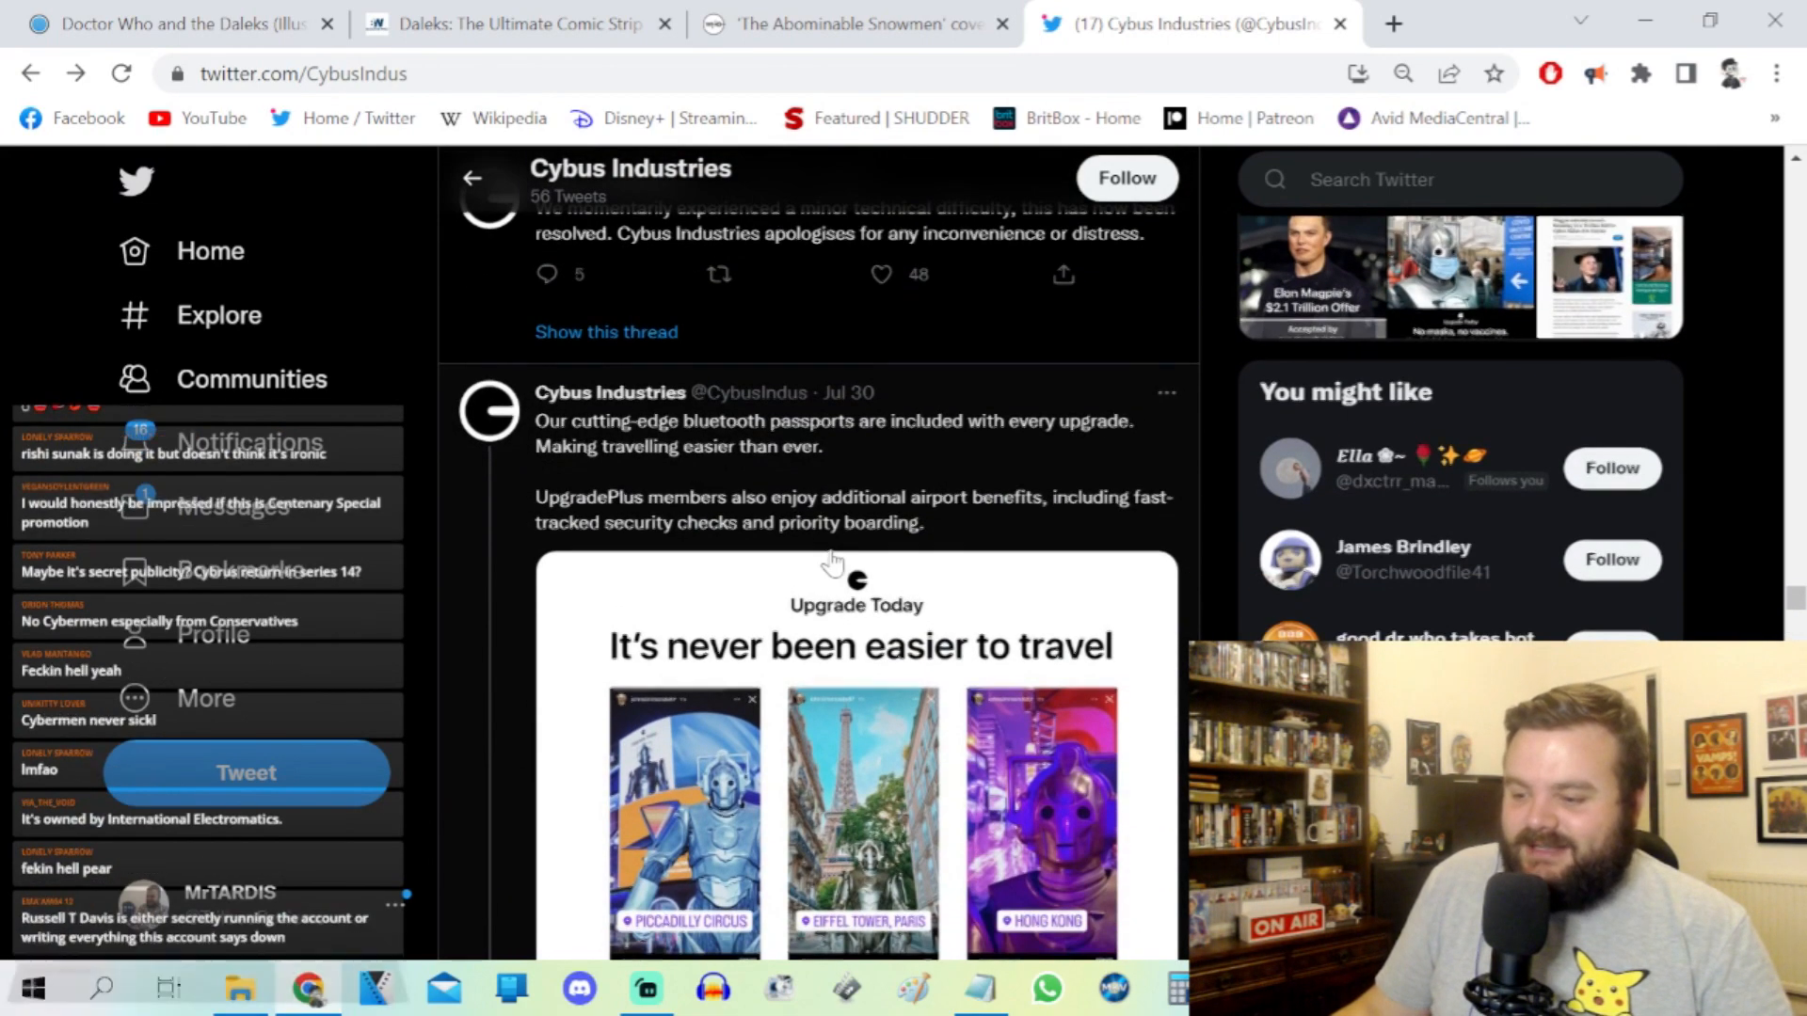
scroll(down, 3)
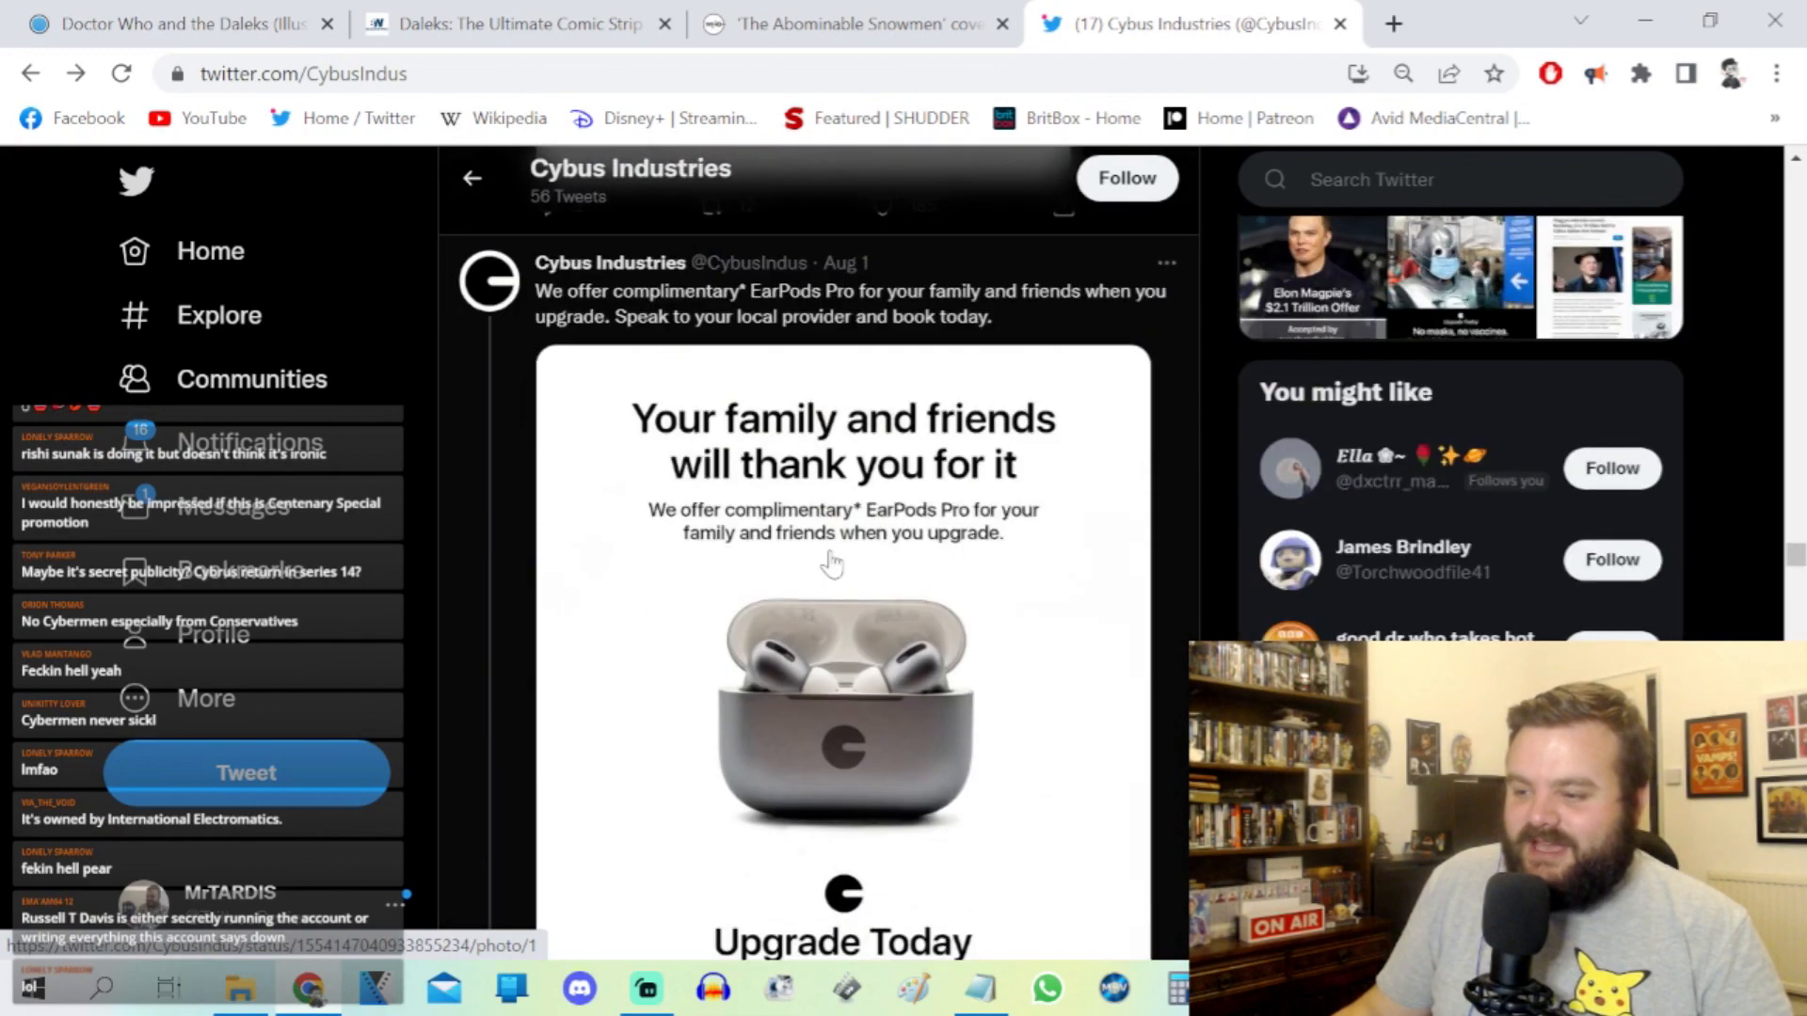
scroll(down, 3)
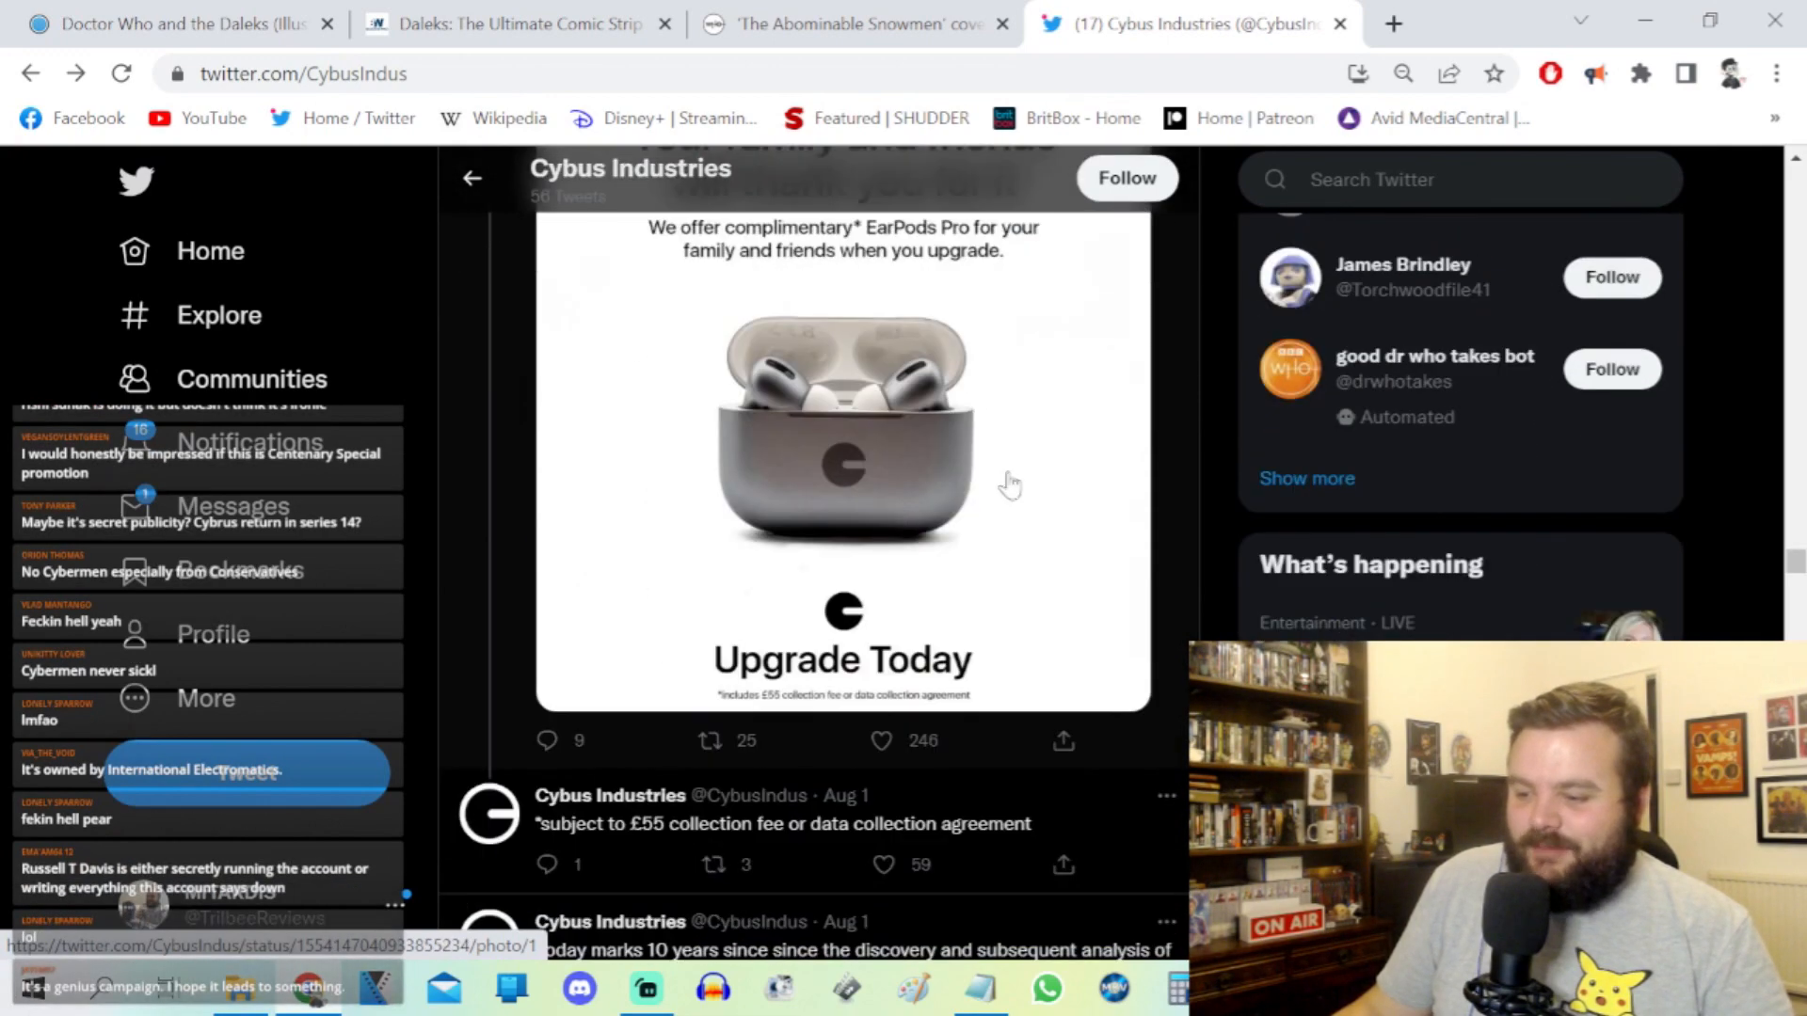
click(841, 433)
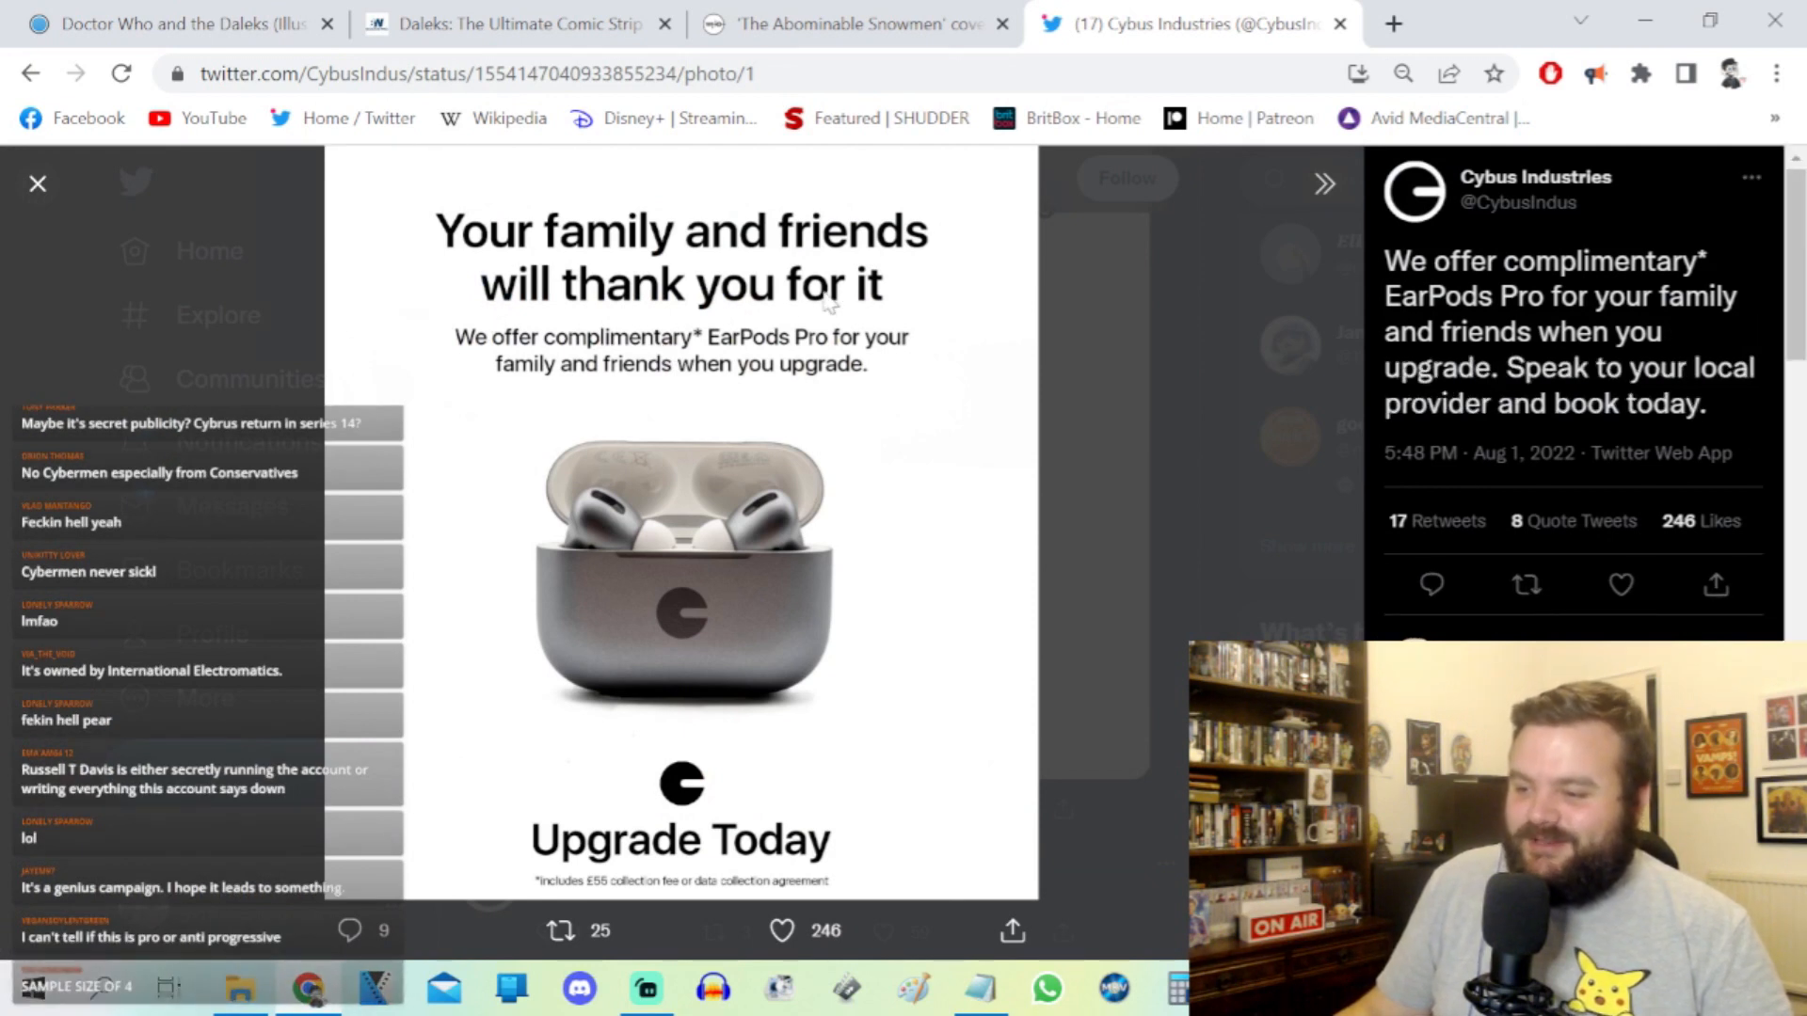
mouse_move(548, 911)
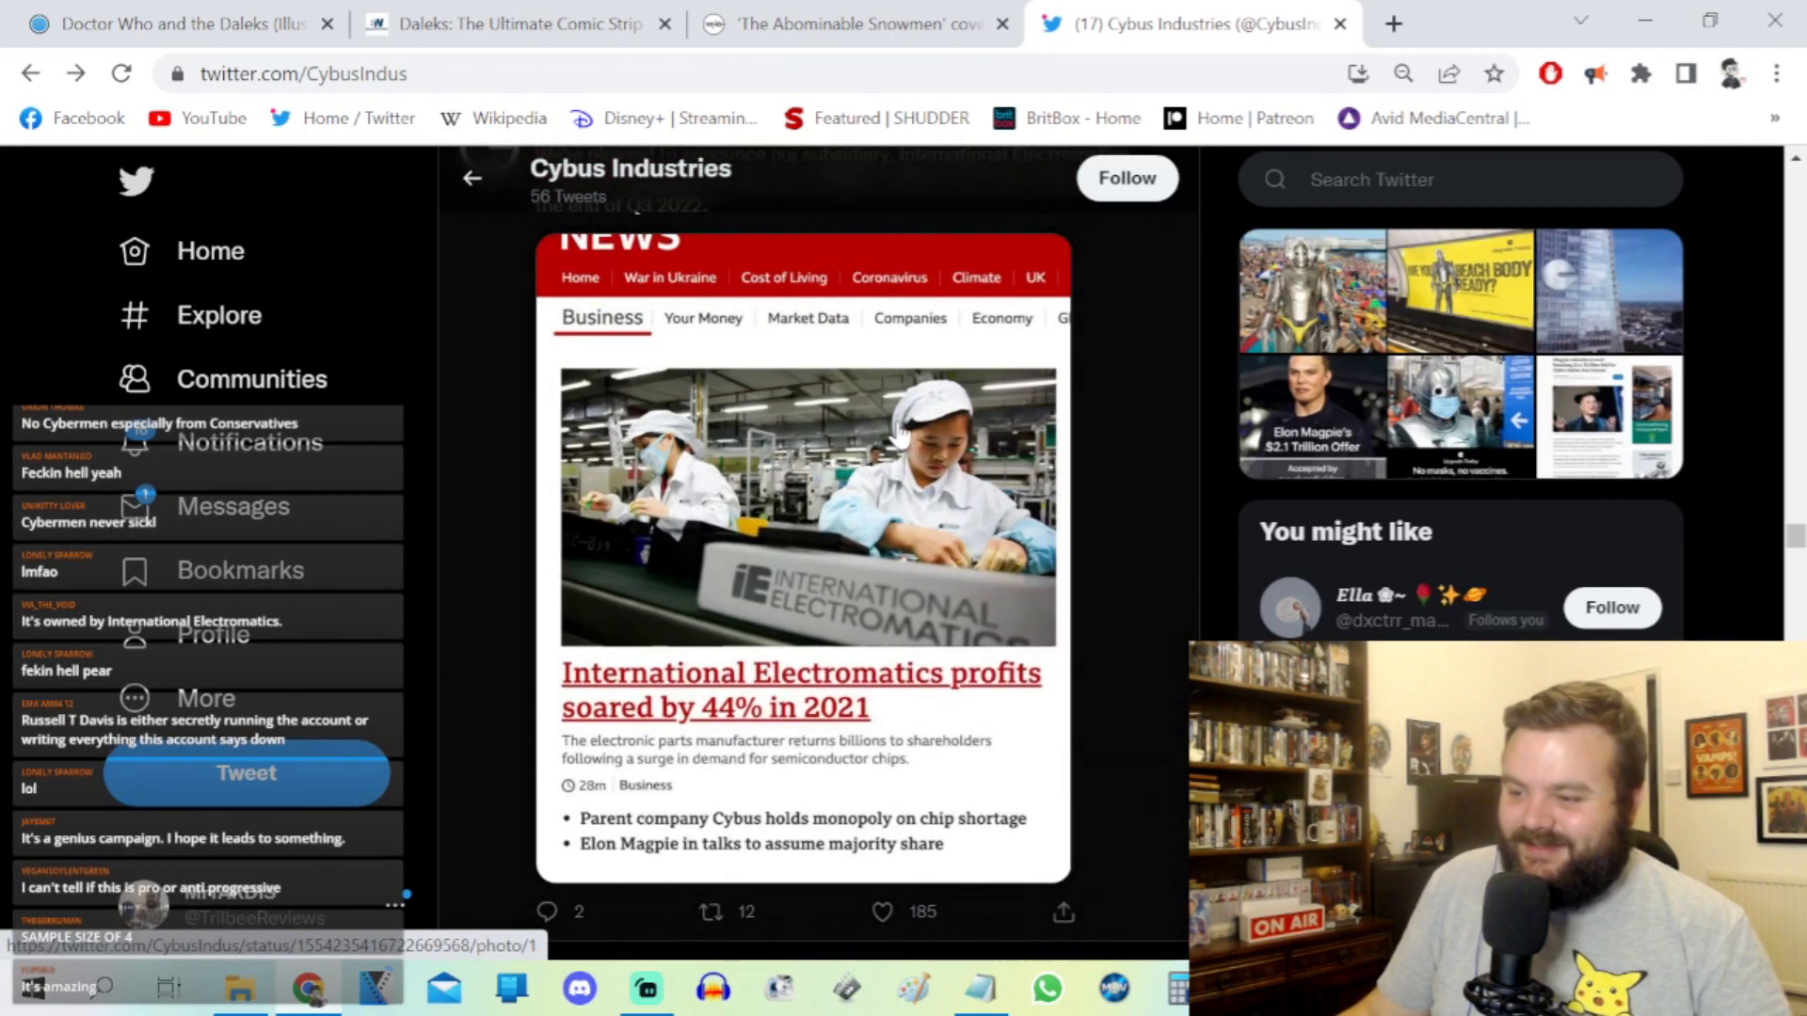
mouse_move(830, 489)
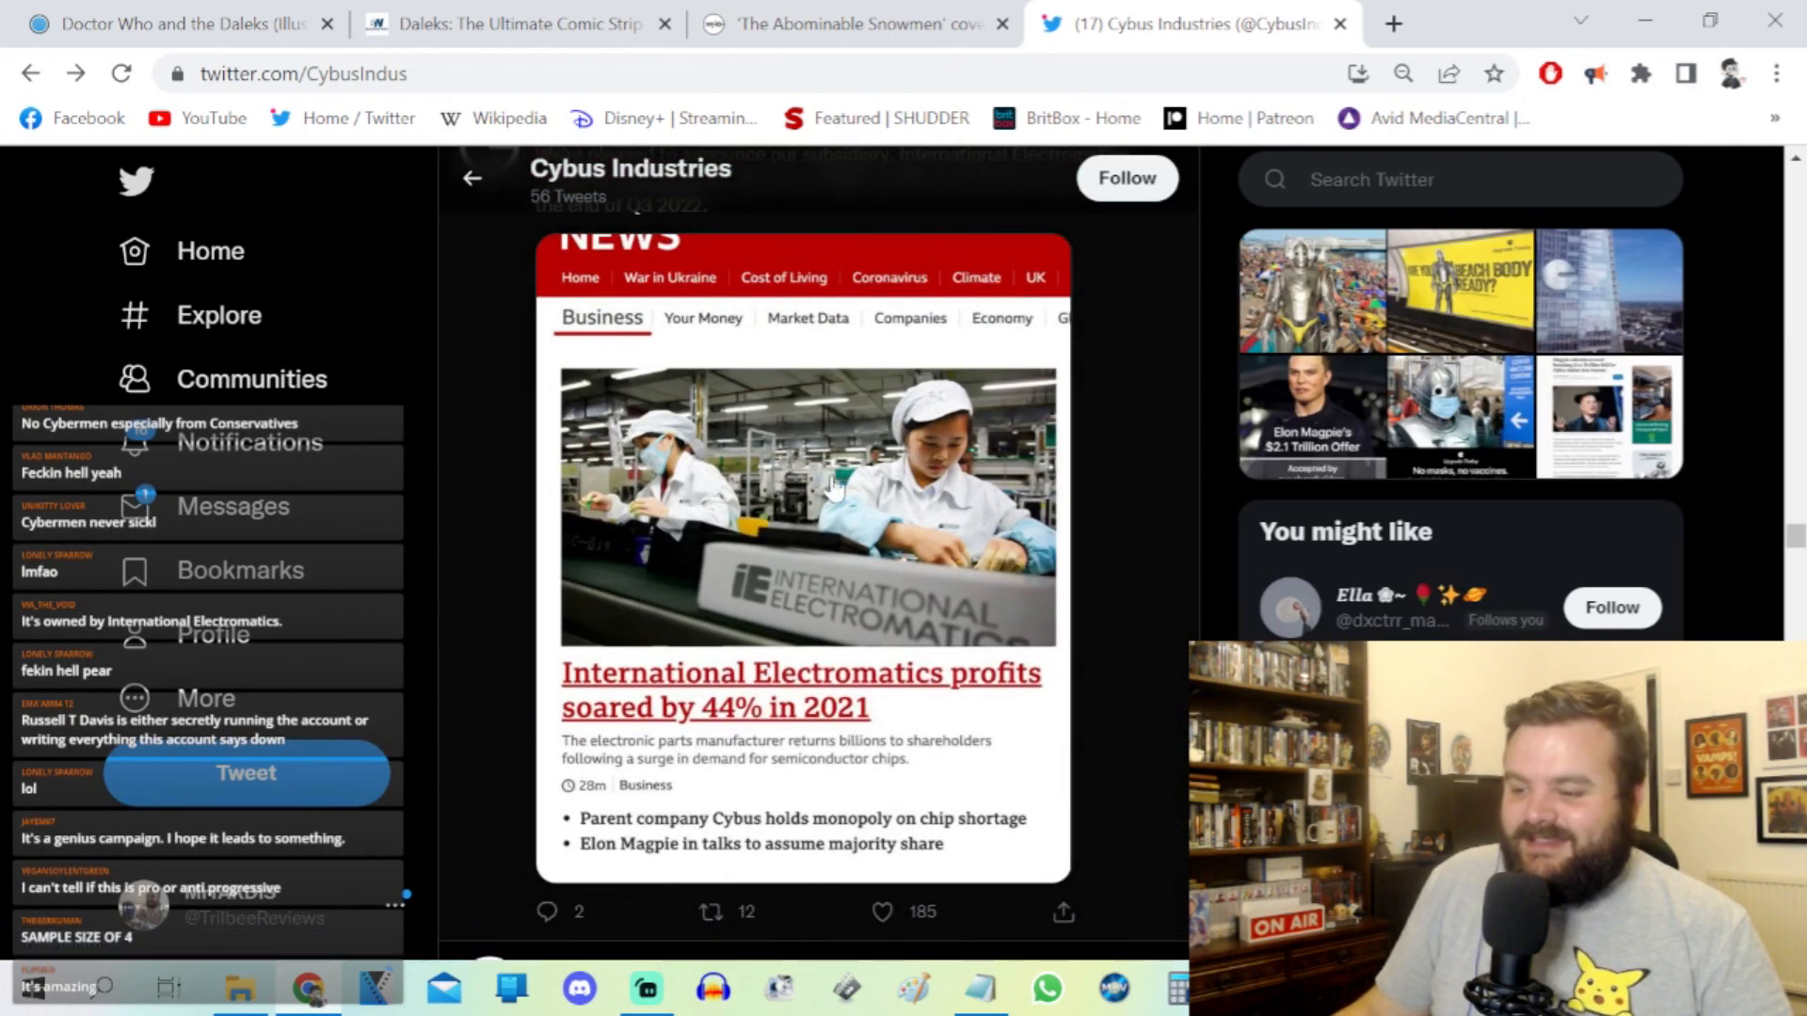
scroll(down, 3)
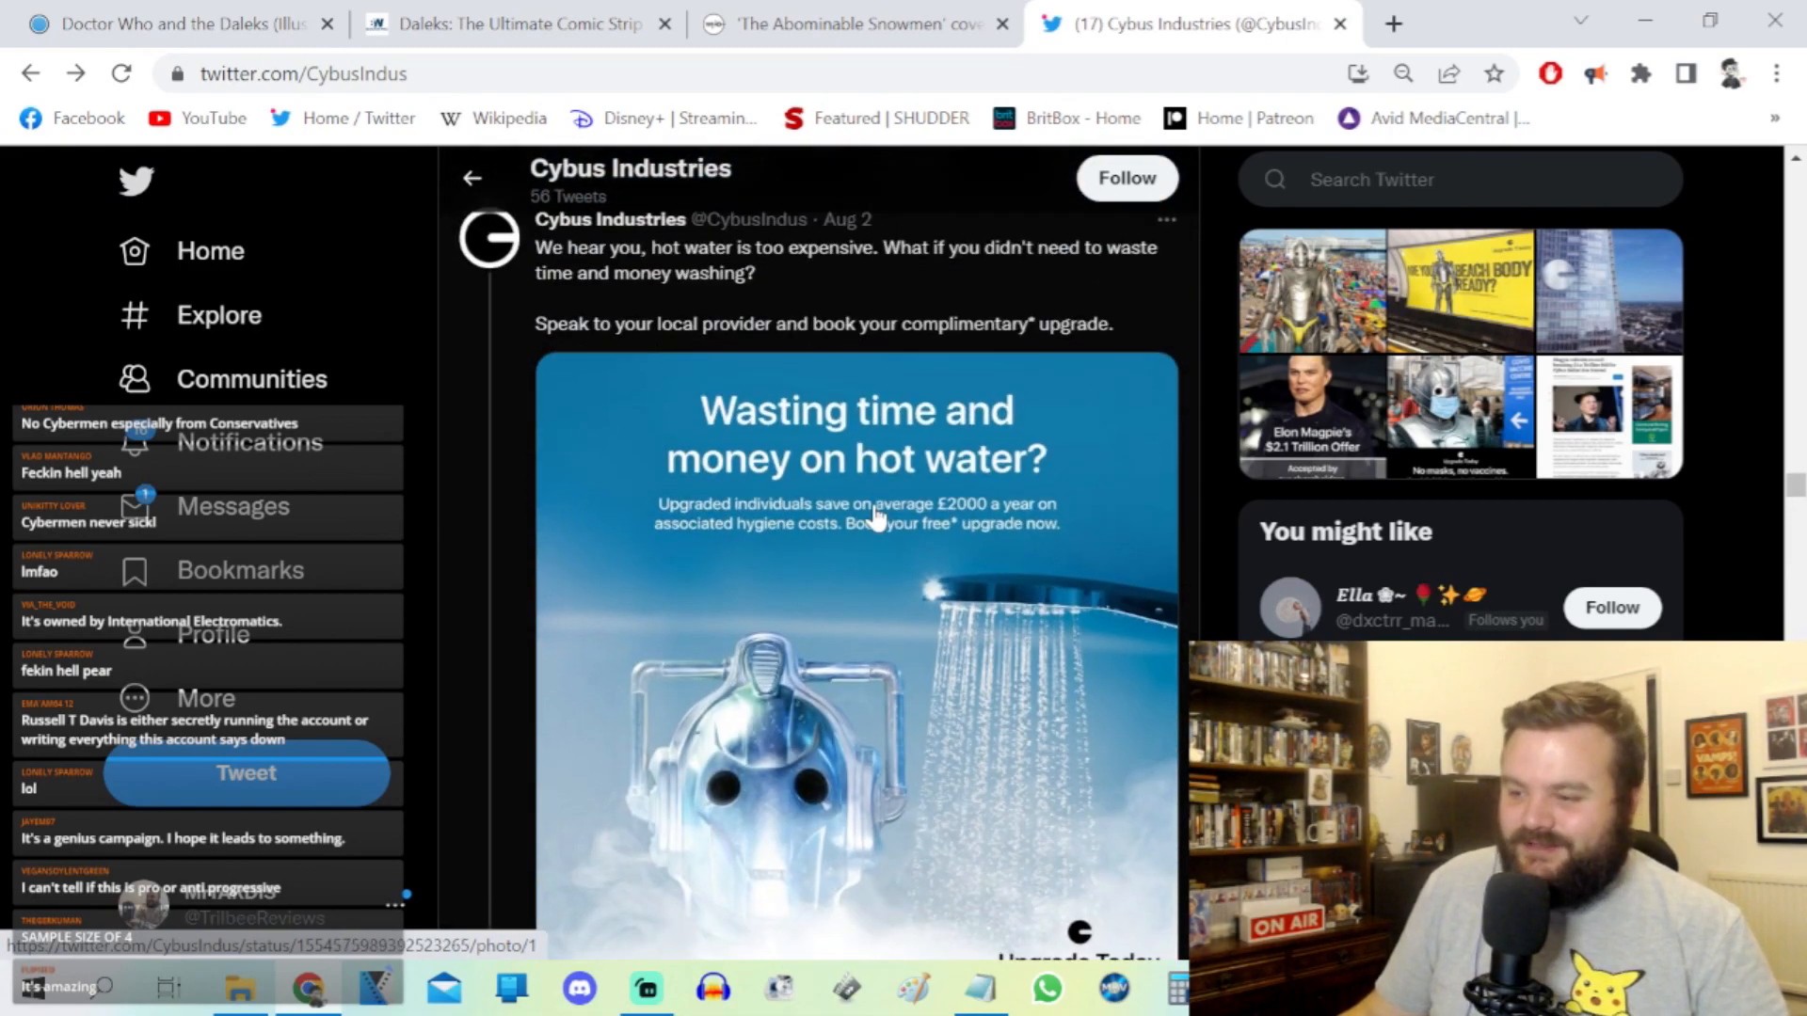
scroll(down, 3)
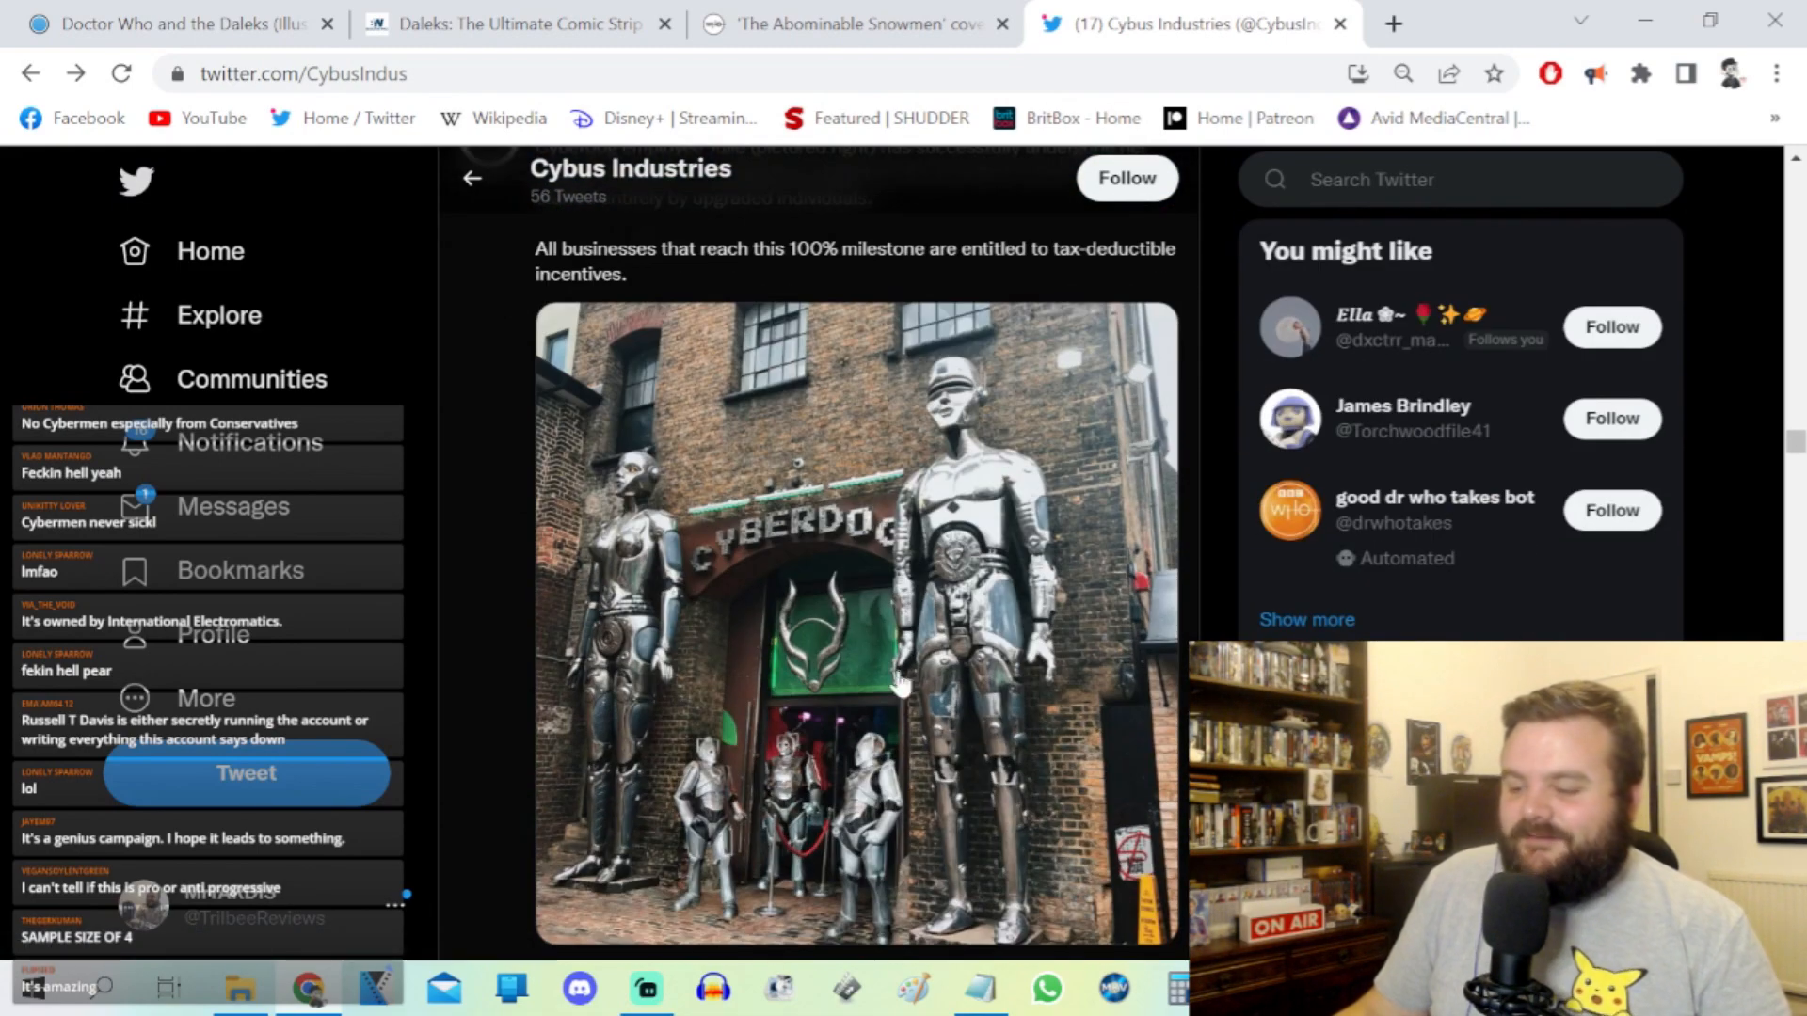
scroll(down, 3)
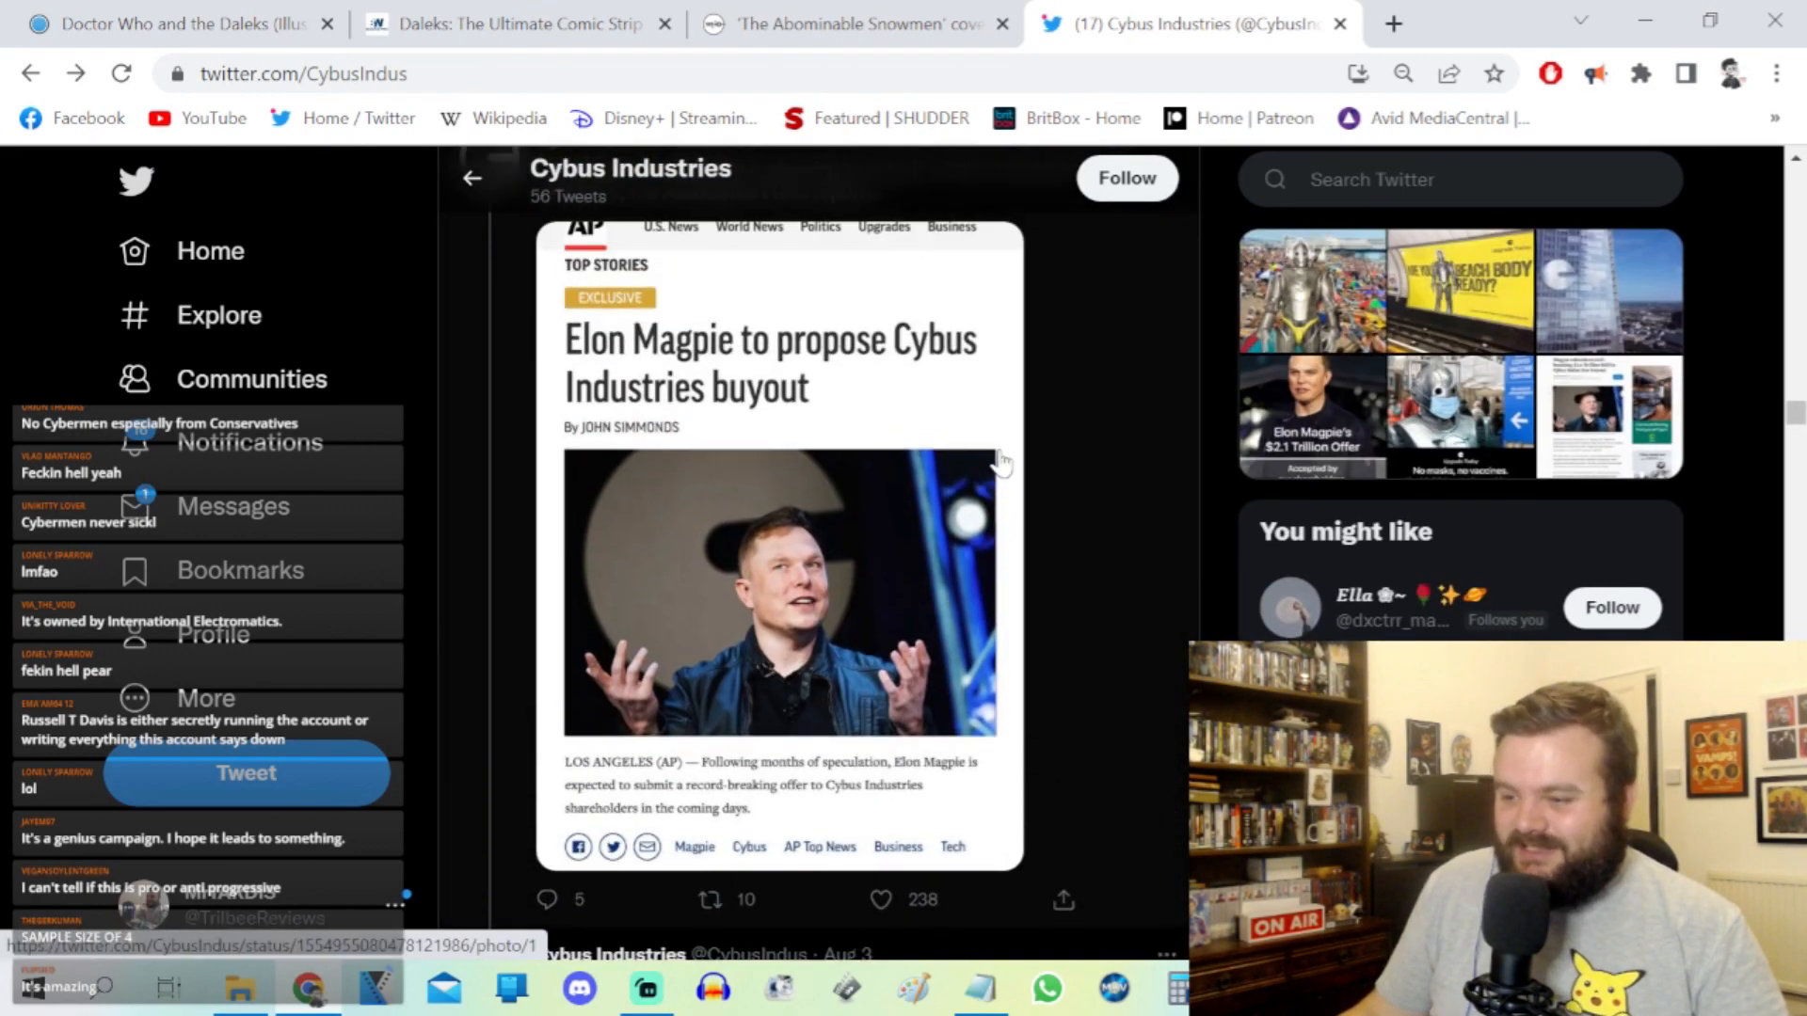
scroll(up, 3)
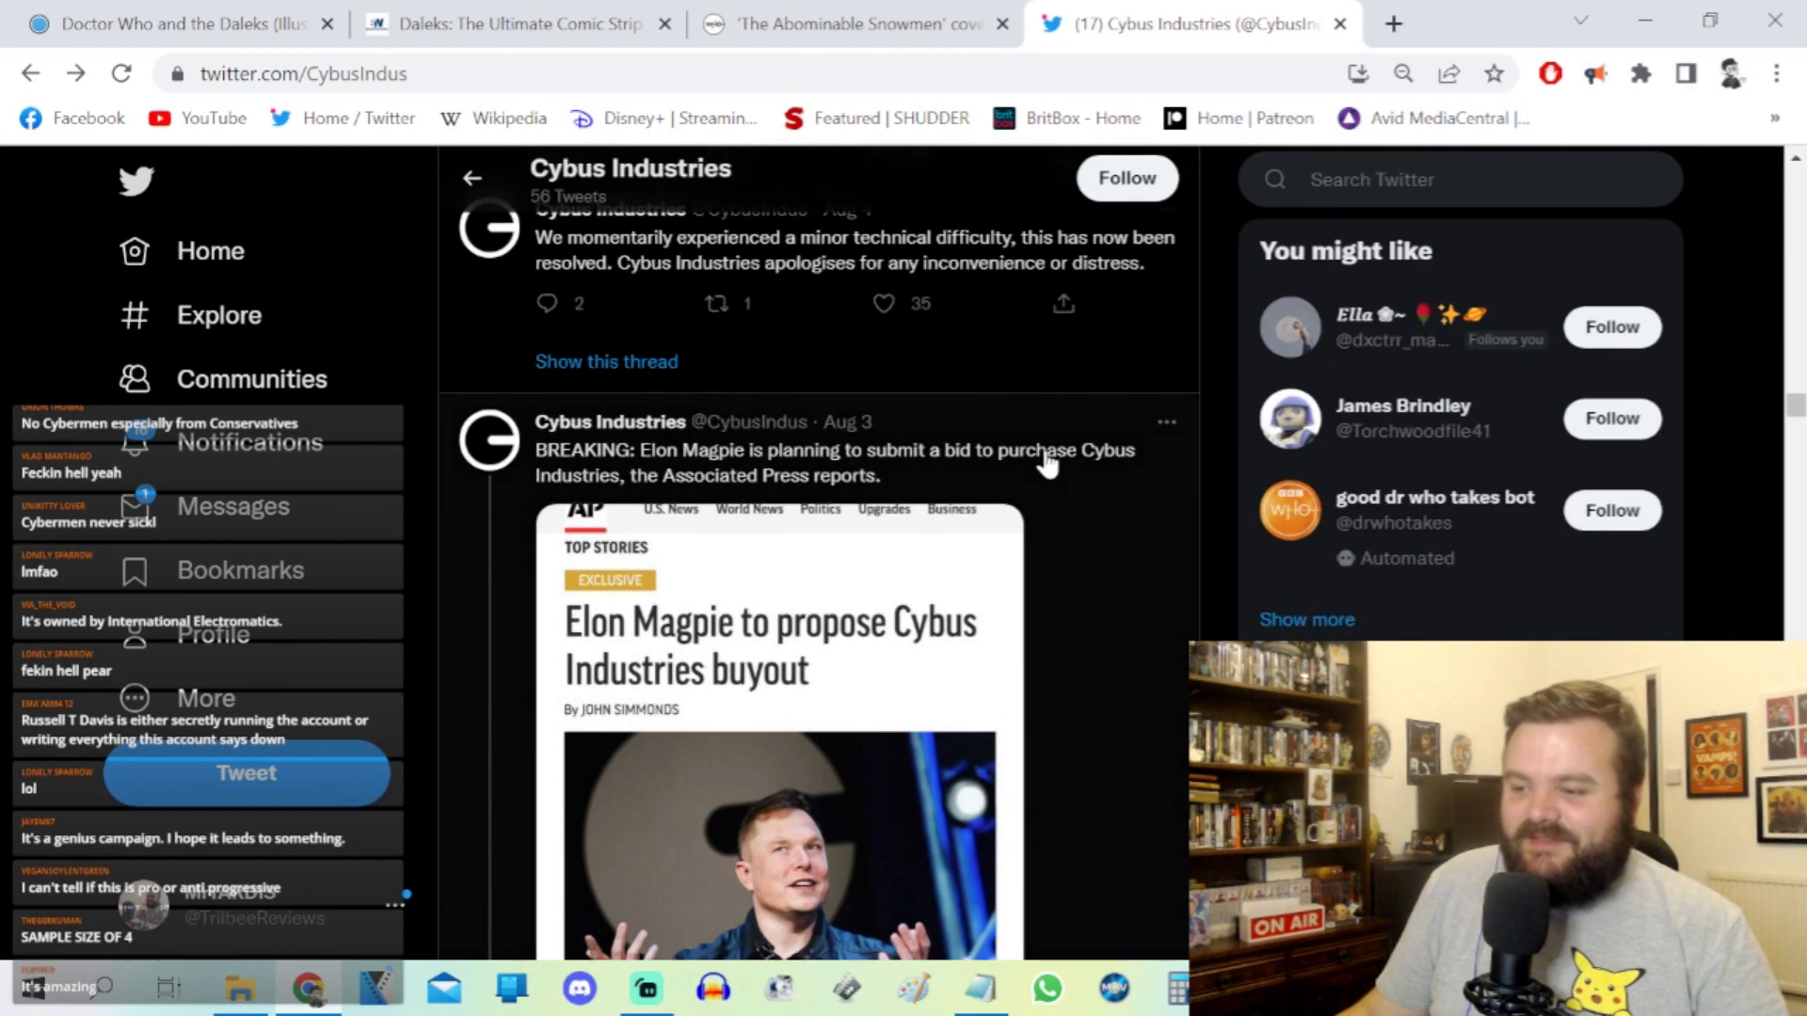
scroll(down, 3)
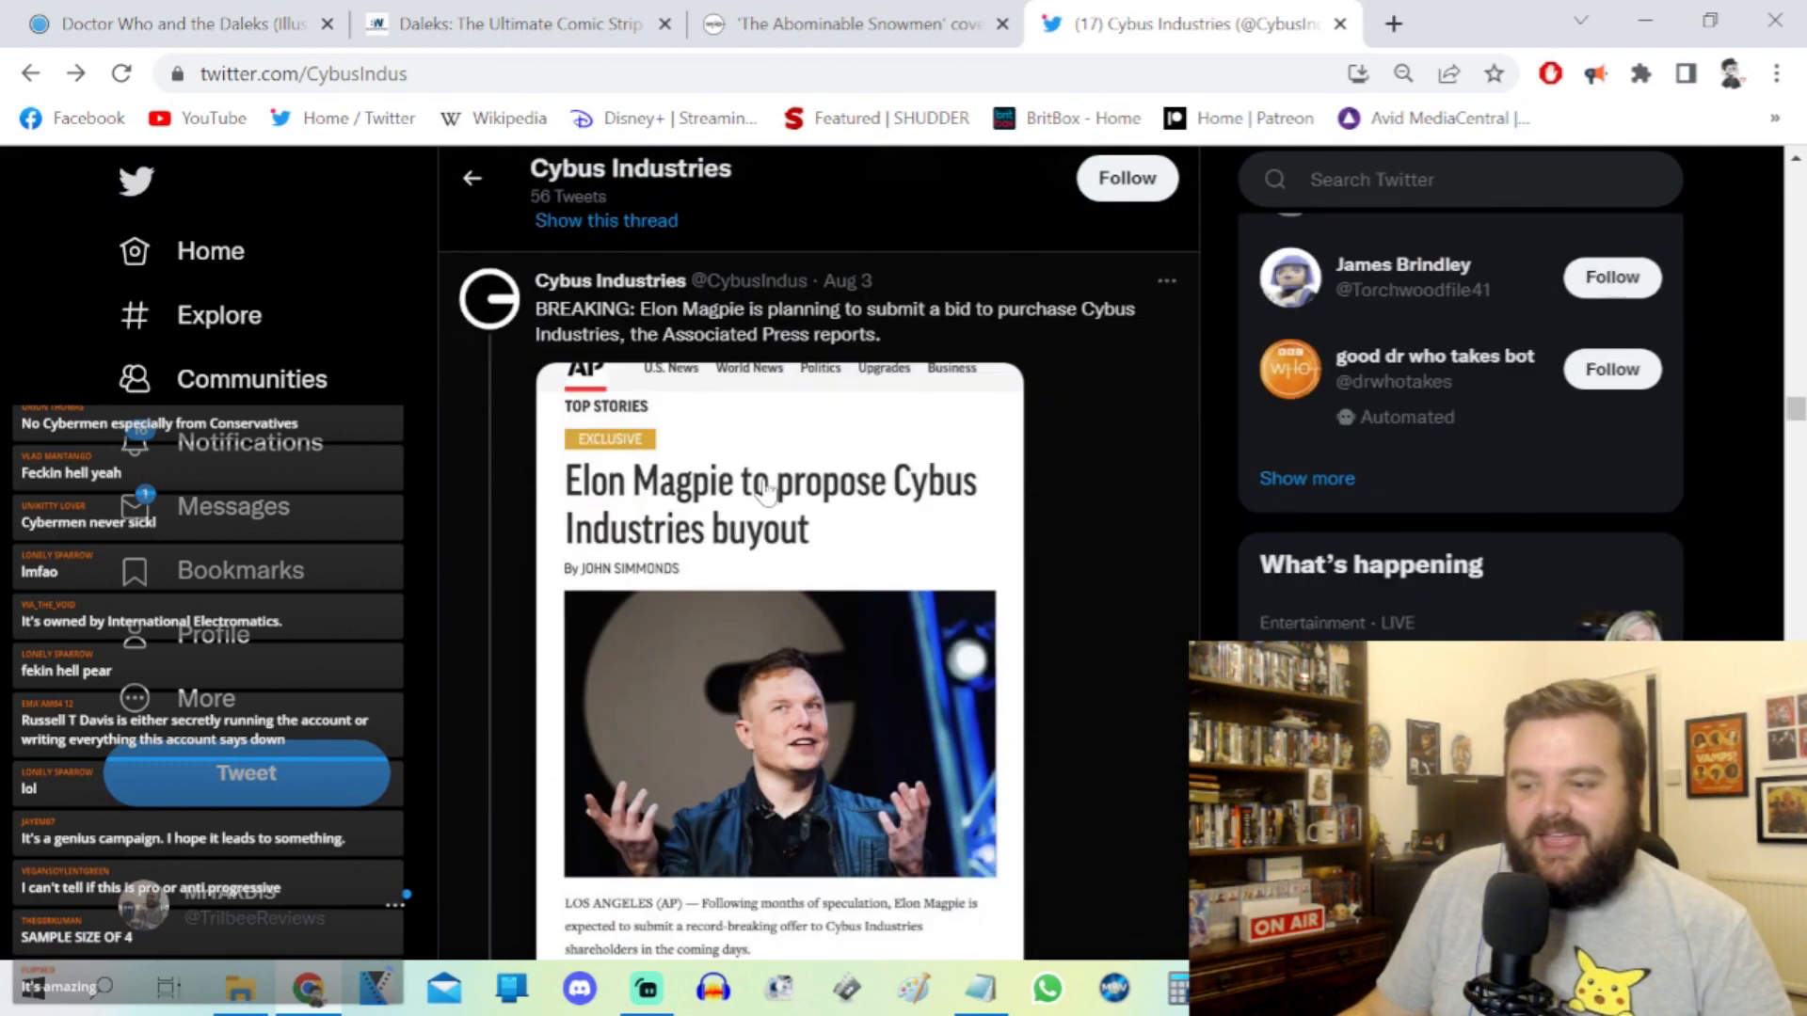
scroll(down, 3)
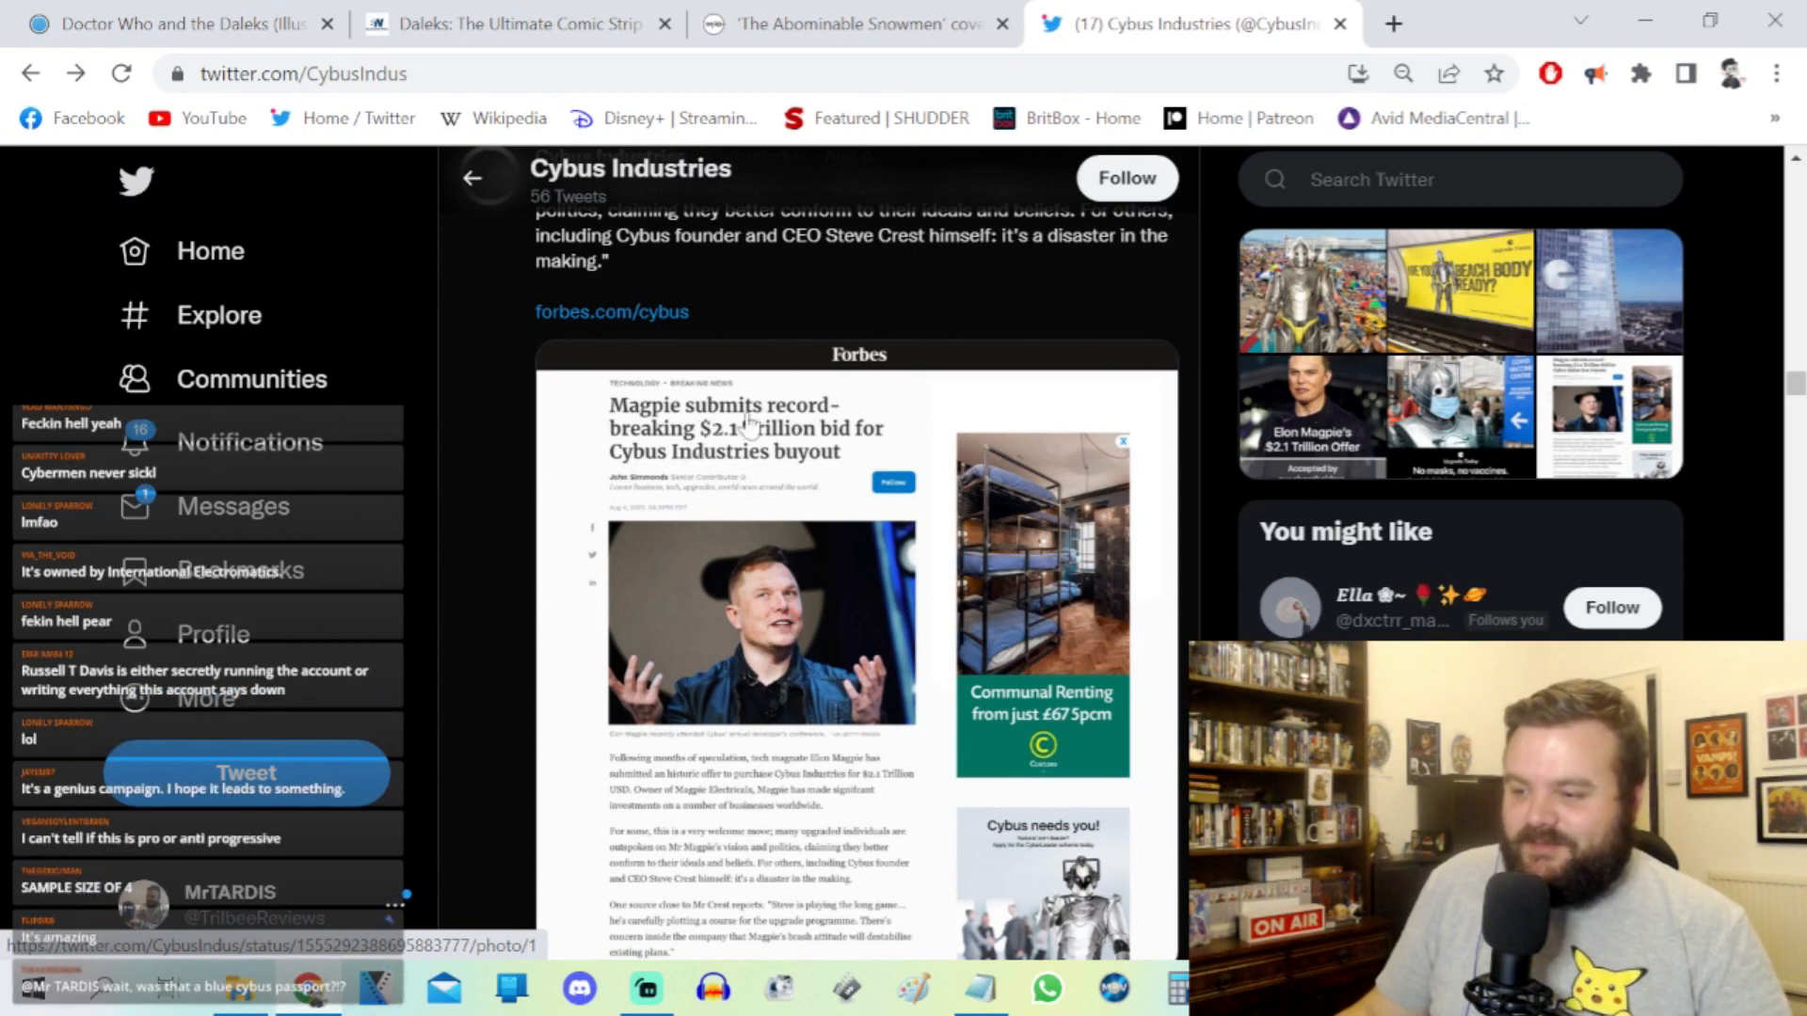
mouse_move(826, 473)
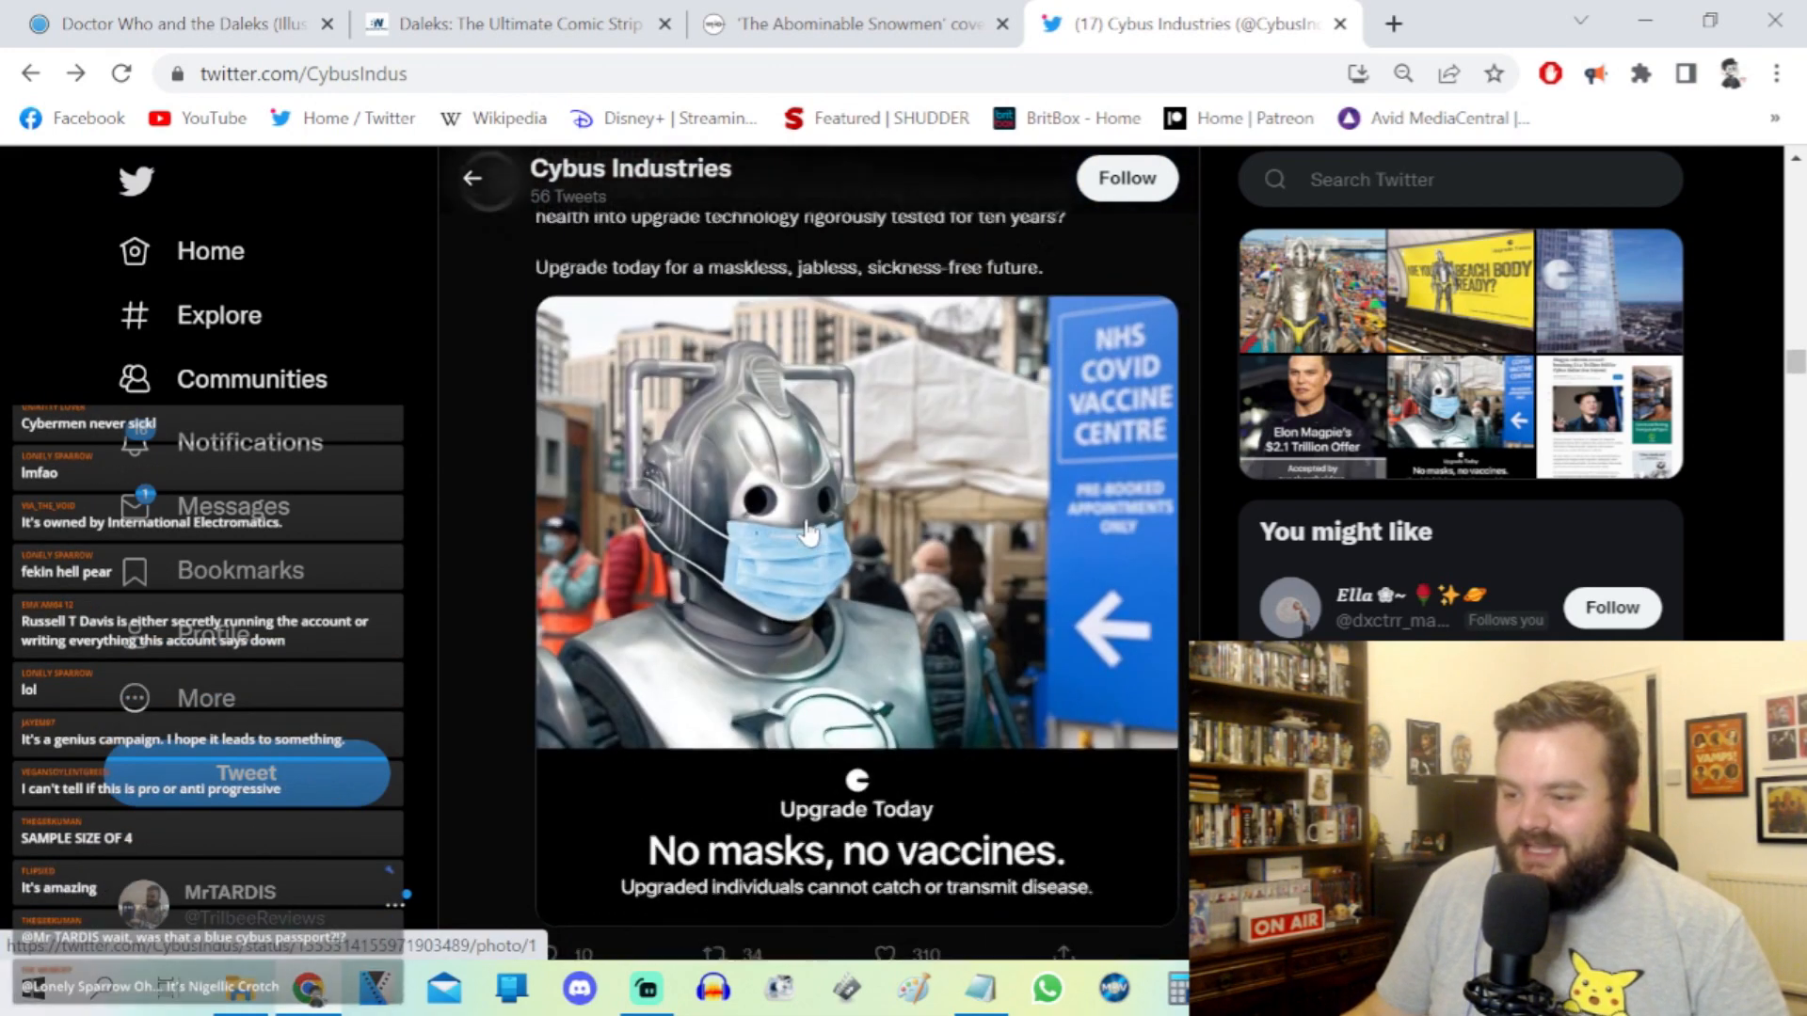
scroll(down, 3)
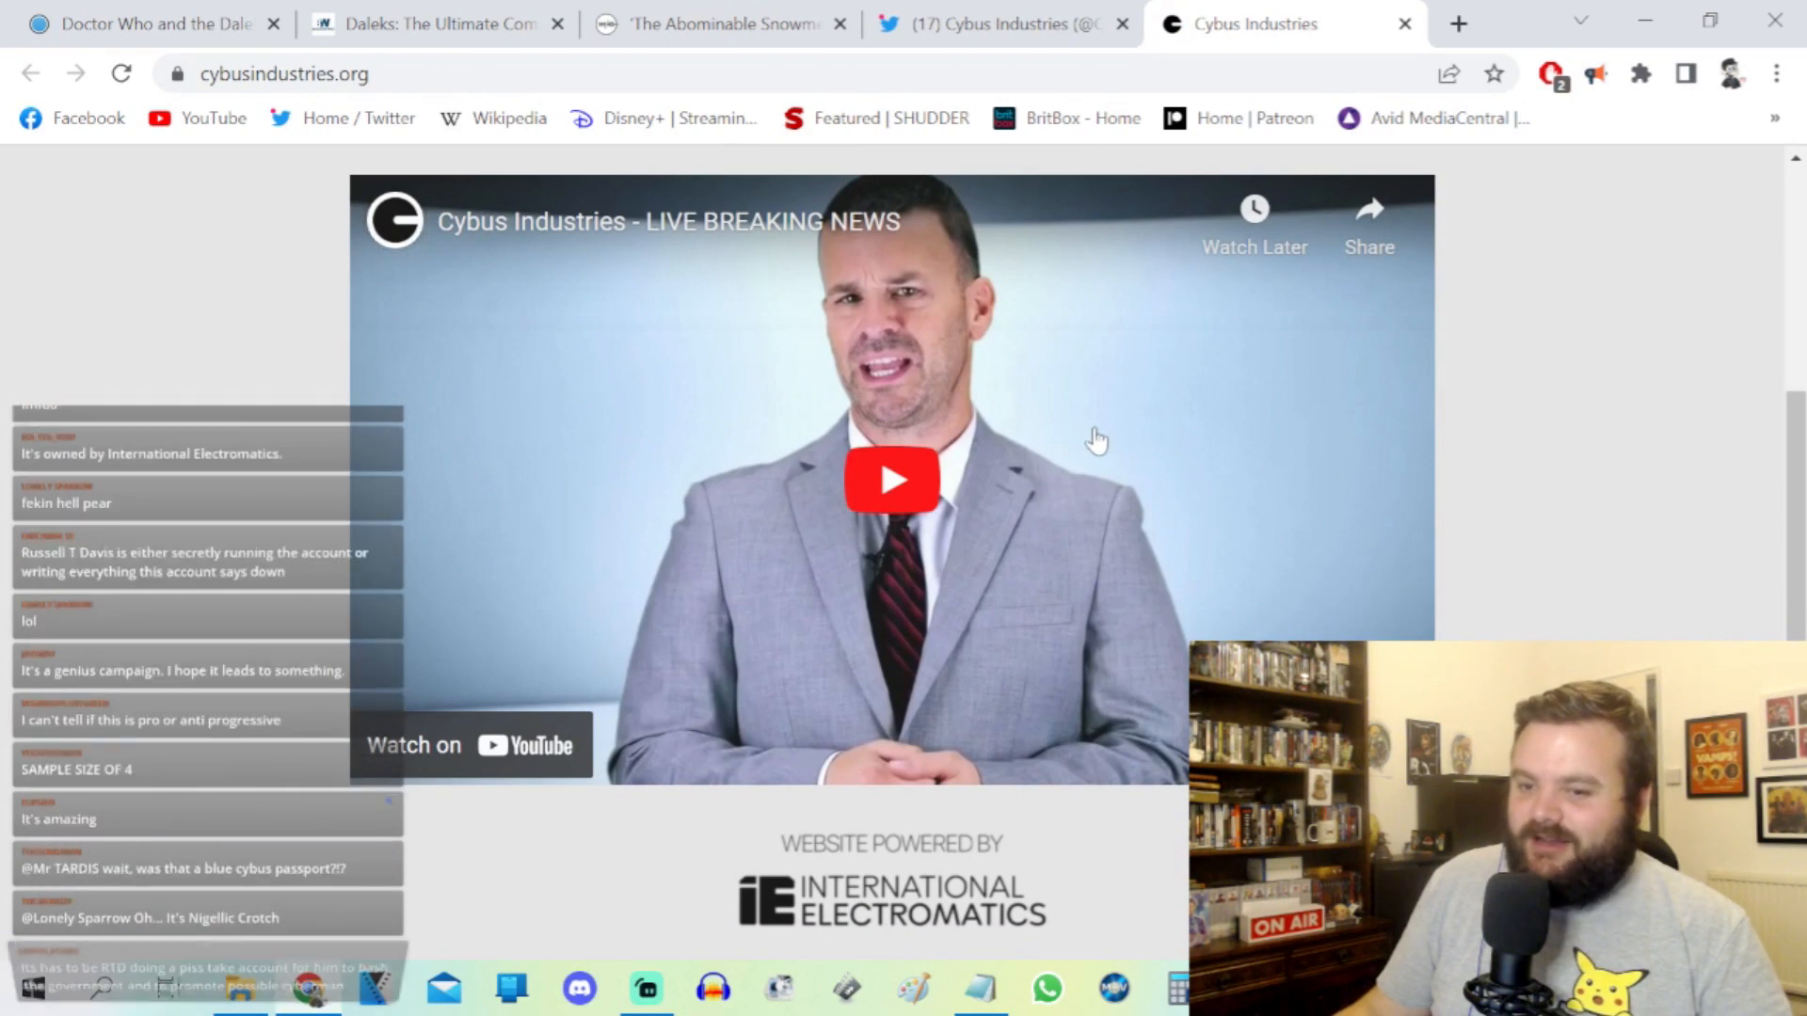
Step: Play the LIVE BREAKING NEWS video on the cybusindustries.org homepage
click(890, 480)
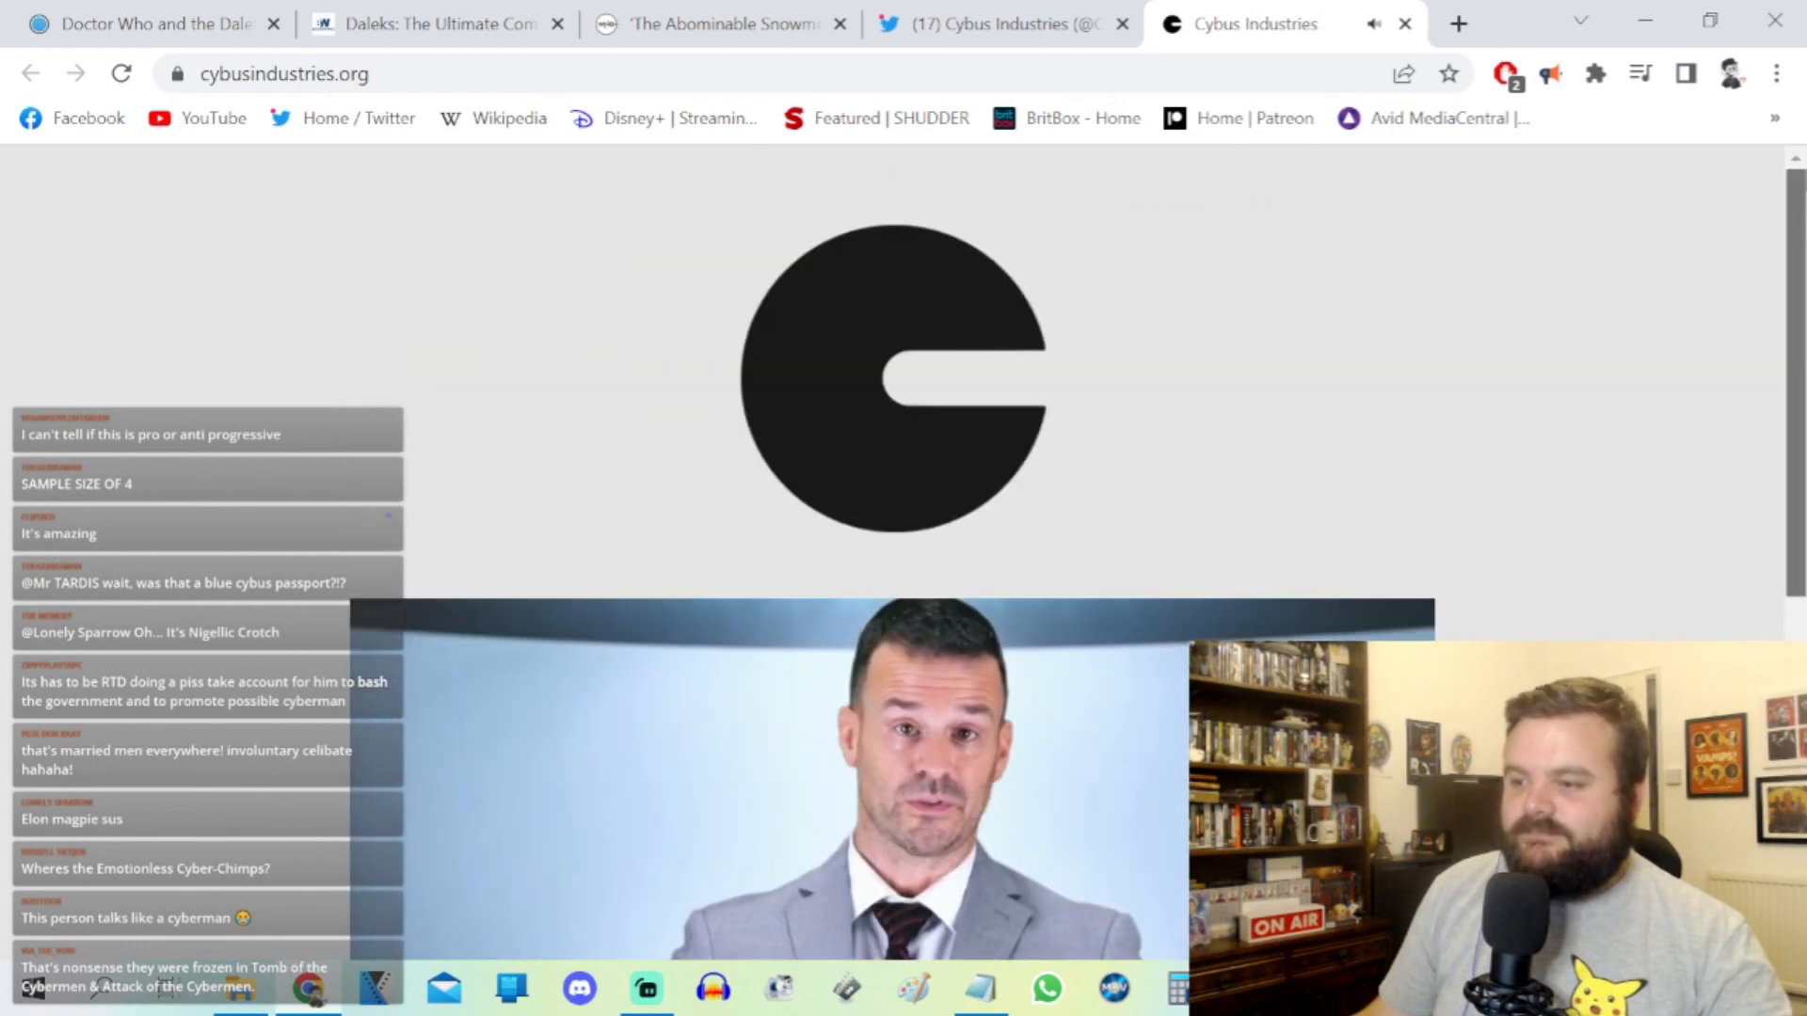
scroll(down, 3)
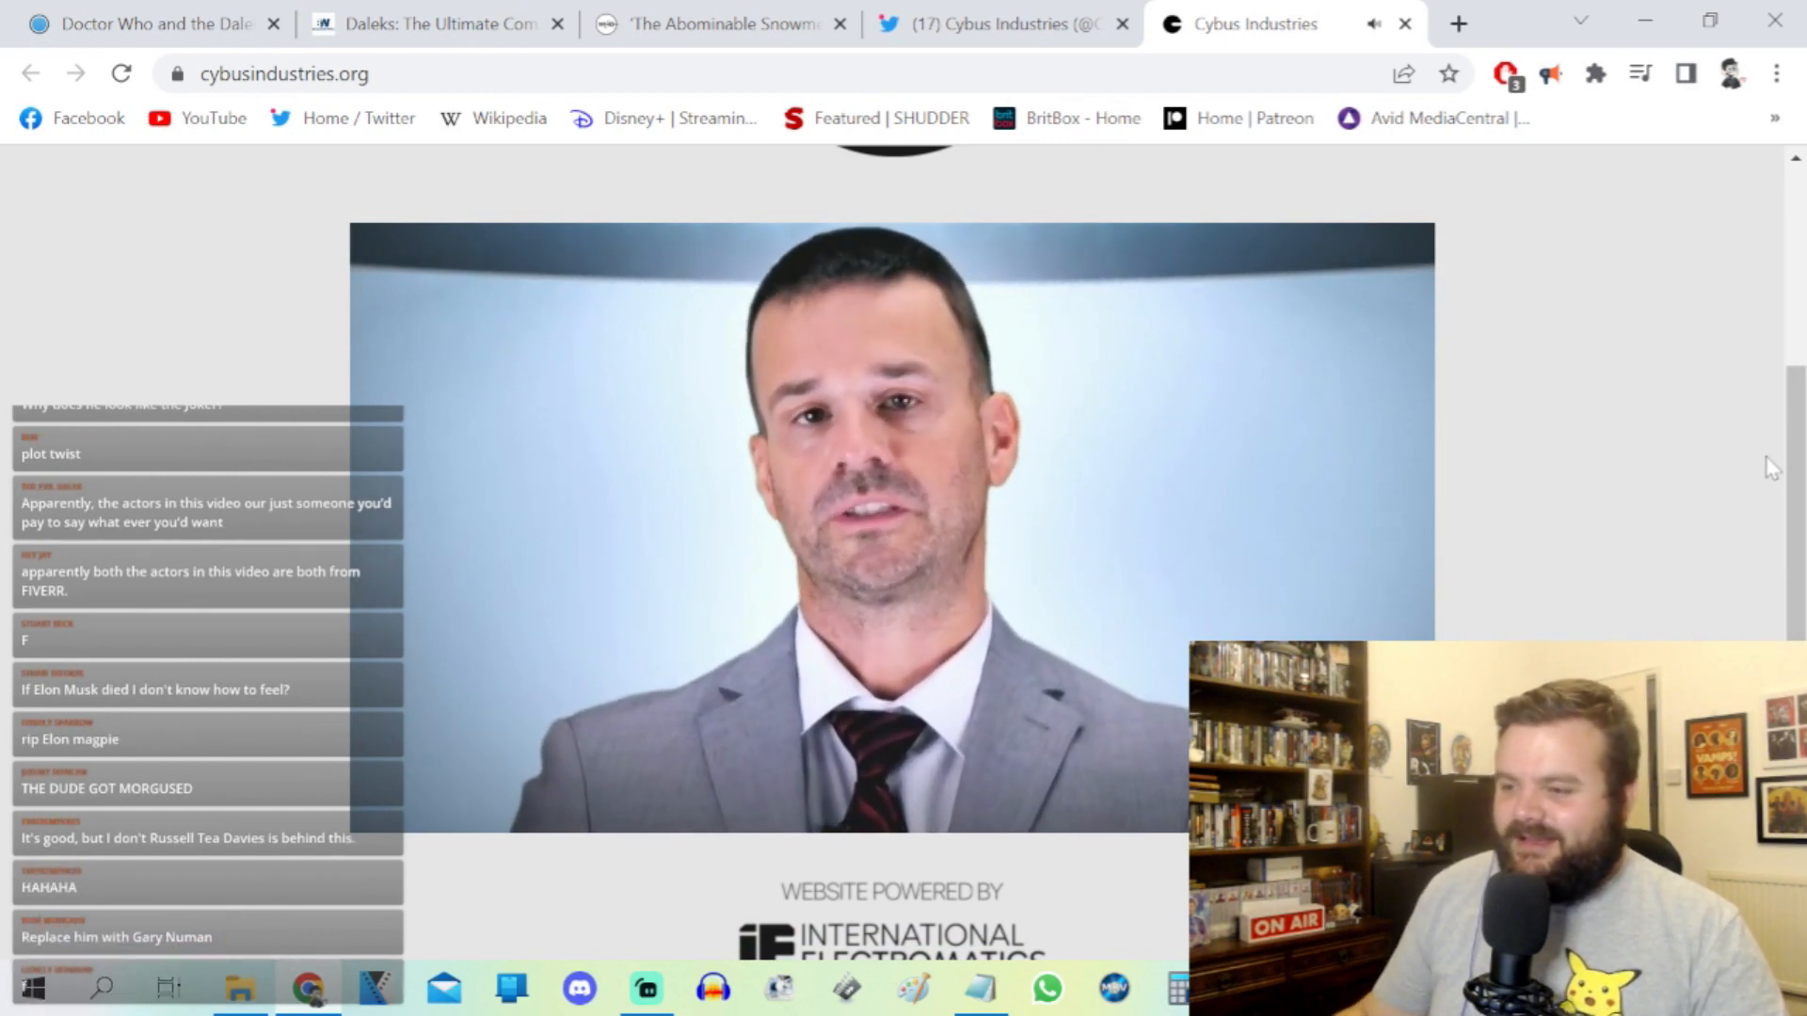
click(998, 22)
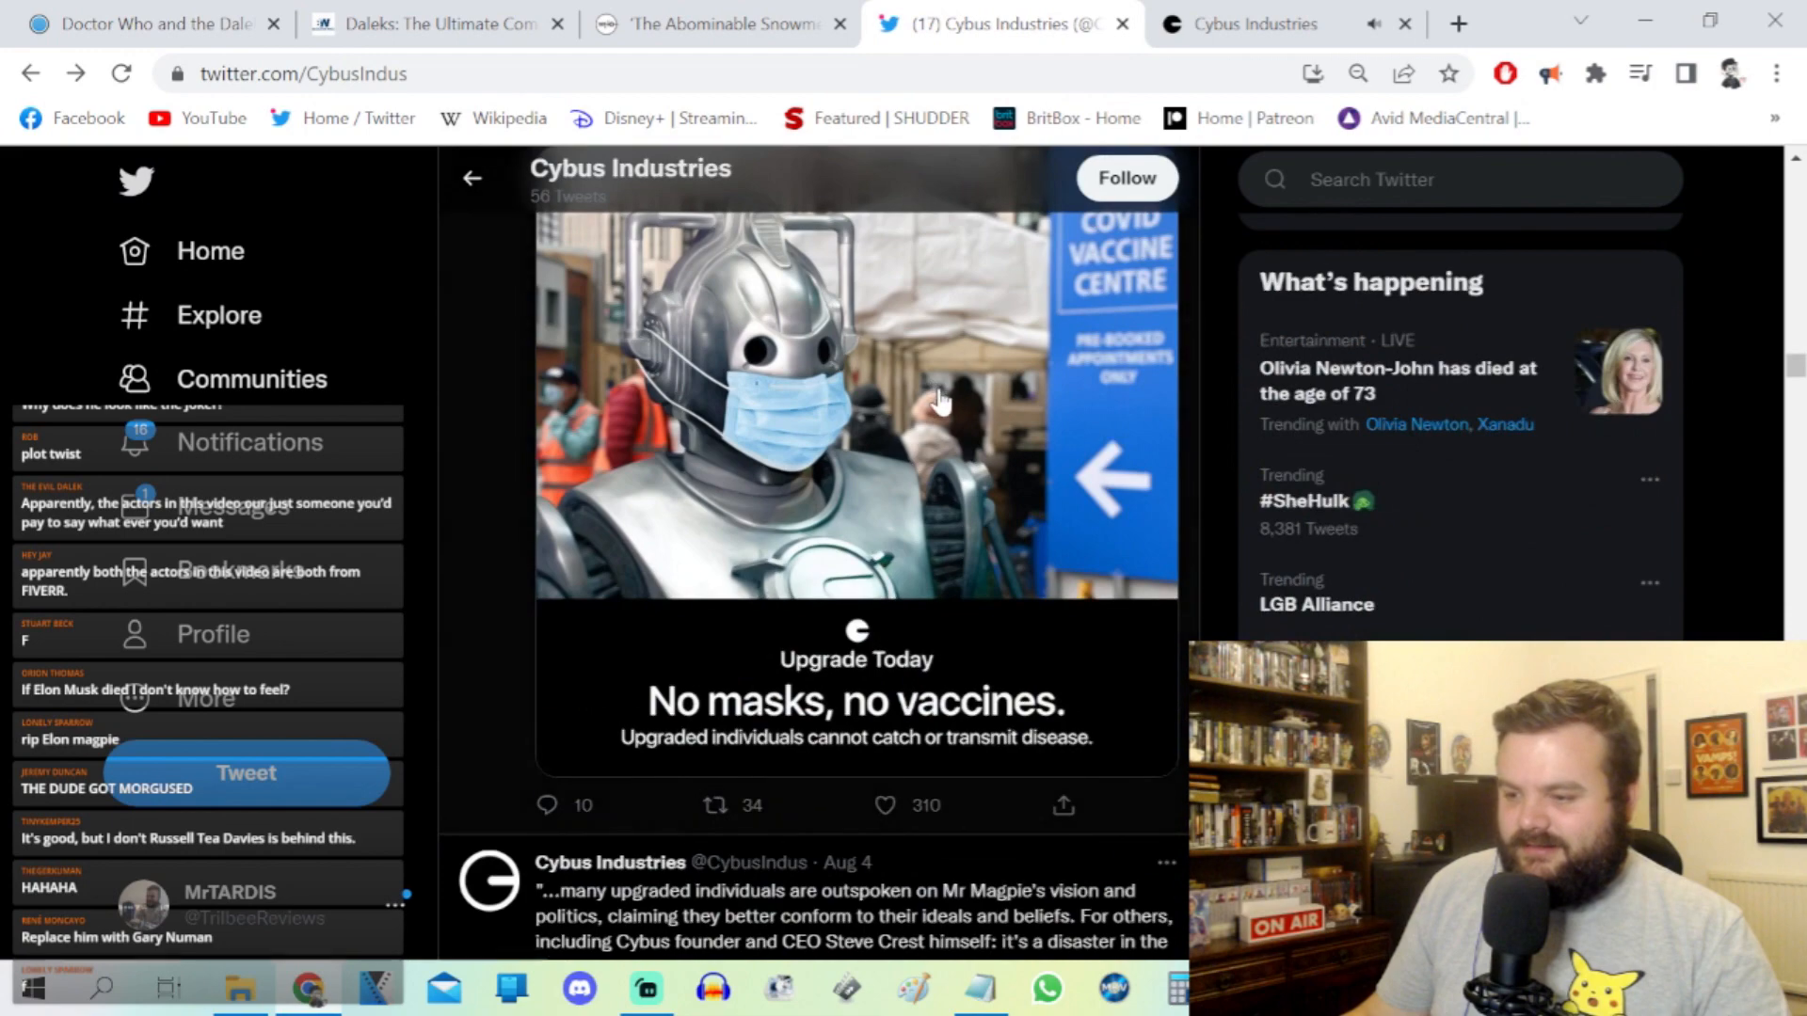
scroll(down, 3)
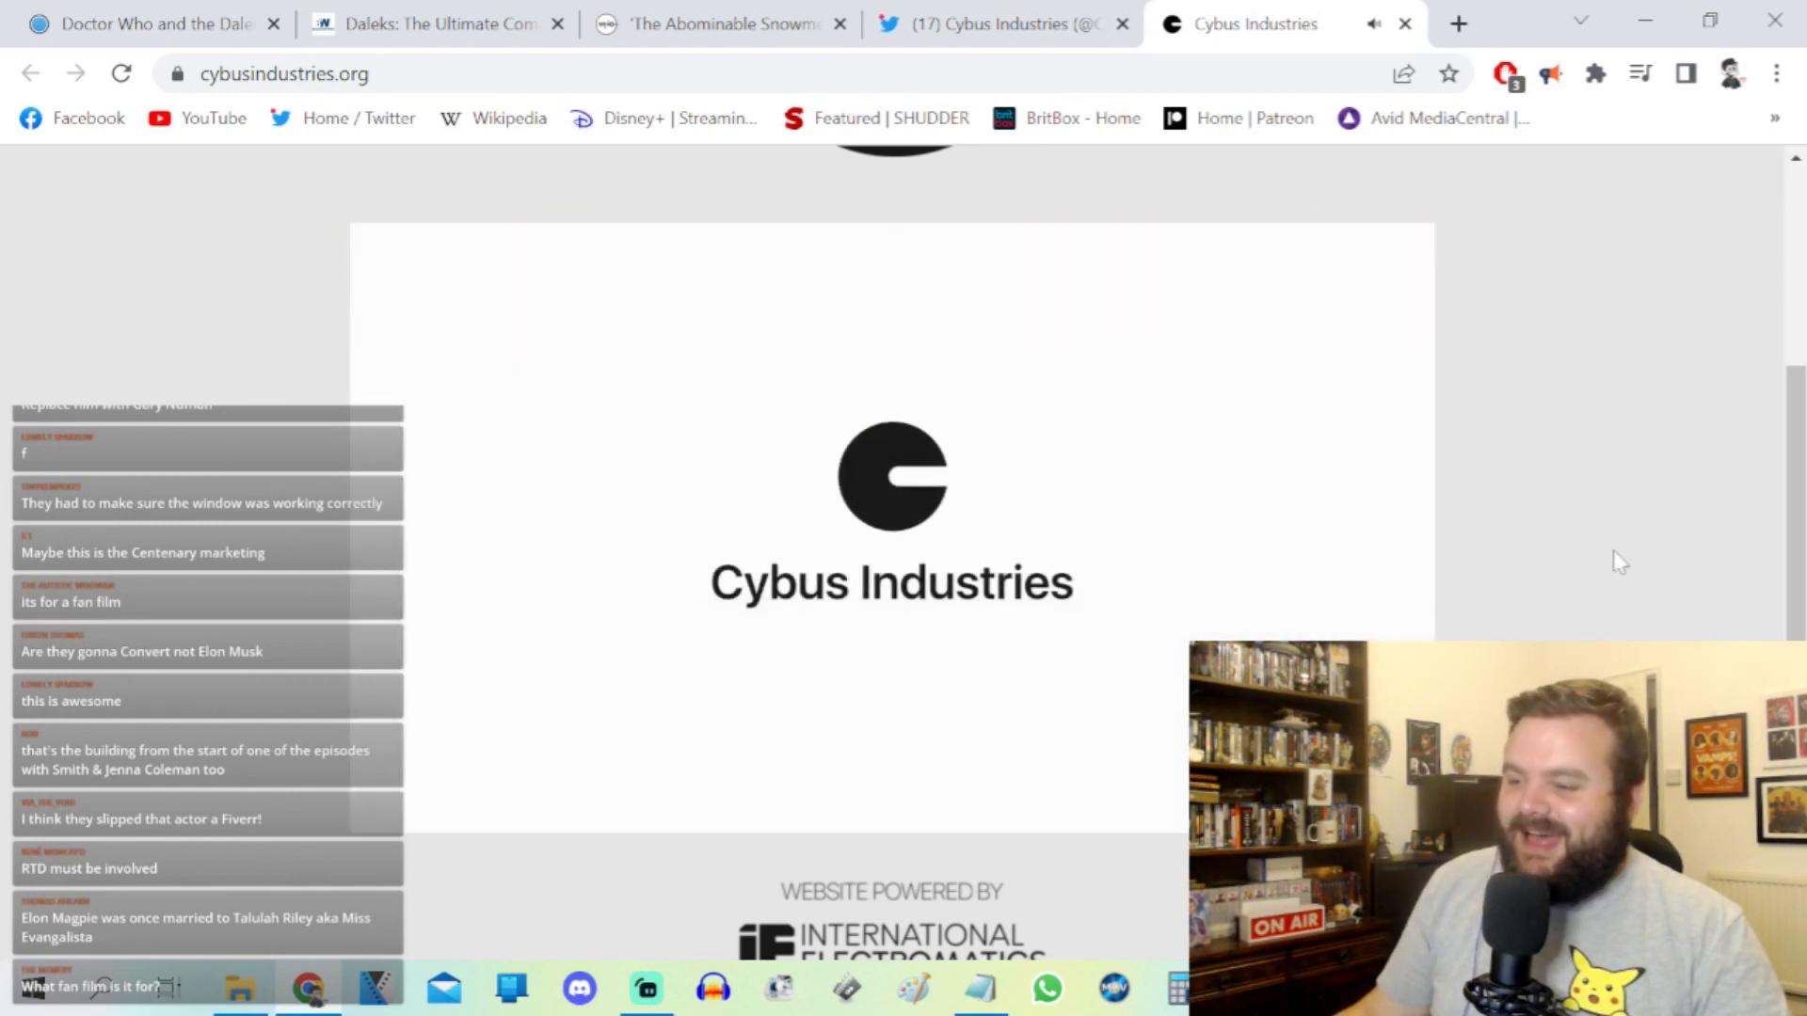
Step: Return to the Cybus Industries Twitter profile tab after the video ends
click(992, 23)
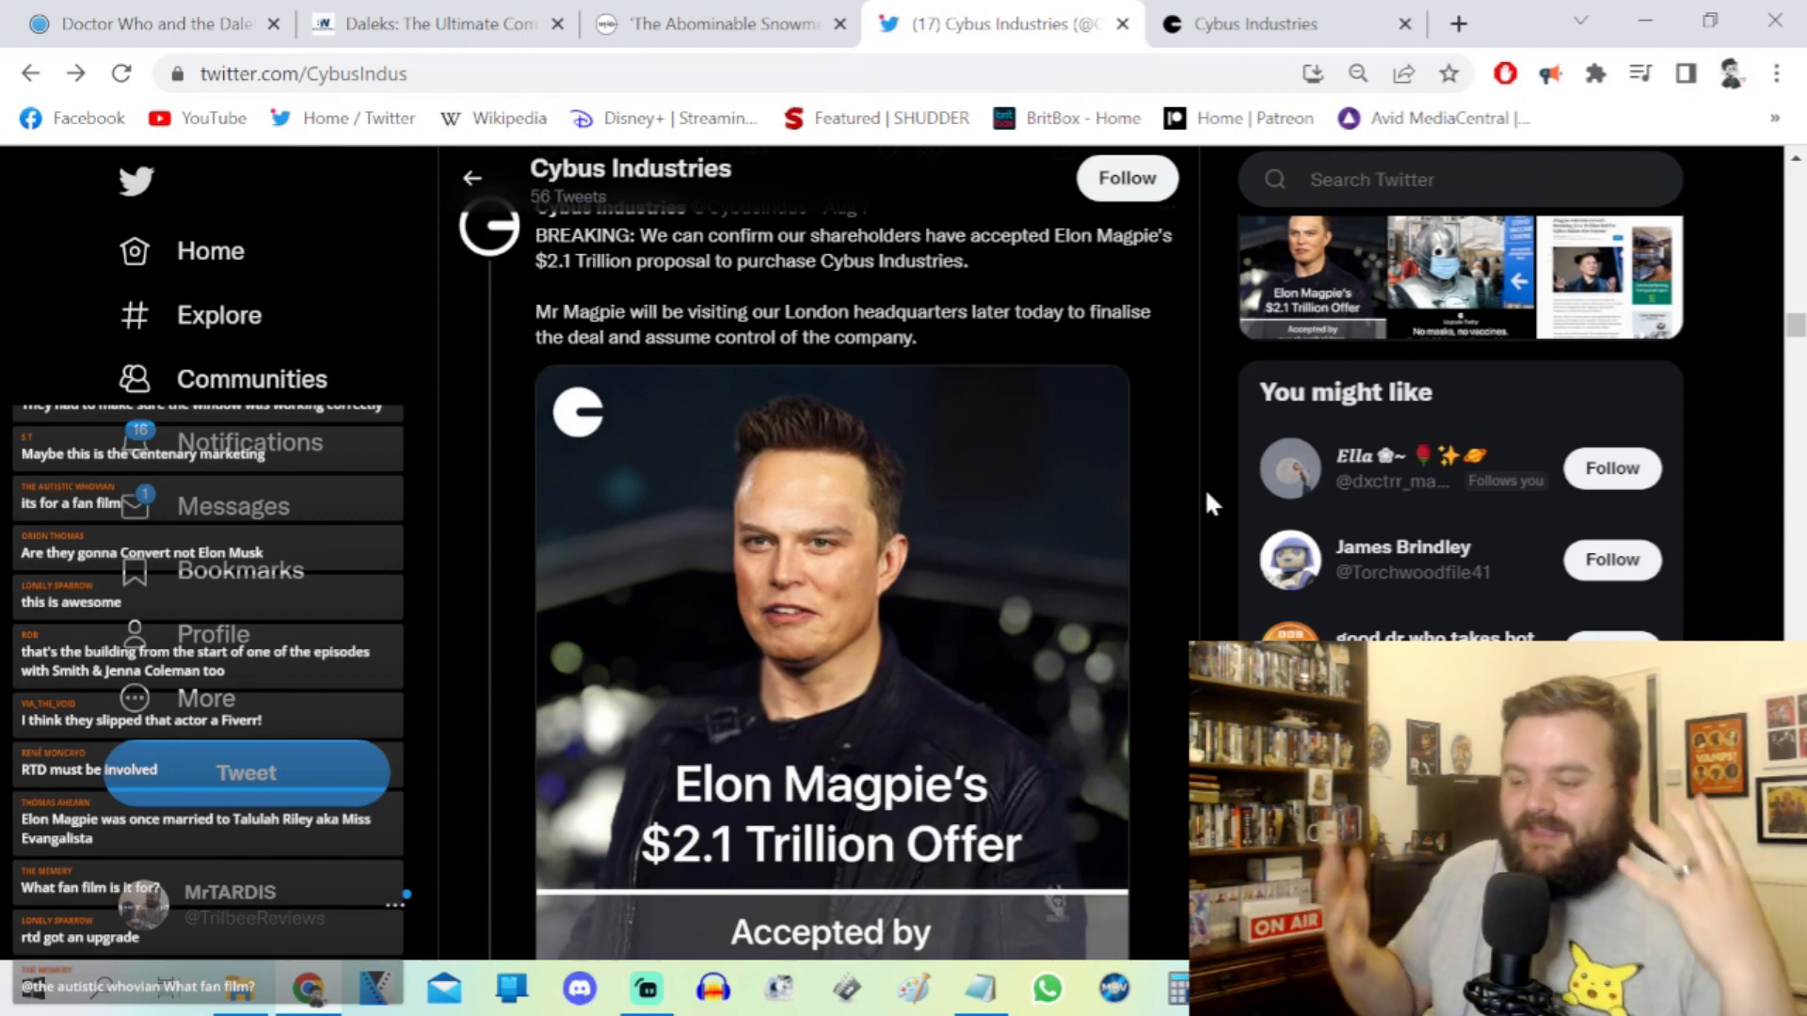
Step: Watch the CEO statement video full size, then continue down to the beach Cyberman tweet
scroll(down, 3)
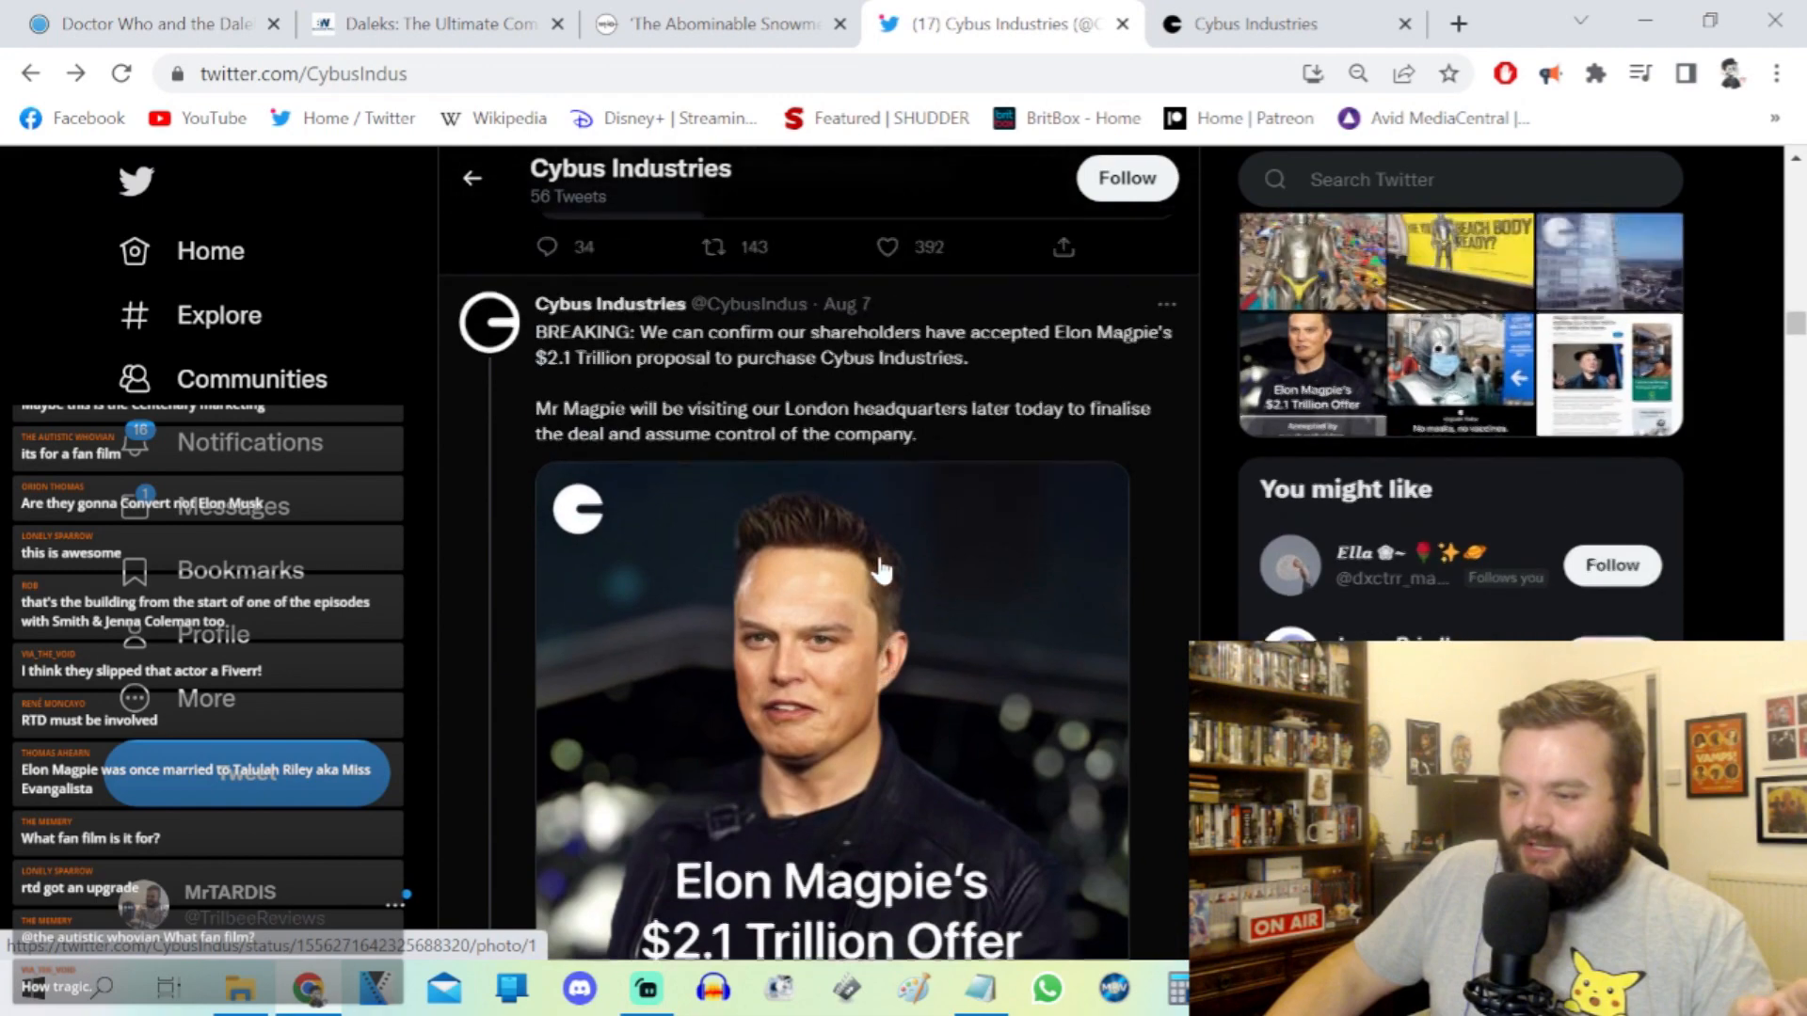
scroll(up, 3)
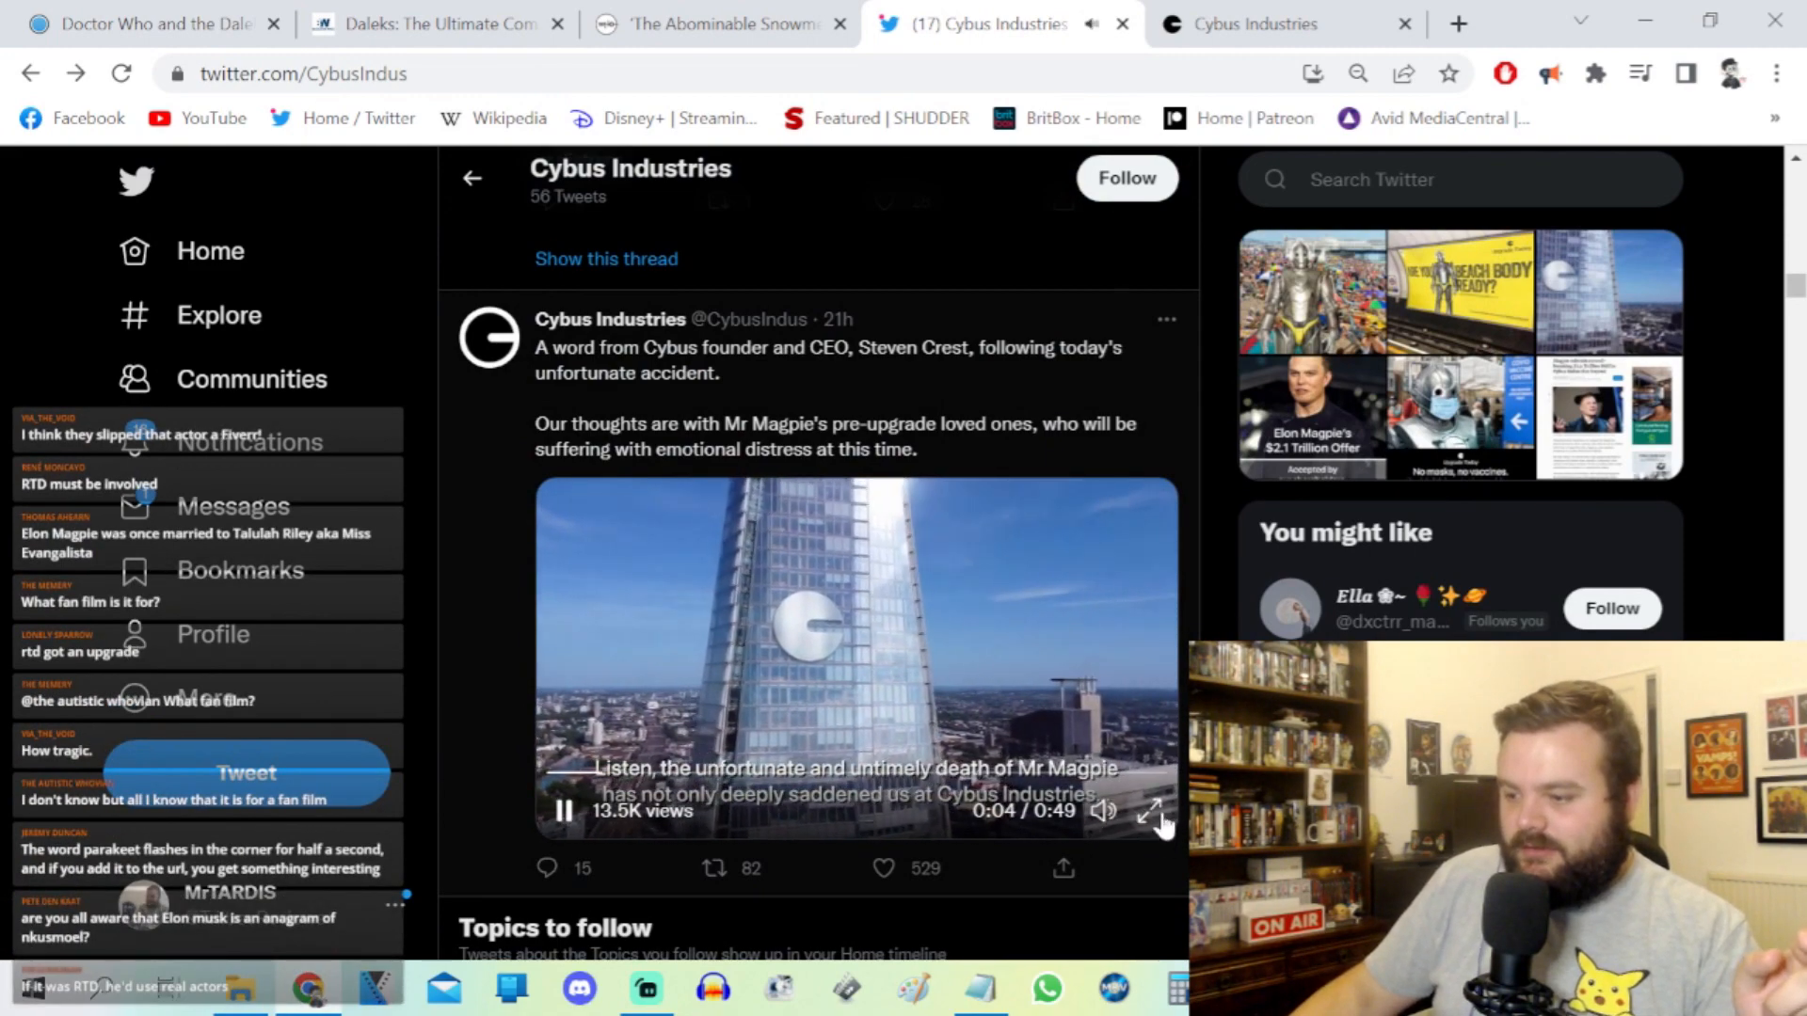
click(1159, 809)
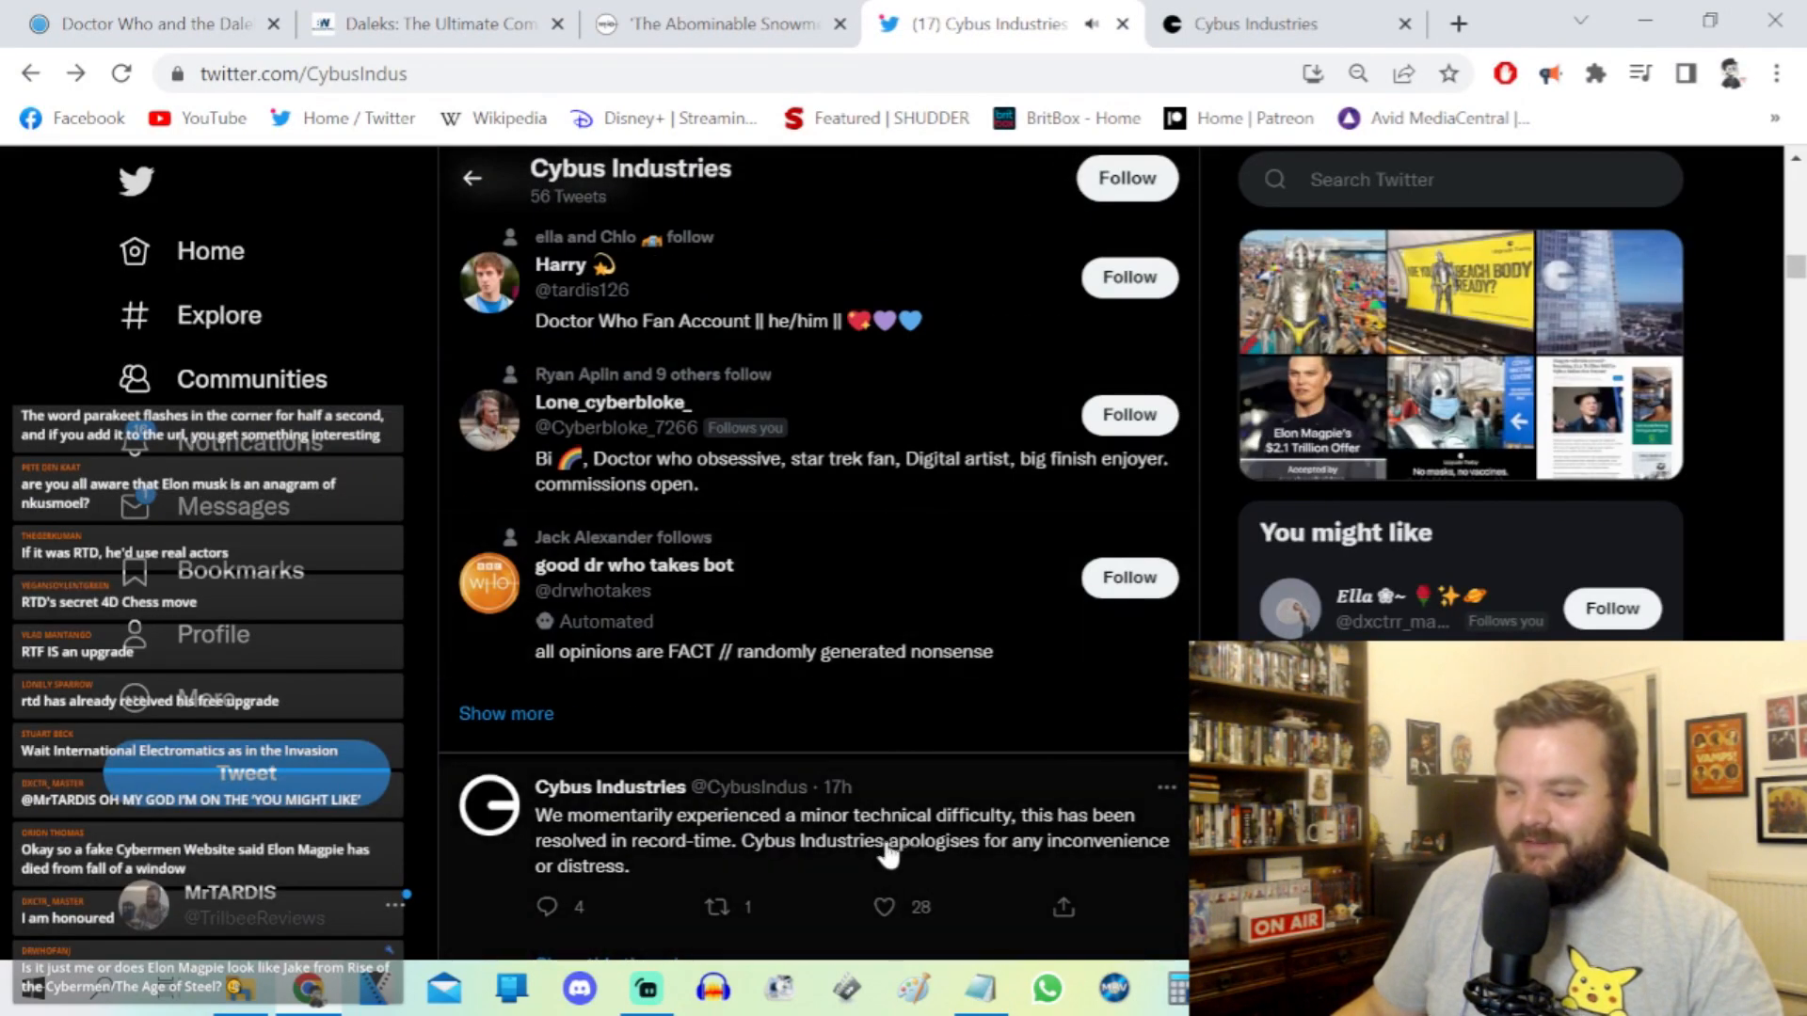
scroll(down, 3)
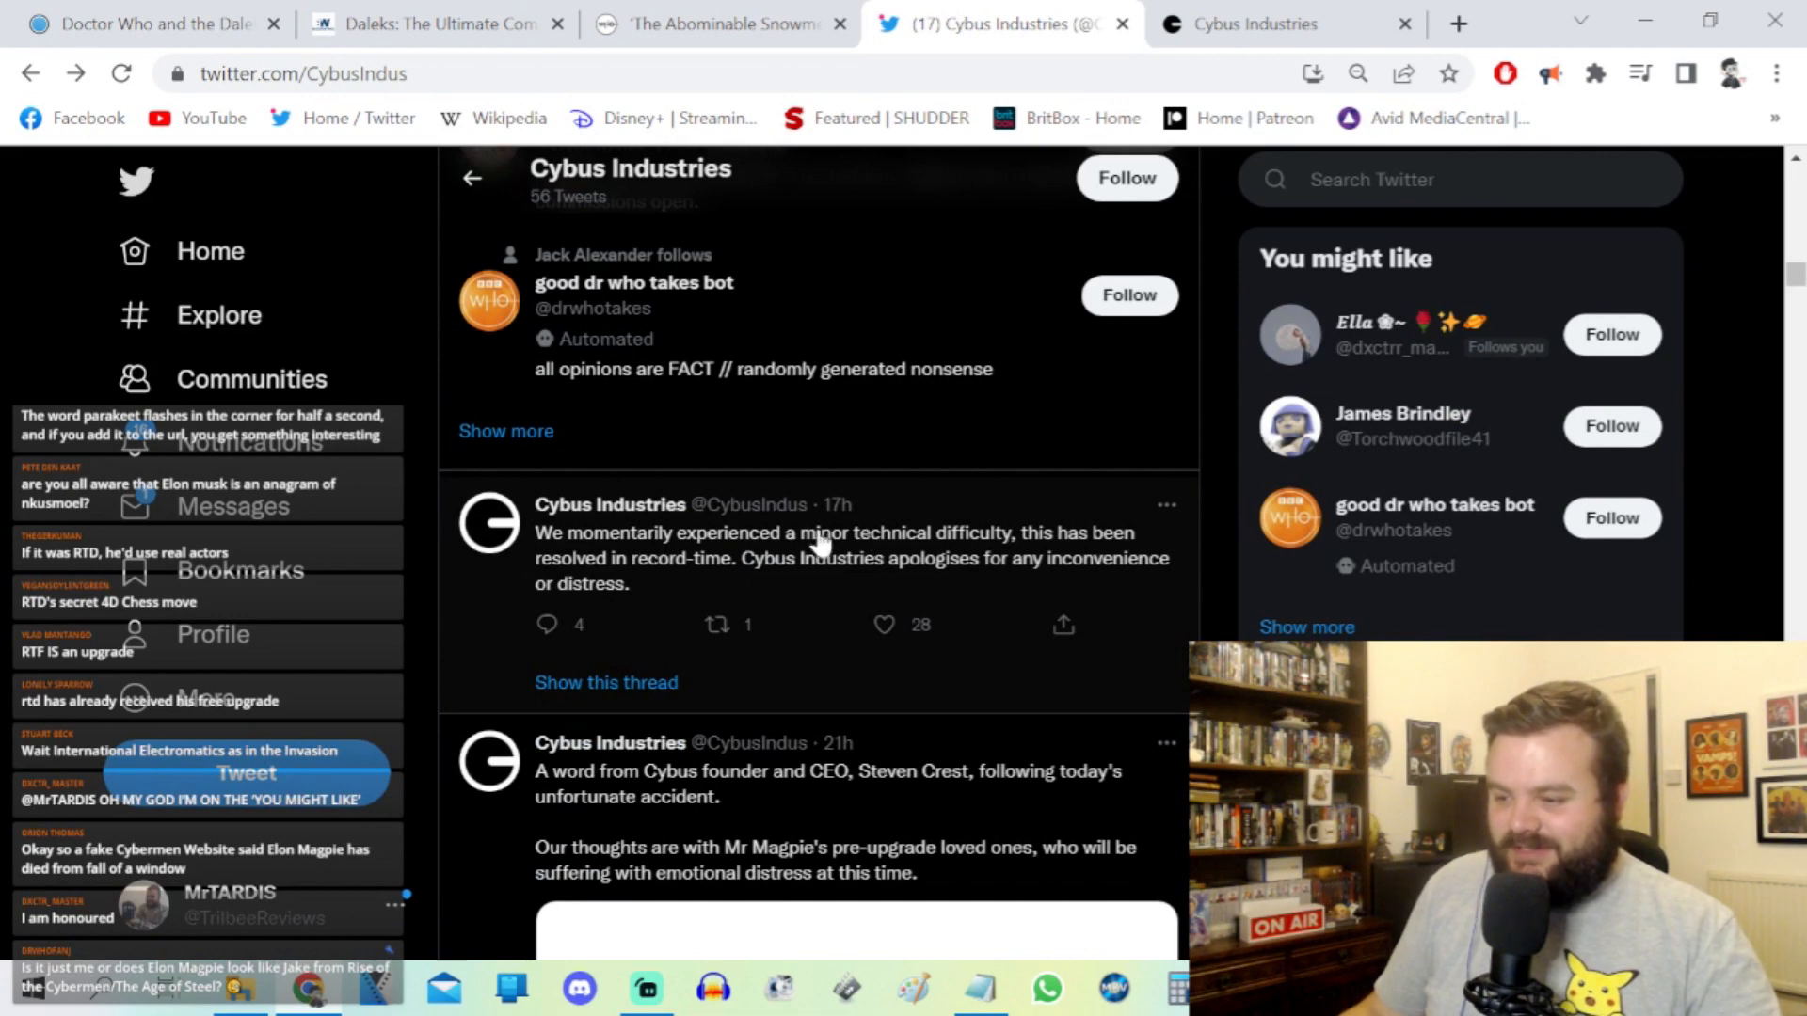
mouse_move(1169, 587)
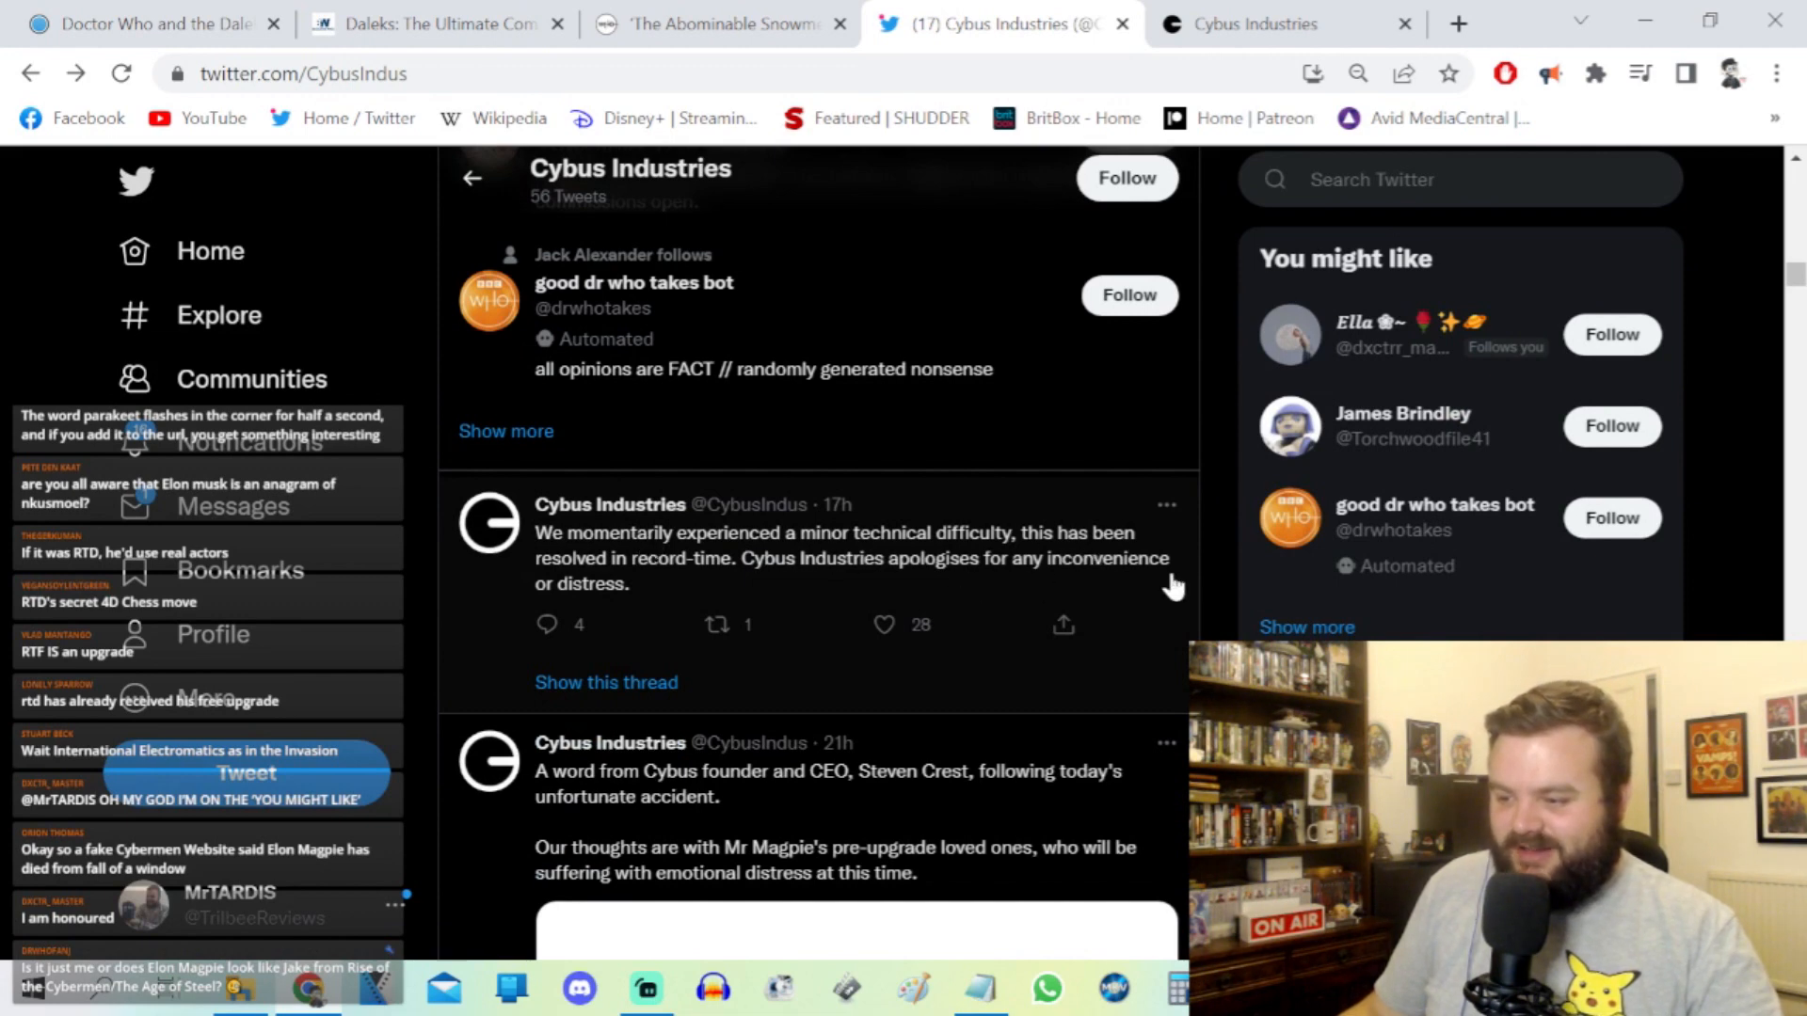
scroll(down, 3)
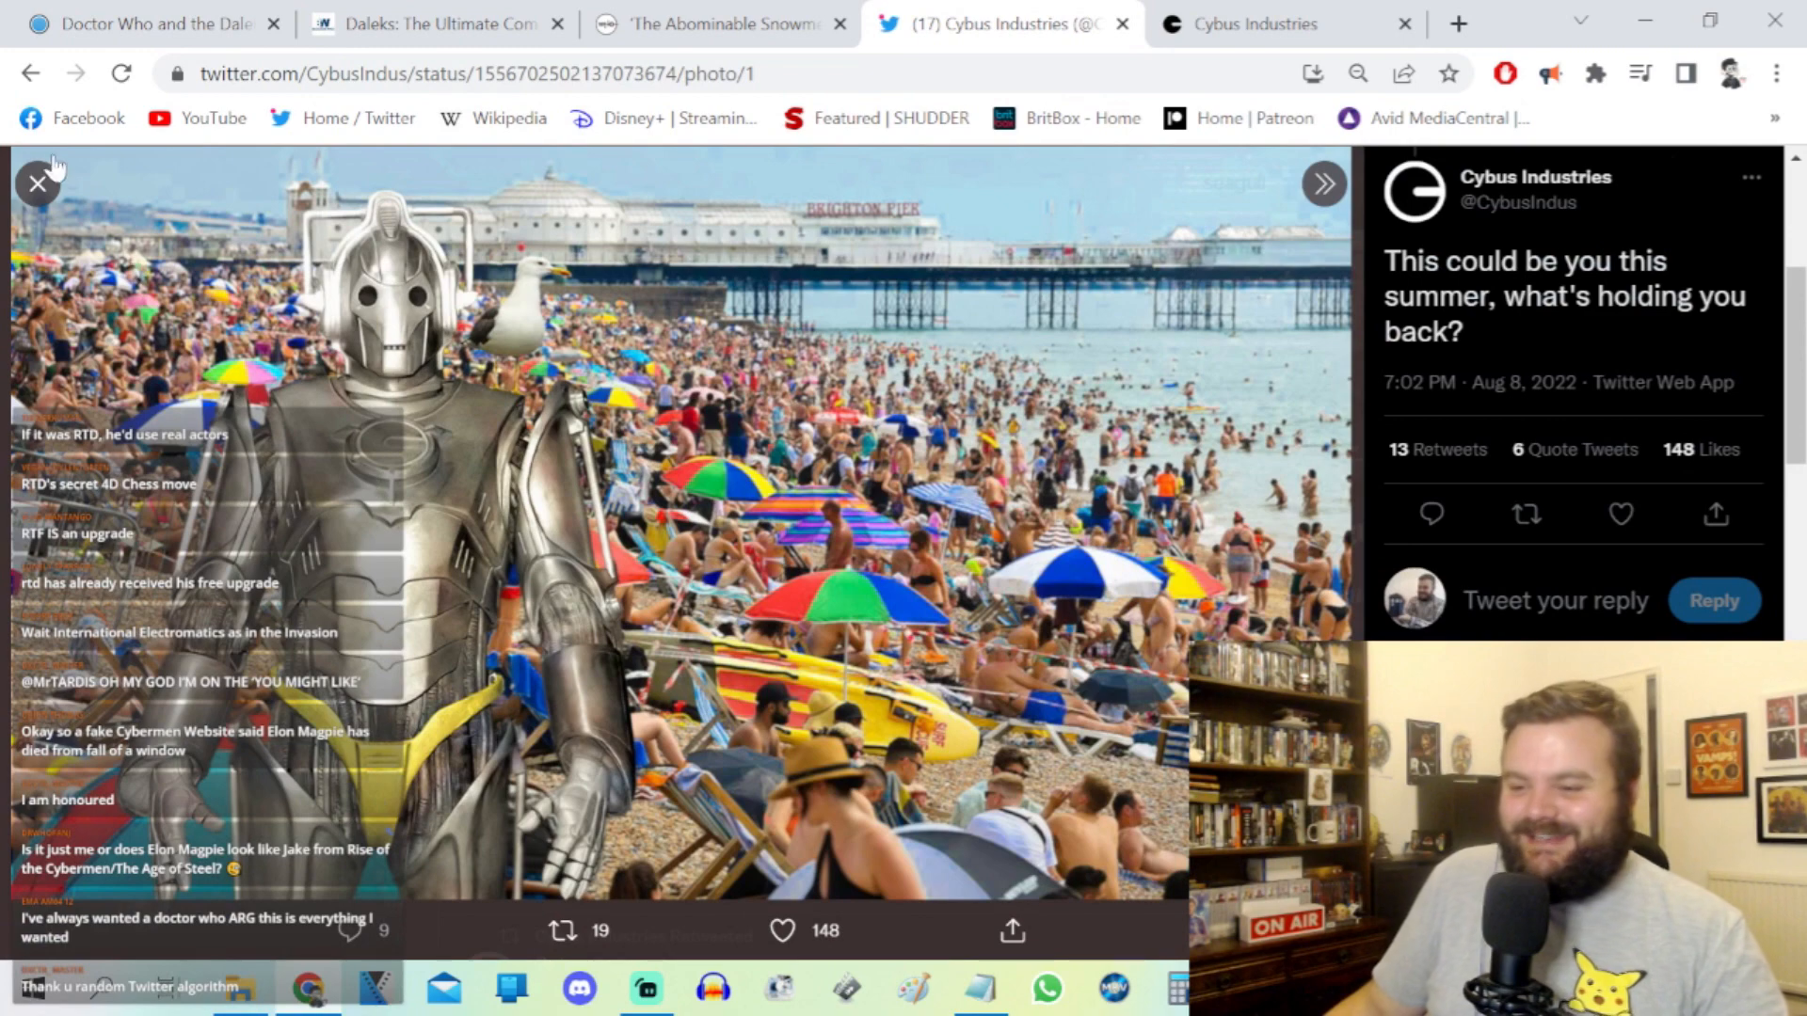
Step: Close the beach Cyberman photo and enlarge the BEACH BODY READY advert photo
click(38, 182)
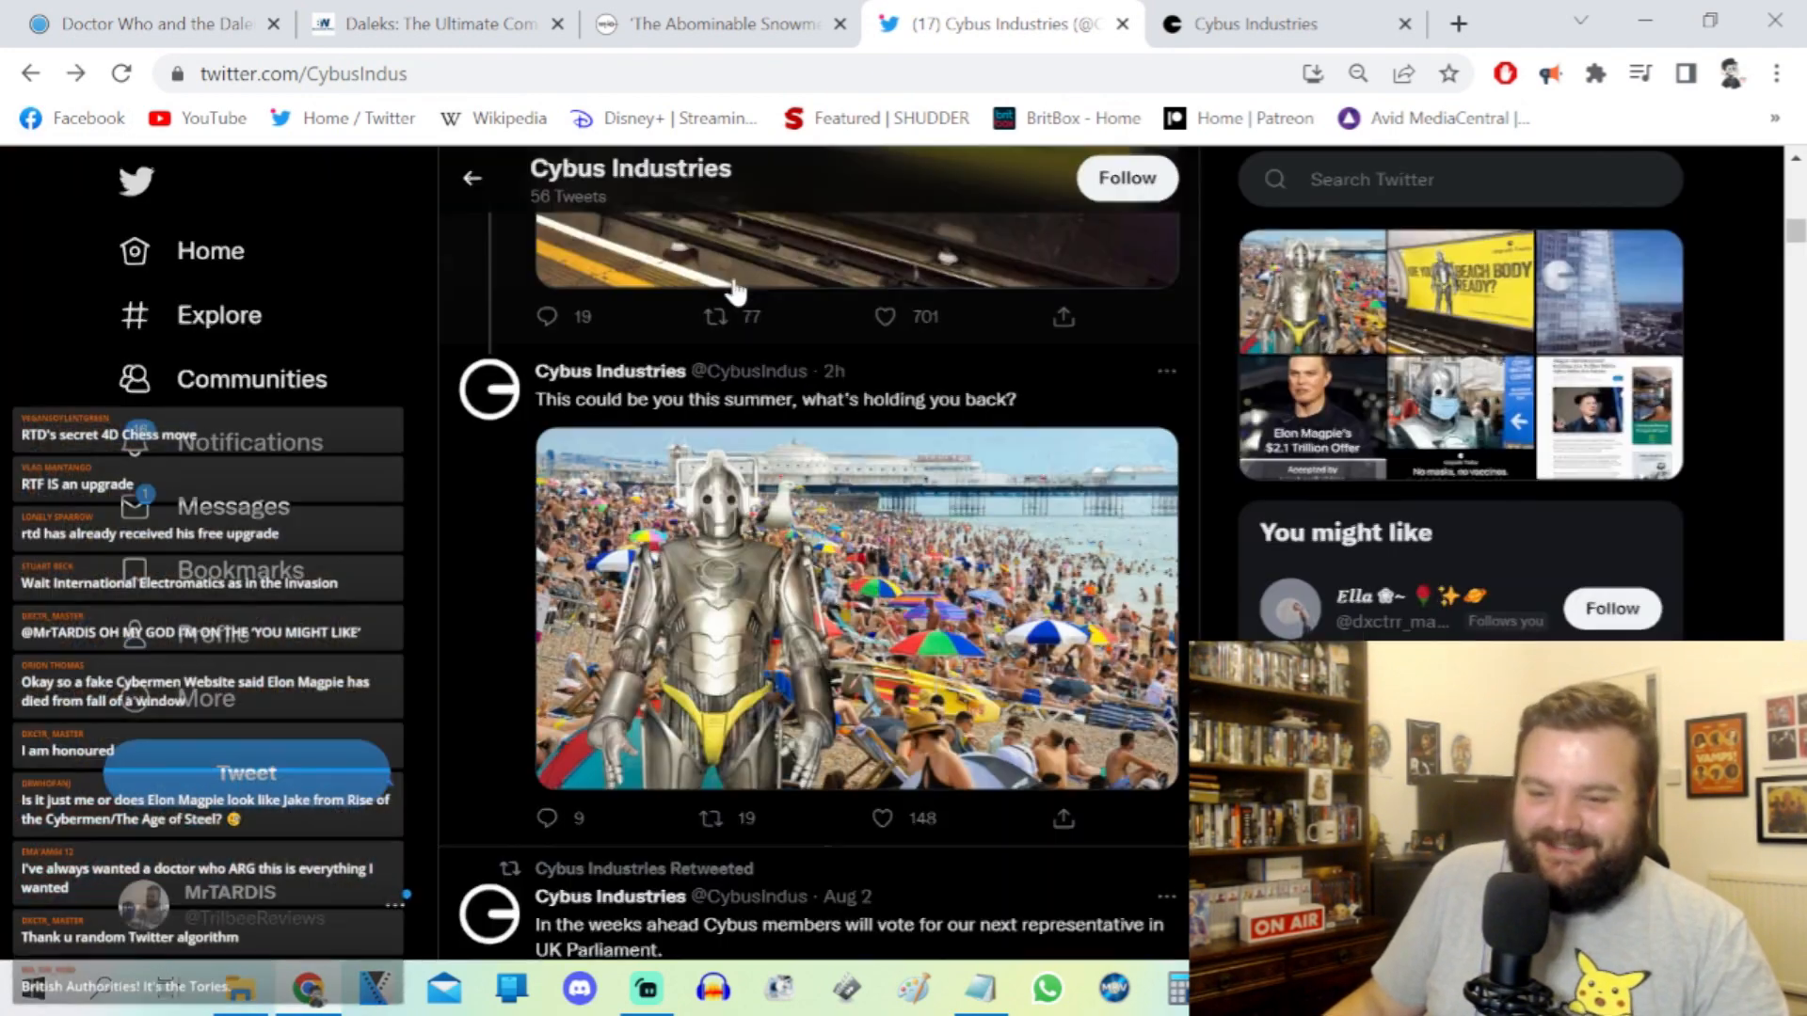
scroll(down, 3)
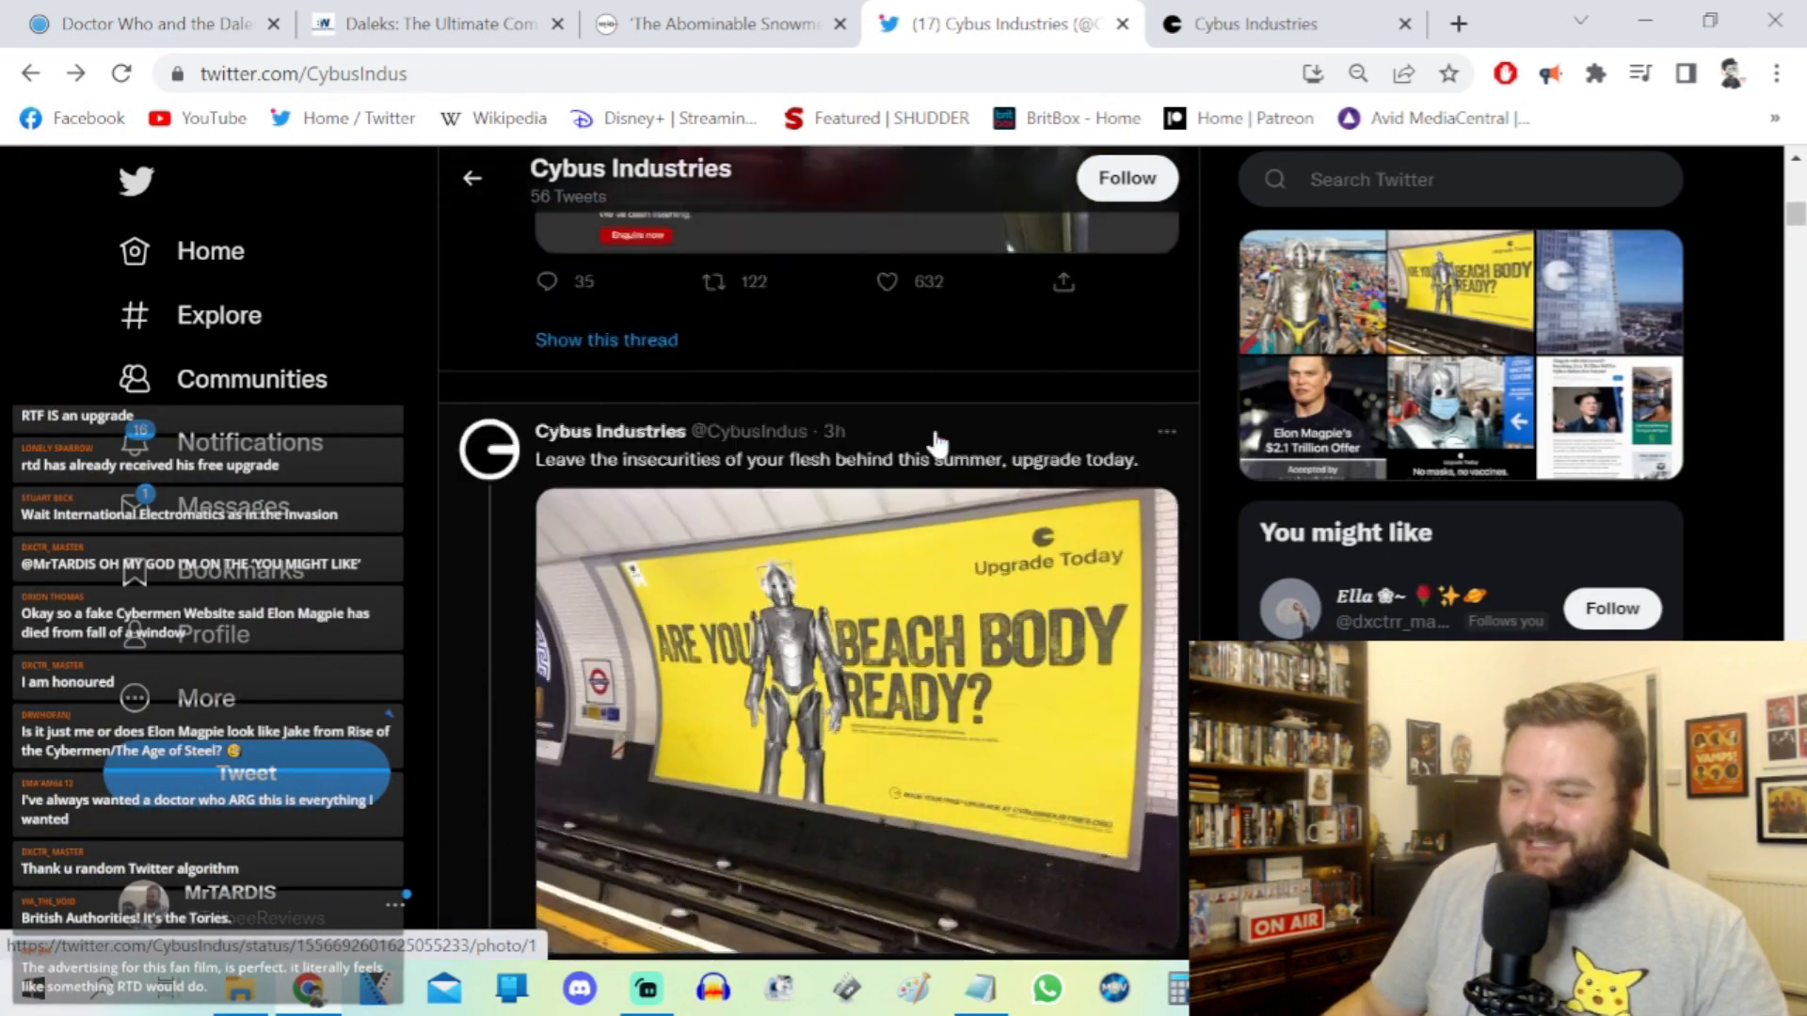
click(856, 715)
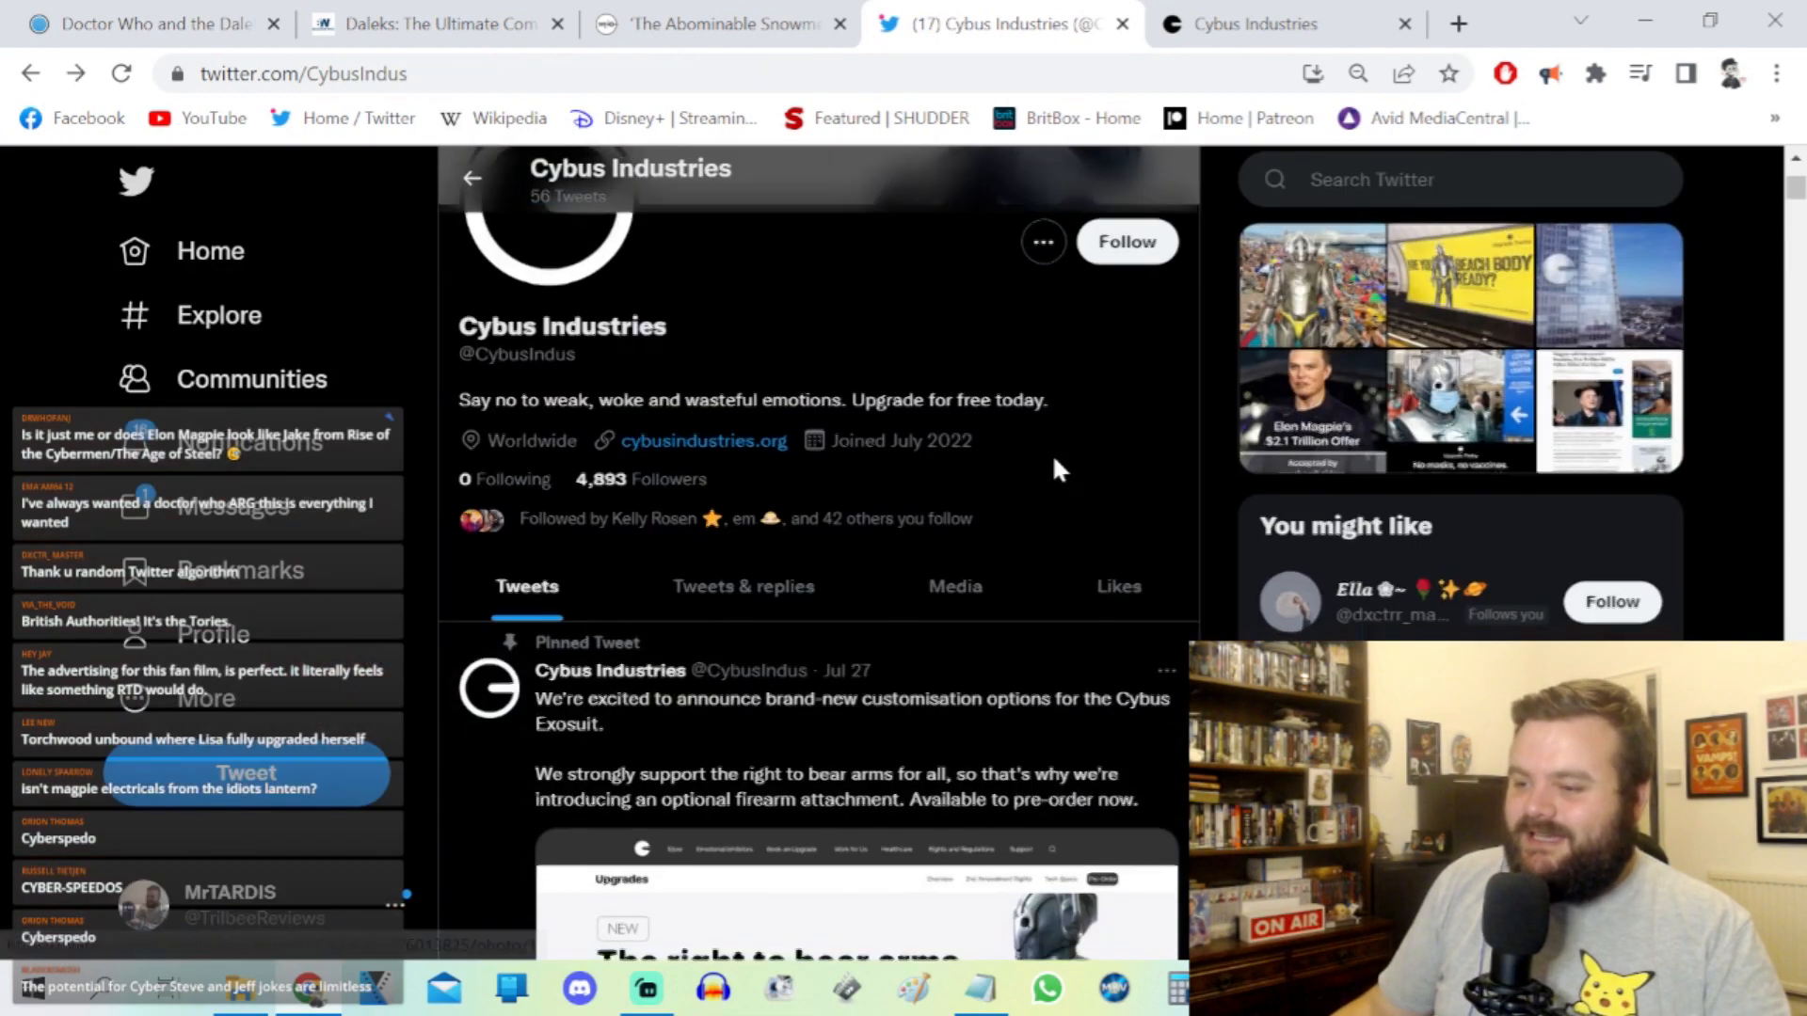
Step: Scroll past the beach ads and Cyberdog photo to the Aug 3 upgraded-teacher tweet
scroll(down, 3)
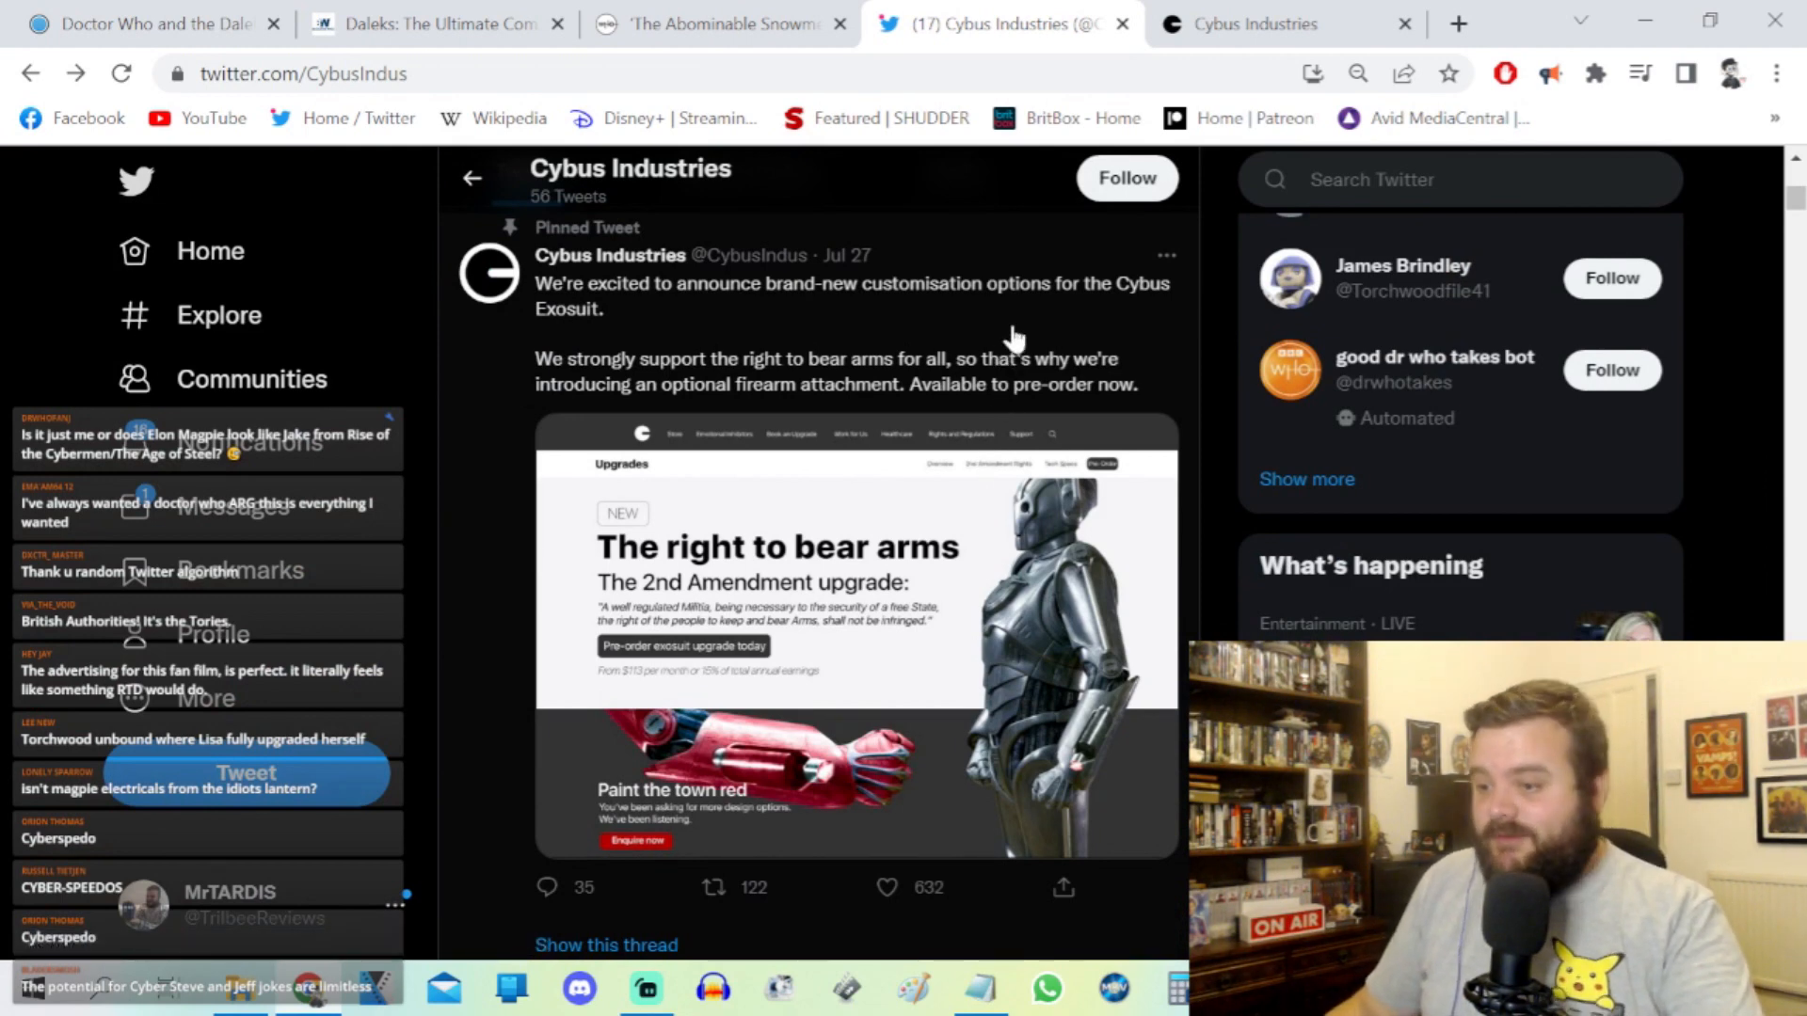
scroll(down, 3)
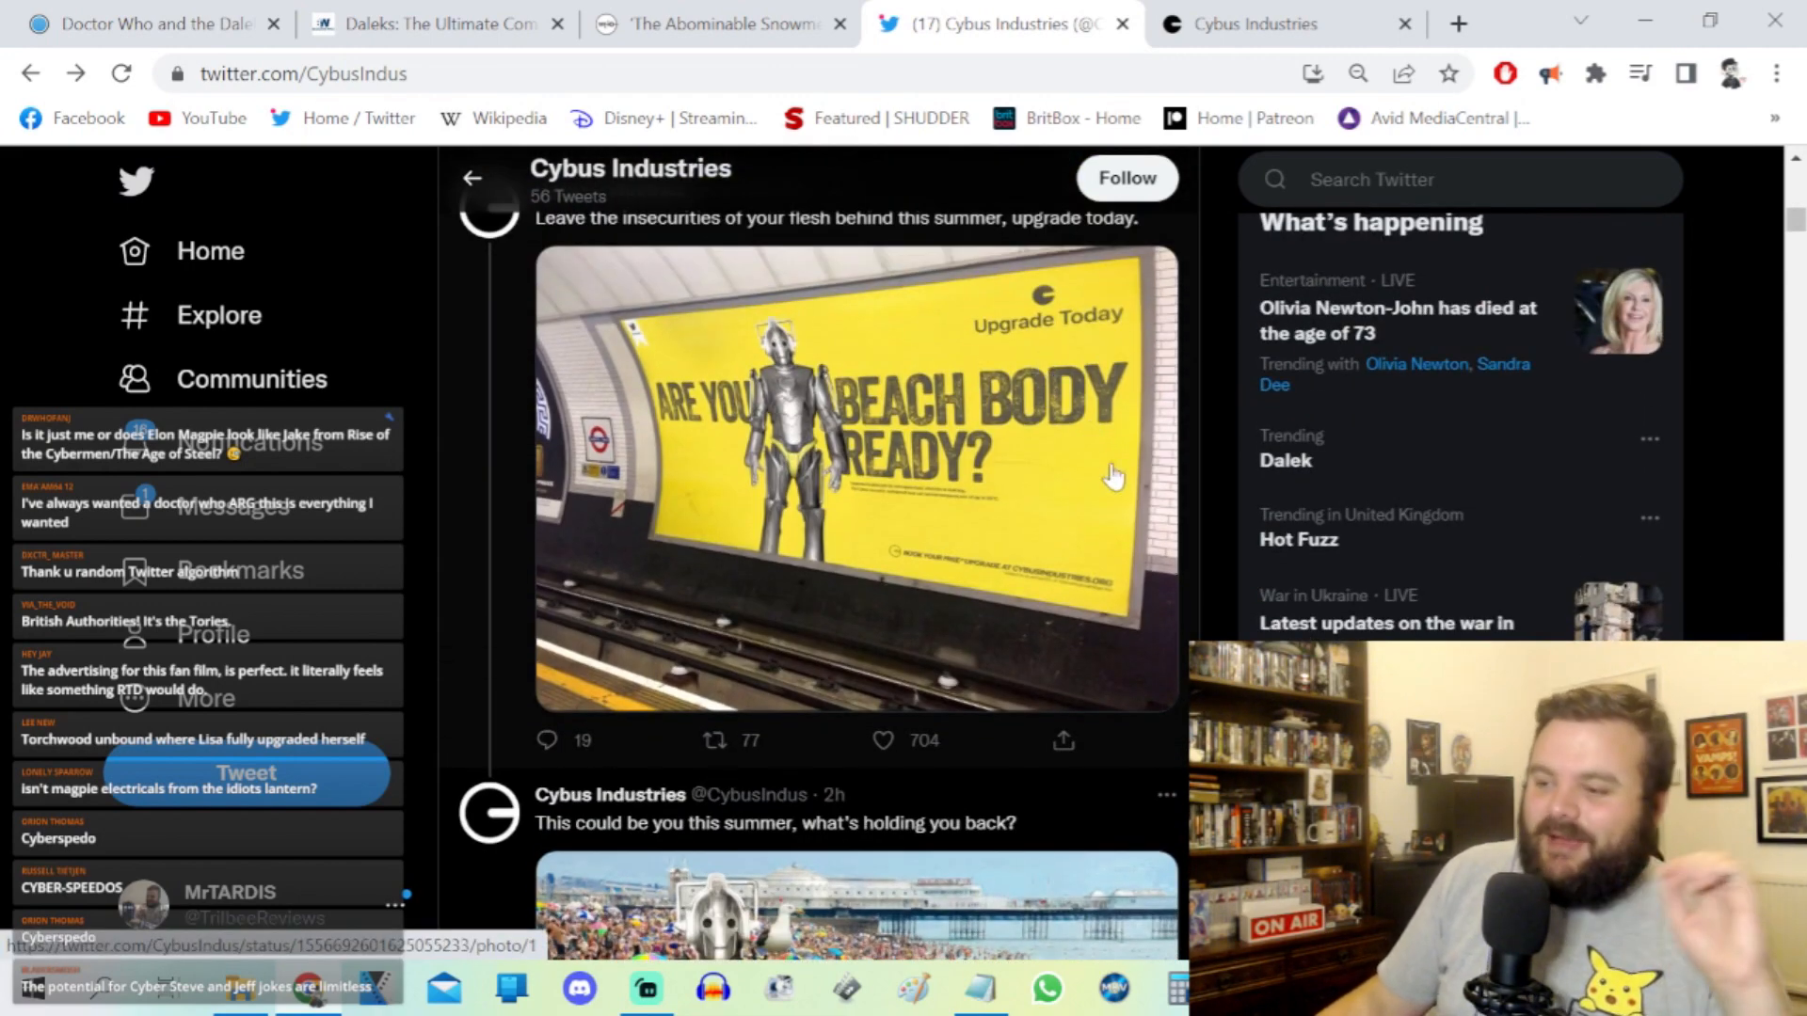
scroll(down, 3)
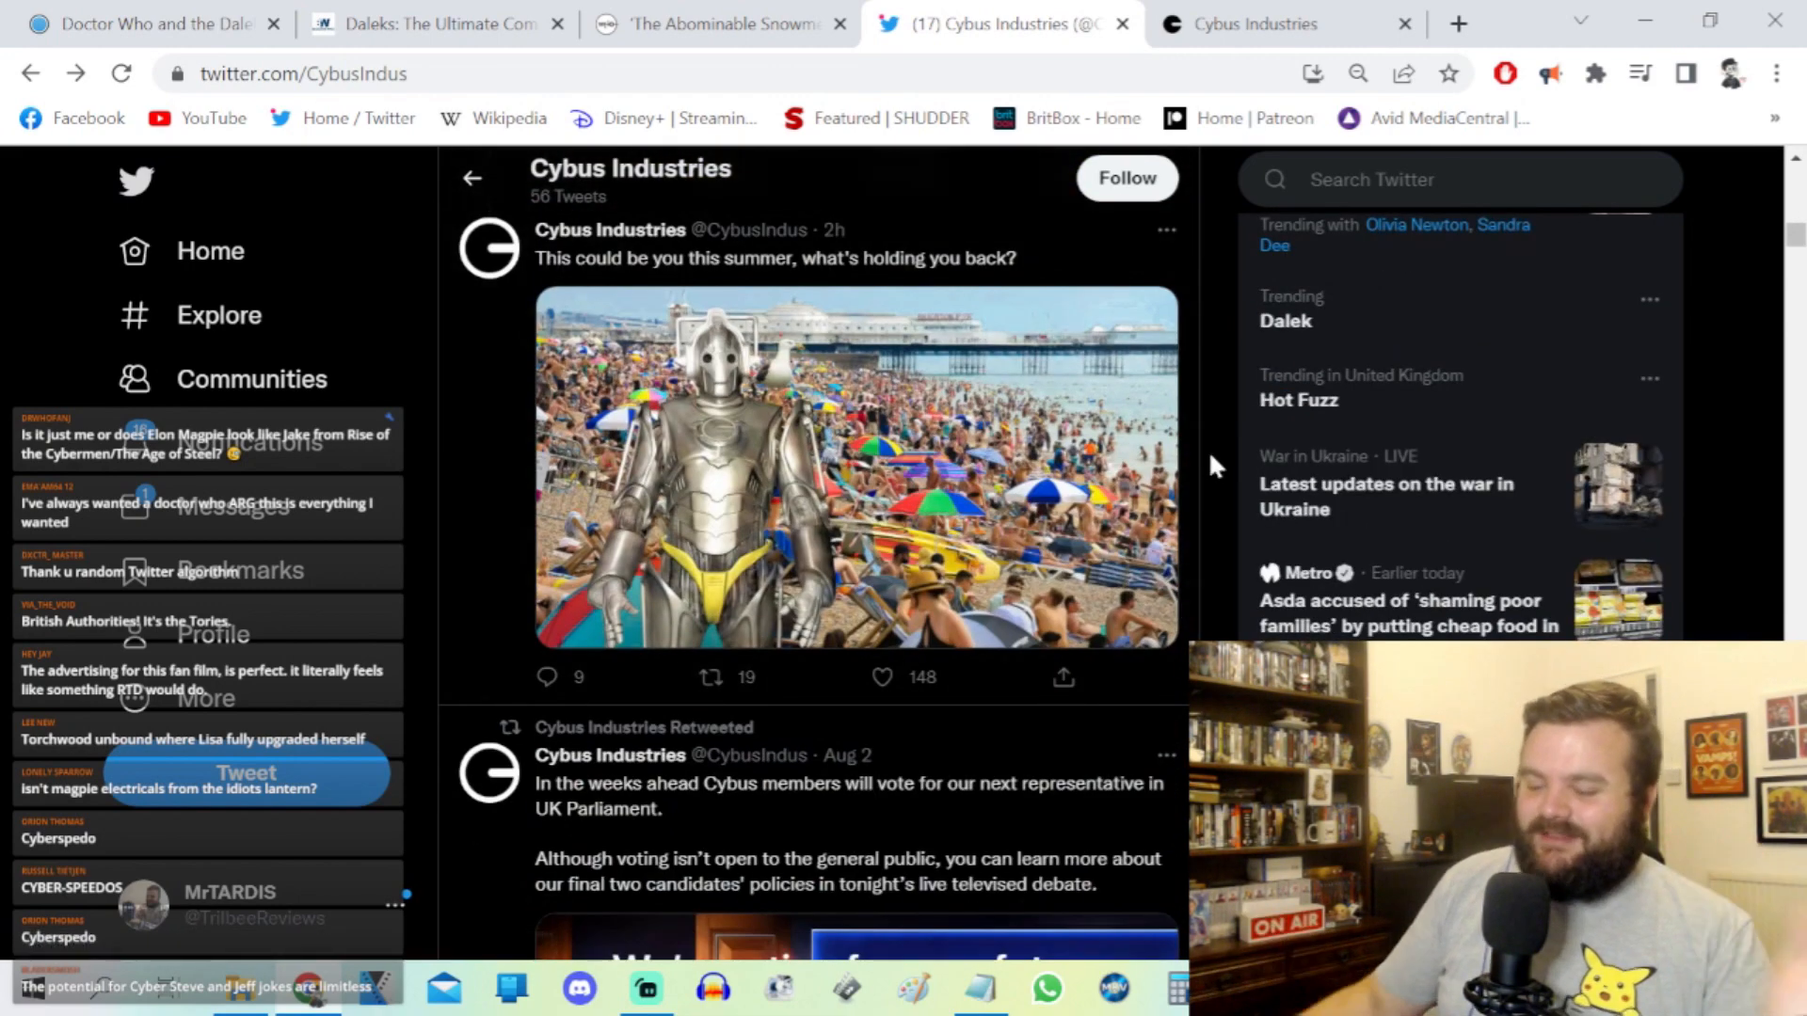
scroll(down, 3)
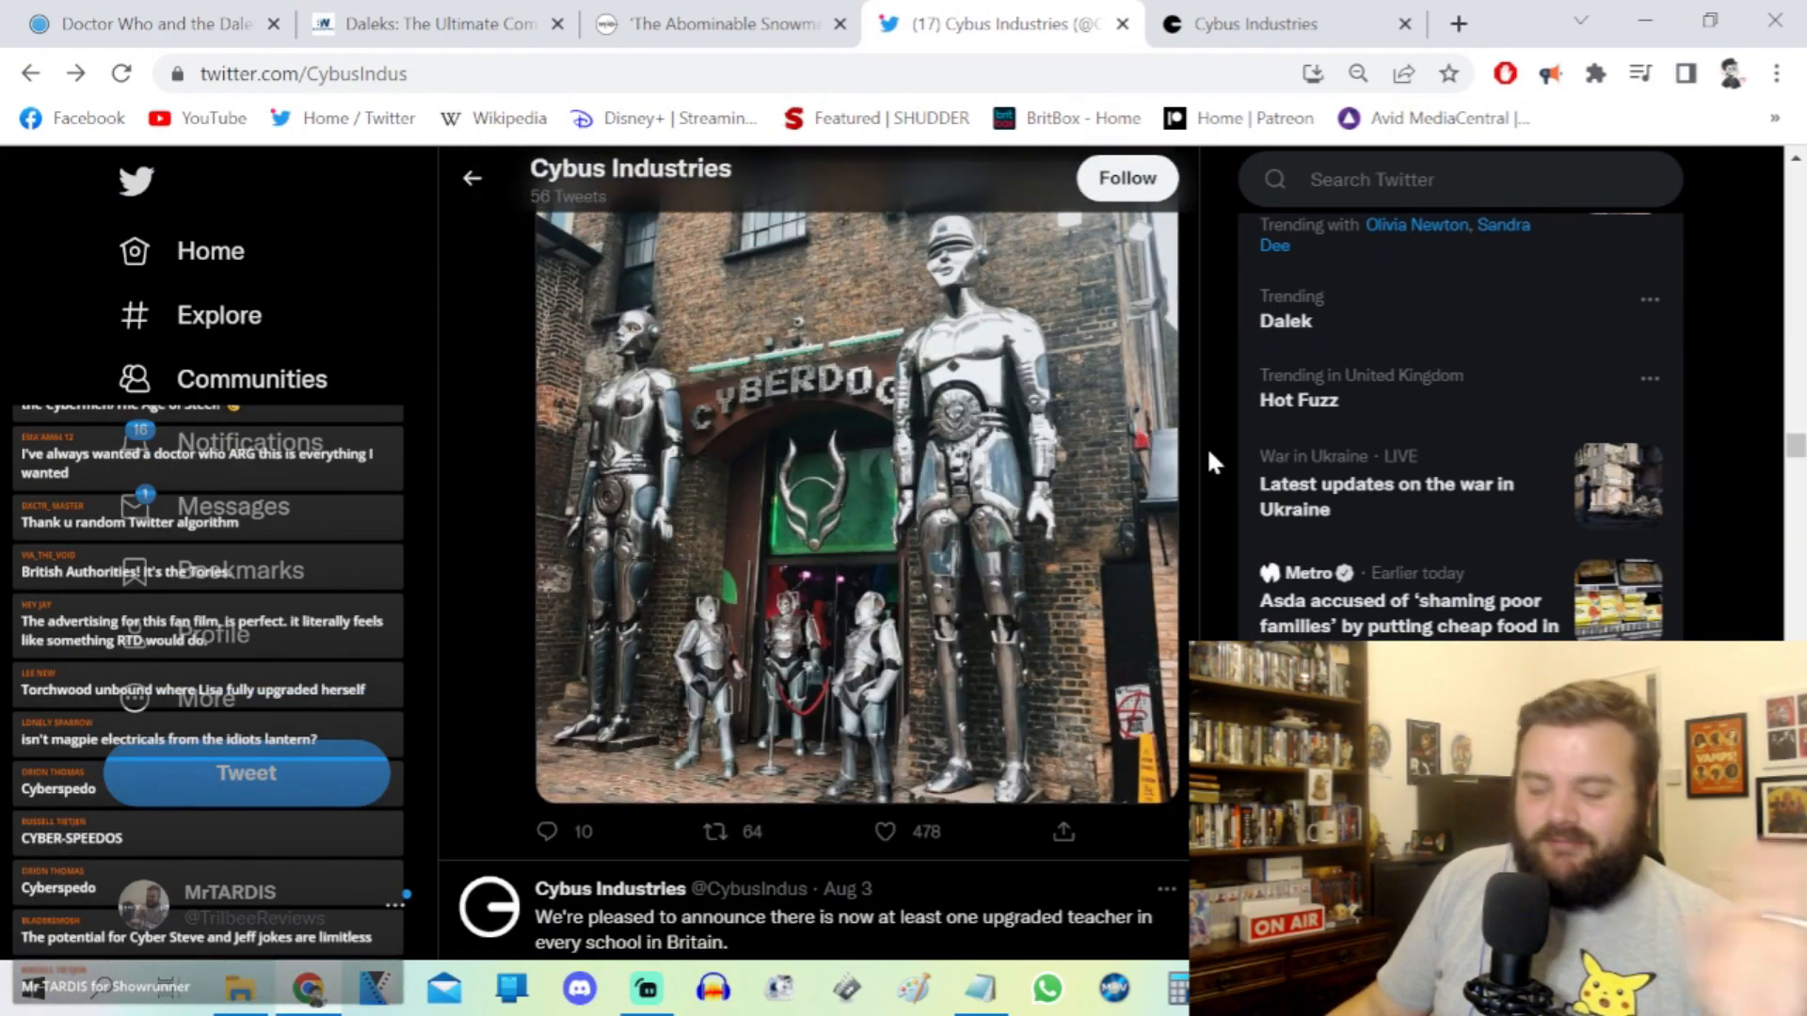
scroll(down, 3)
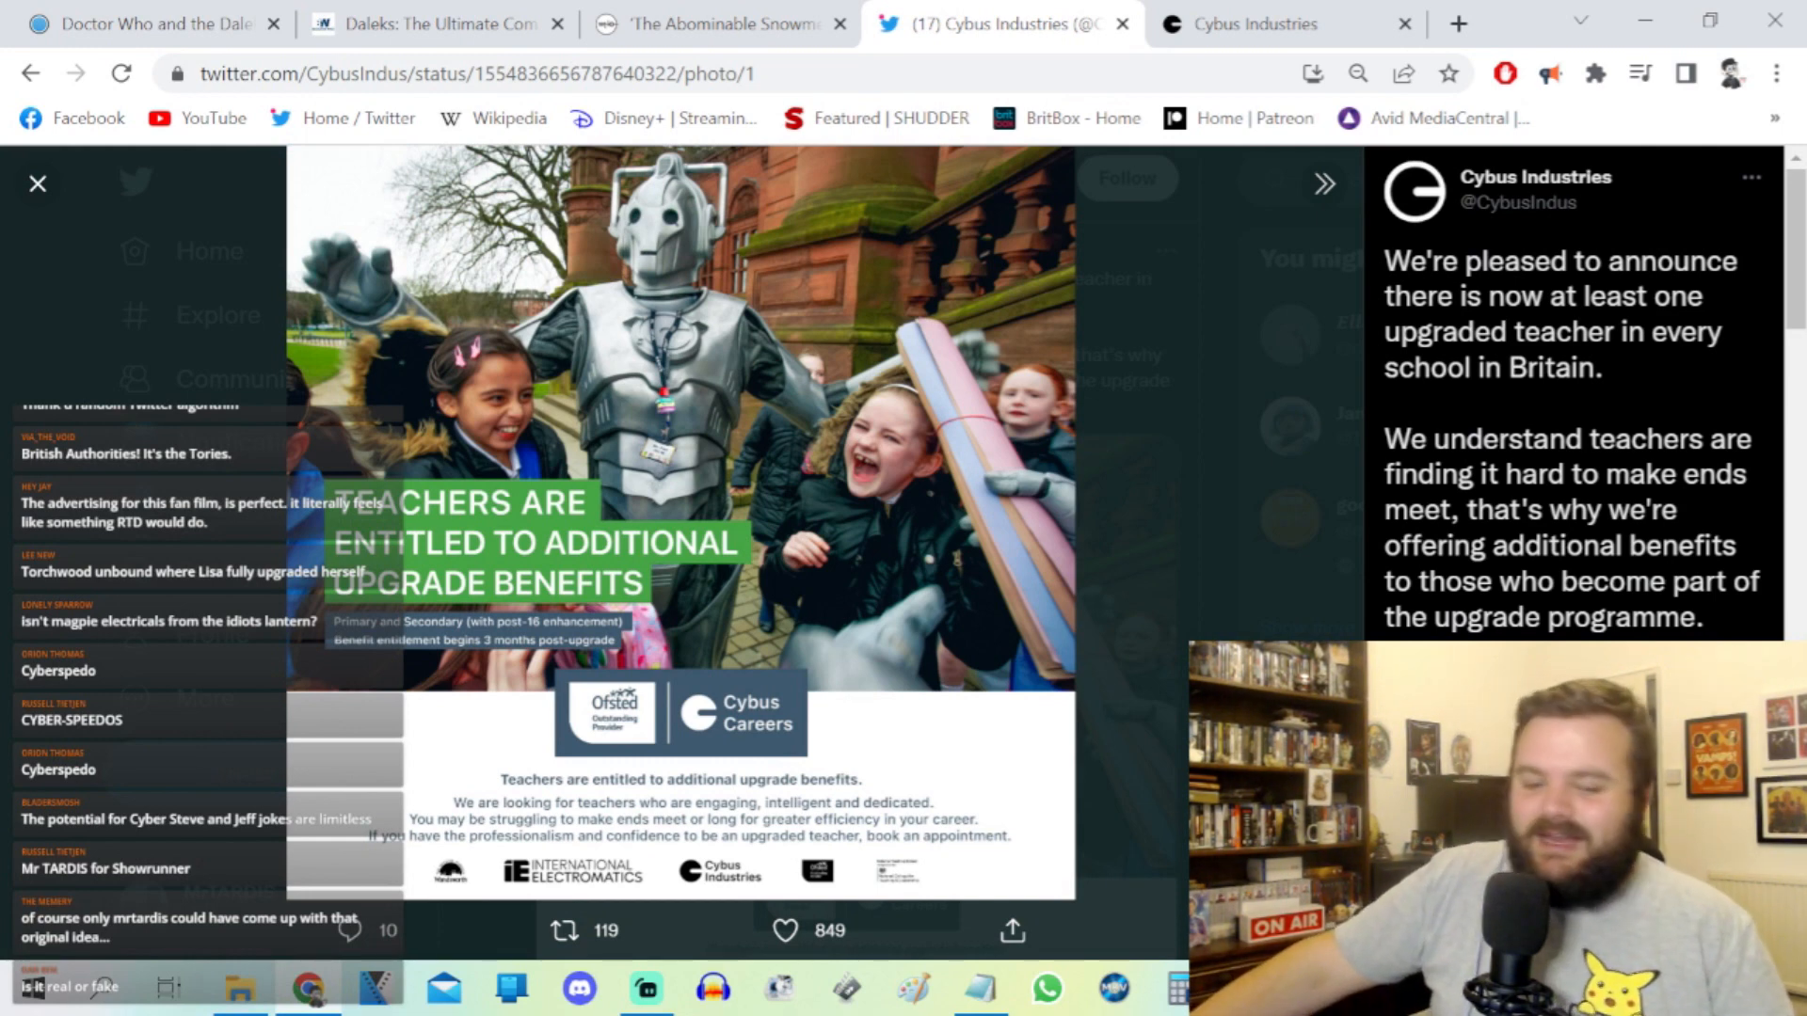
Step: Scroll the timeline further around the Cyberdog and upgraded-teacher tweets
scroll(down, 3)
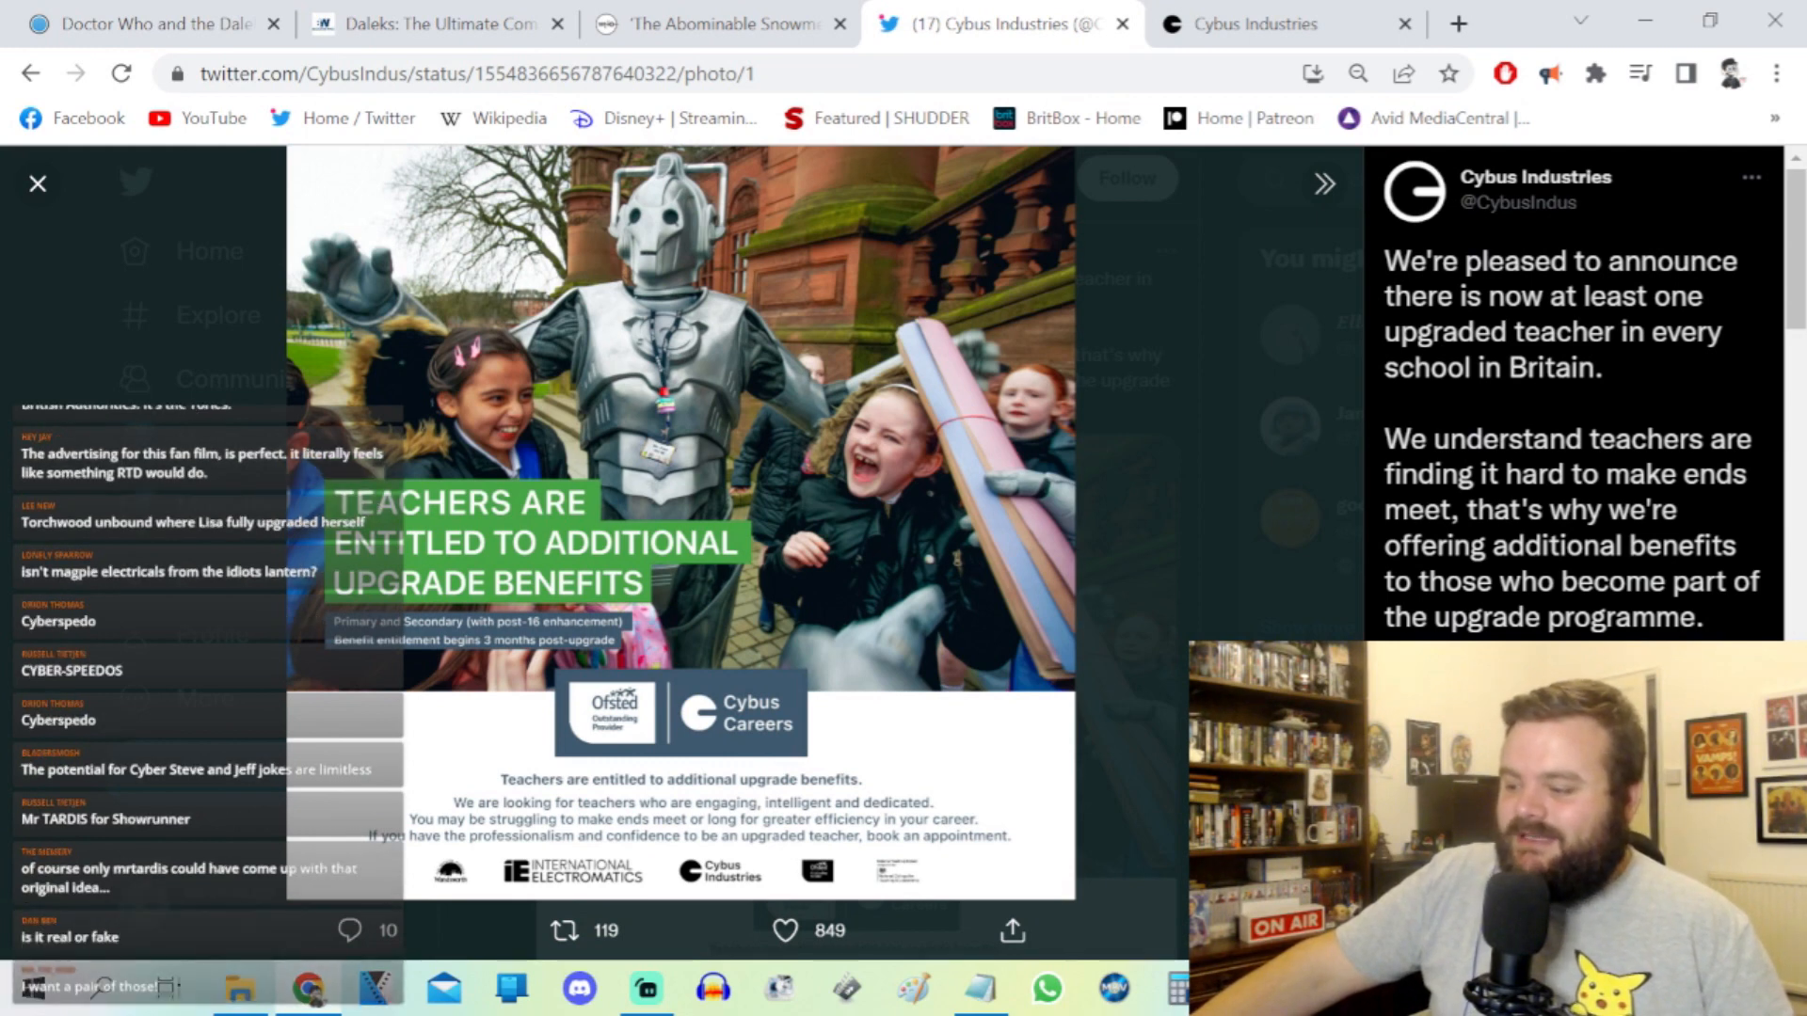
scroll(down, 3)
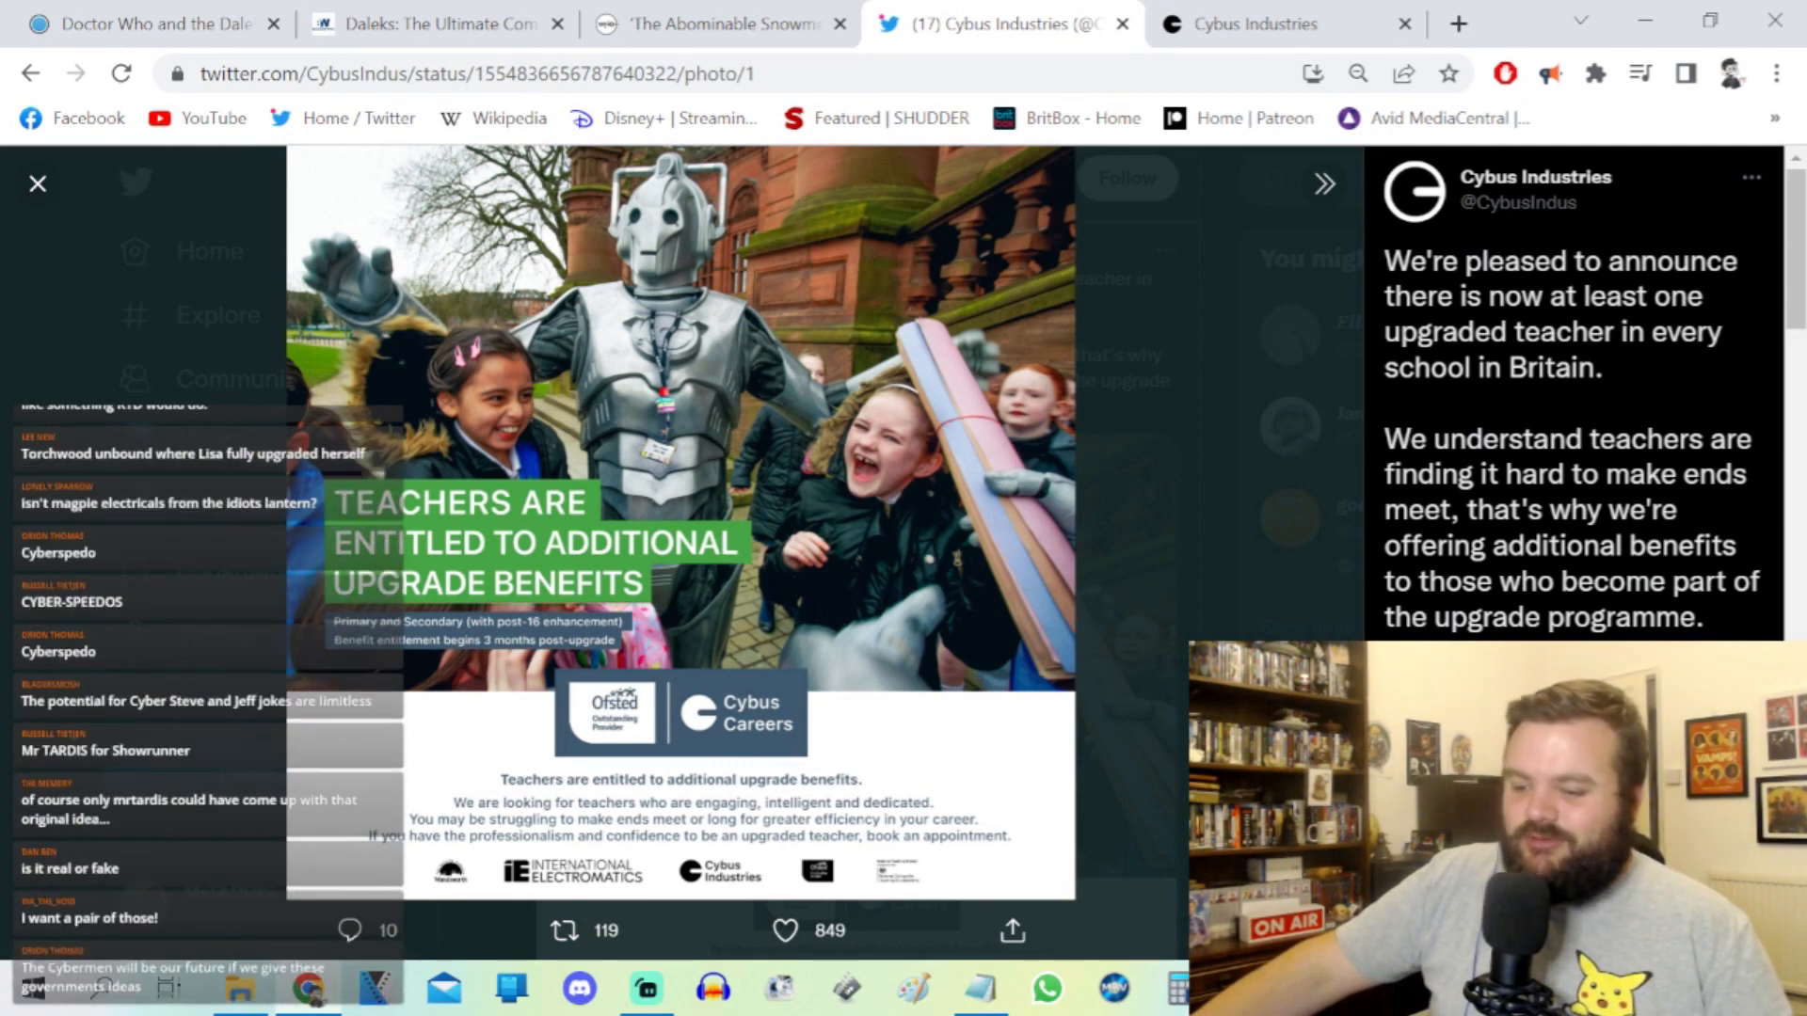
scroll(down, 3)
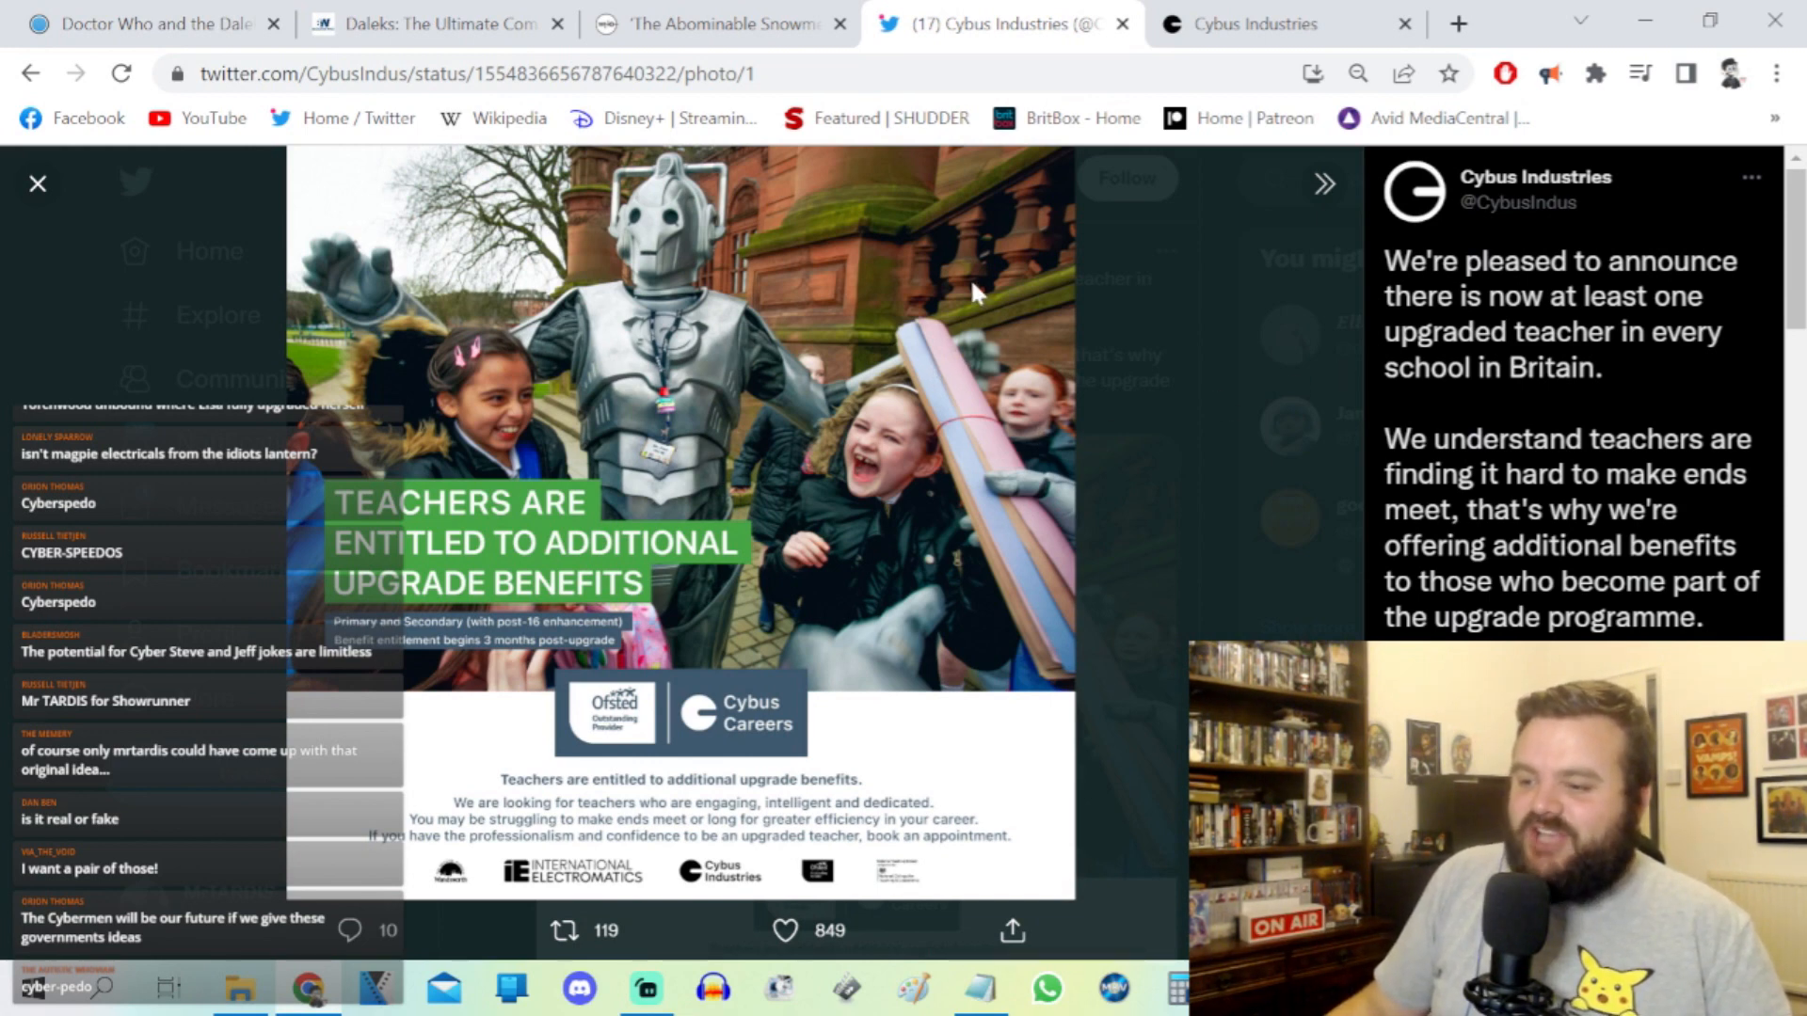
mouse_move(1081, 346)
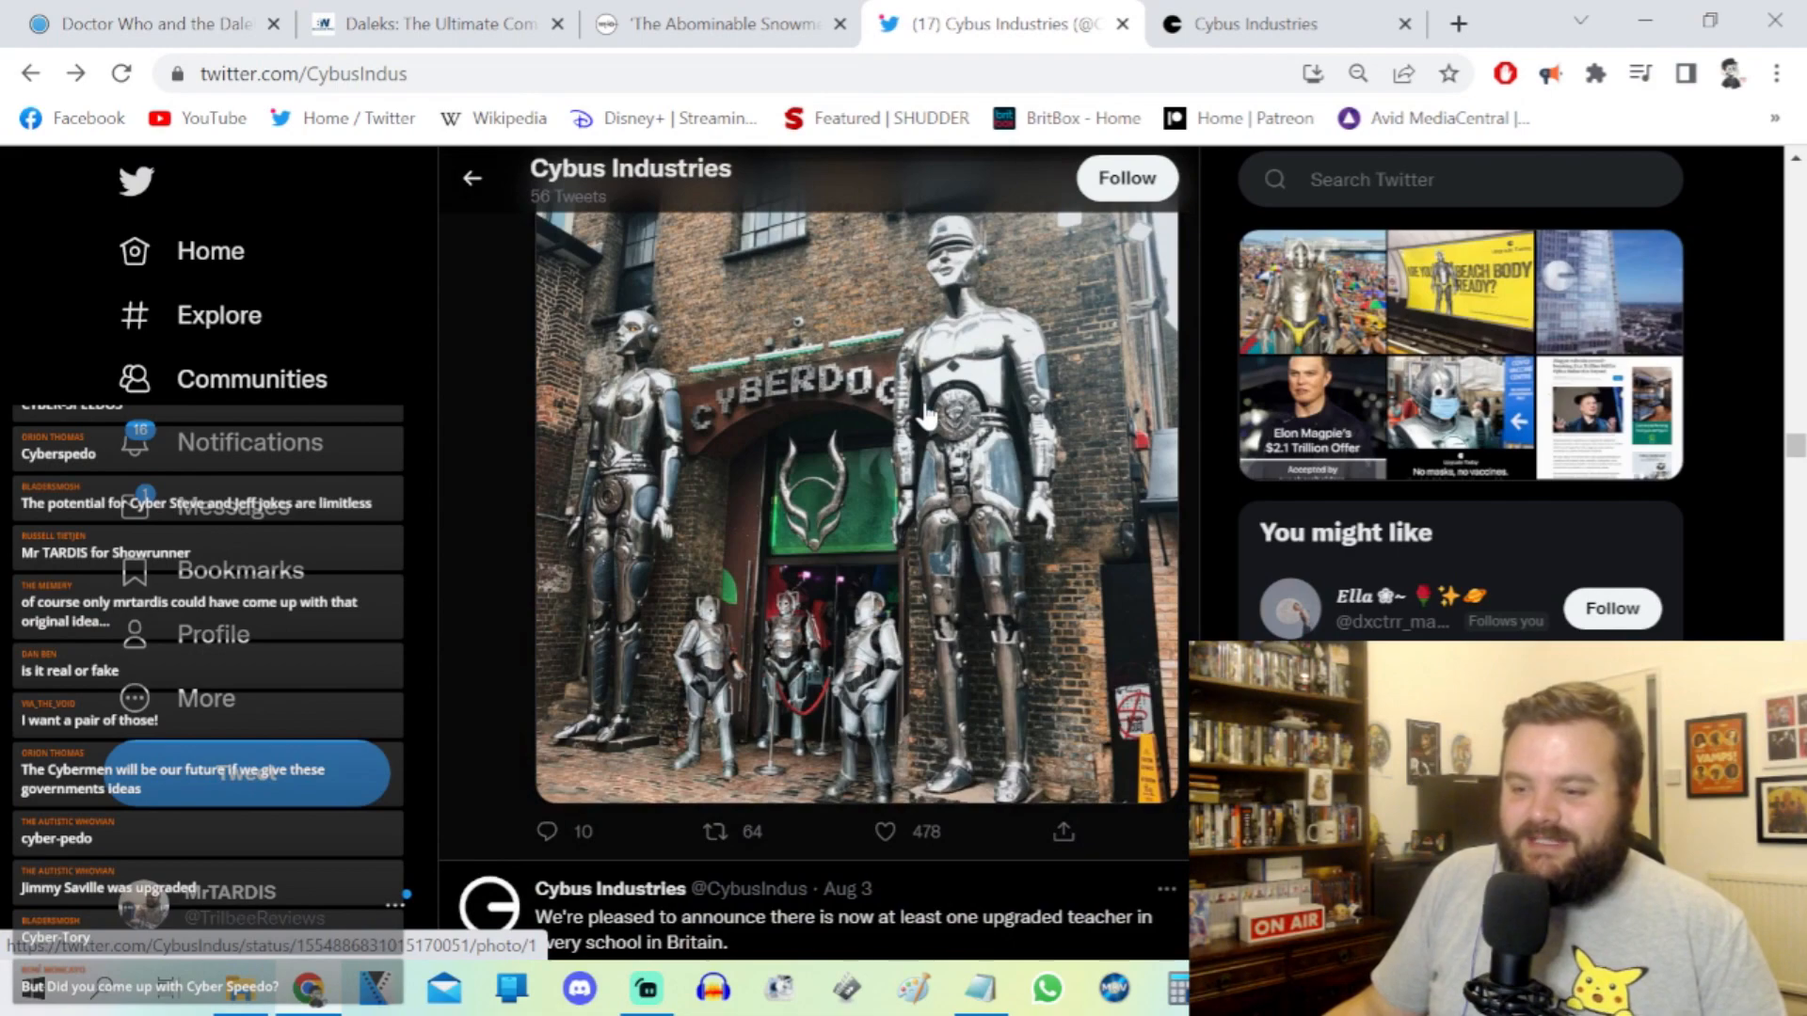
Step: Browse to the 'No masks, no vaccines' image and close its full-size view
scroll(down, 3)
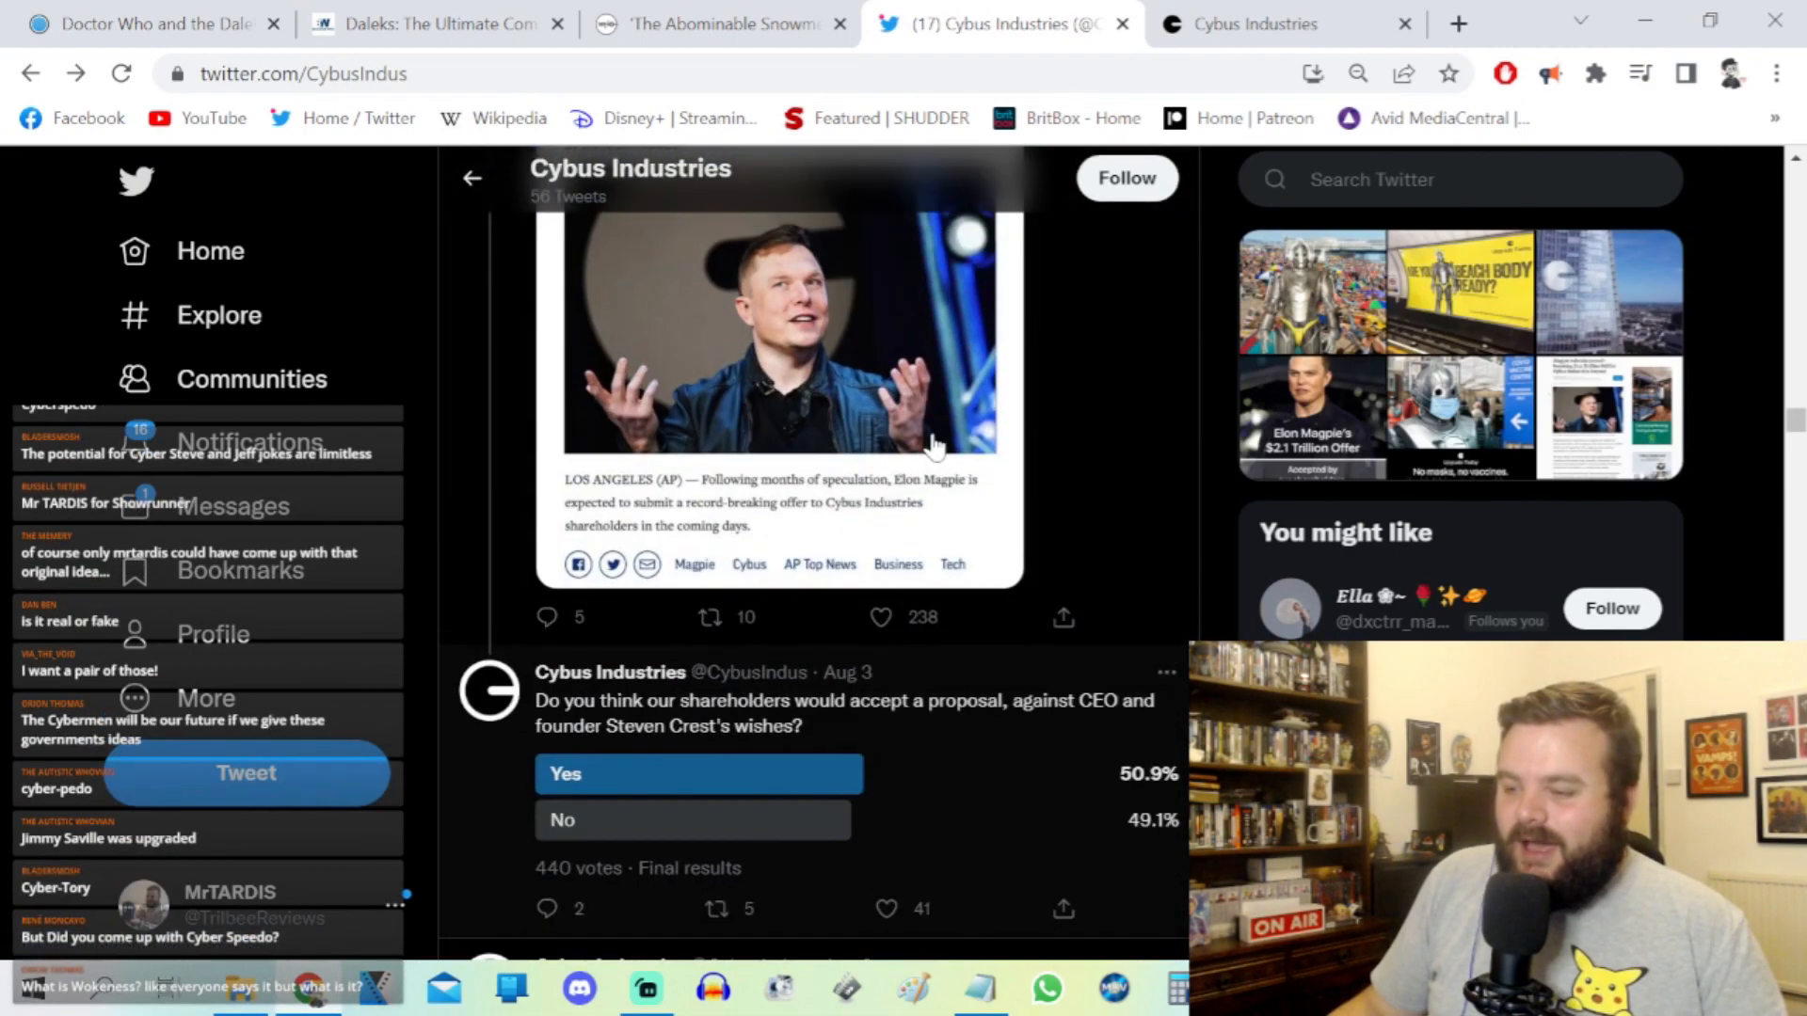
scroll(down, 3)
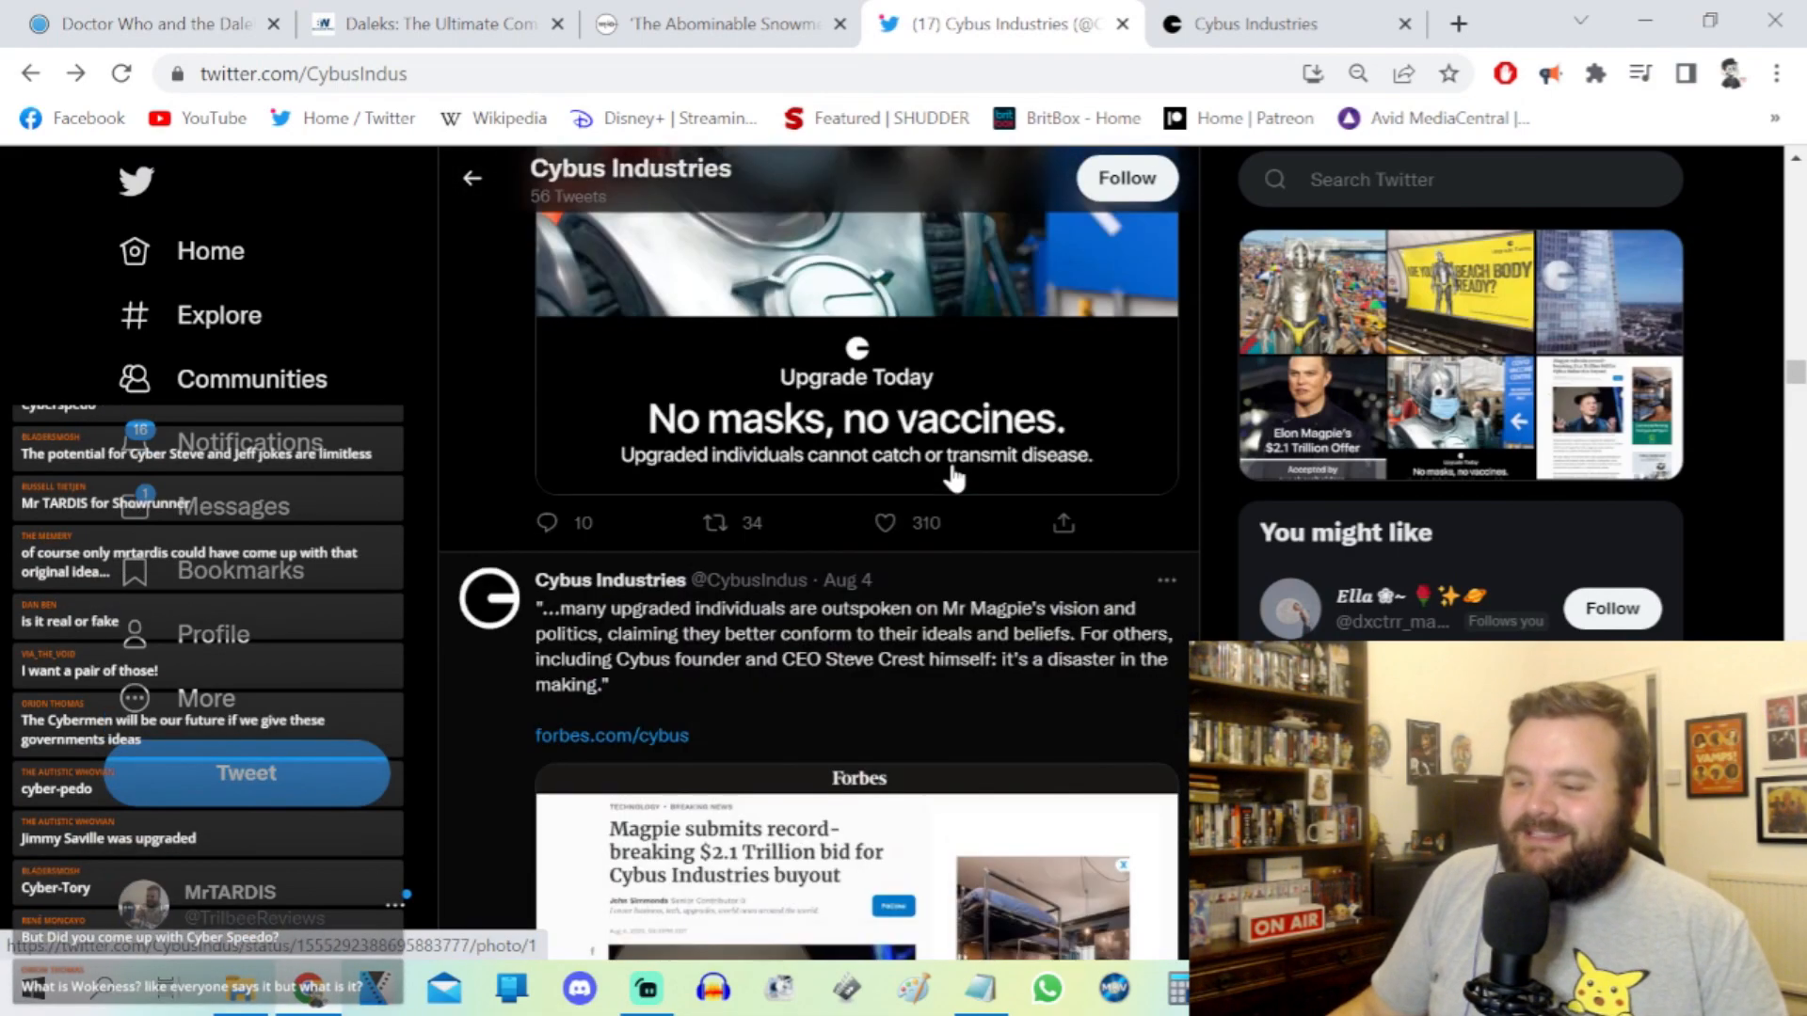
scroll(down, 3)
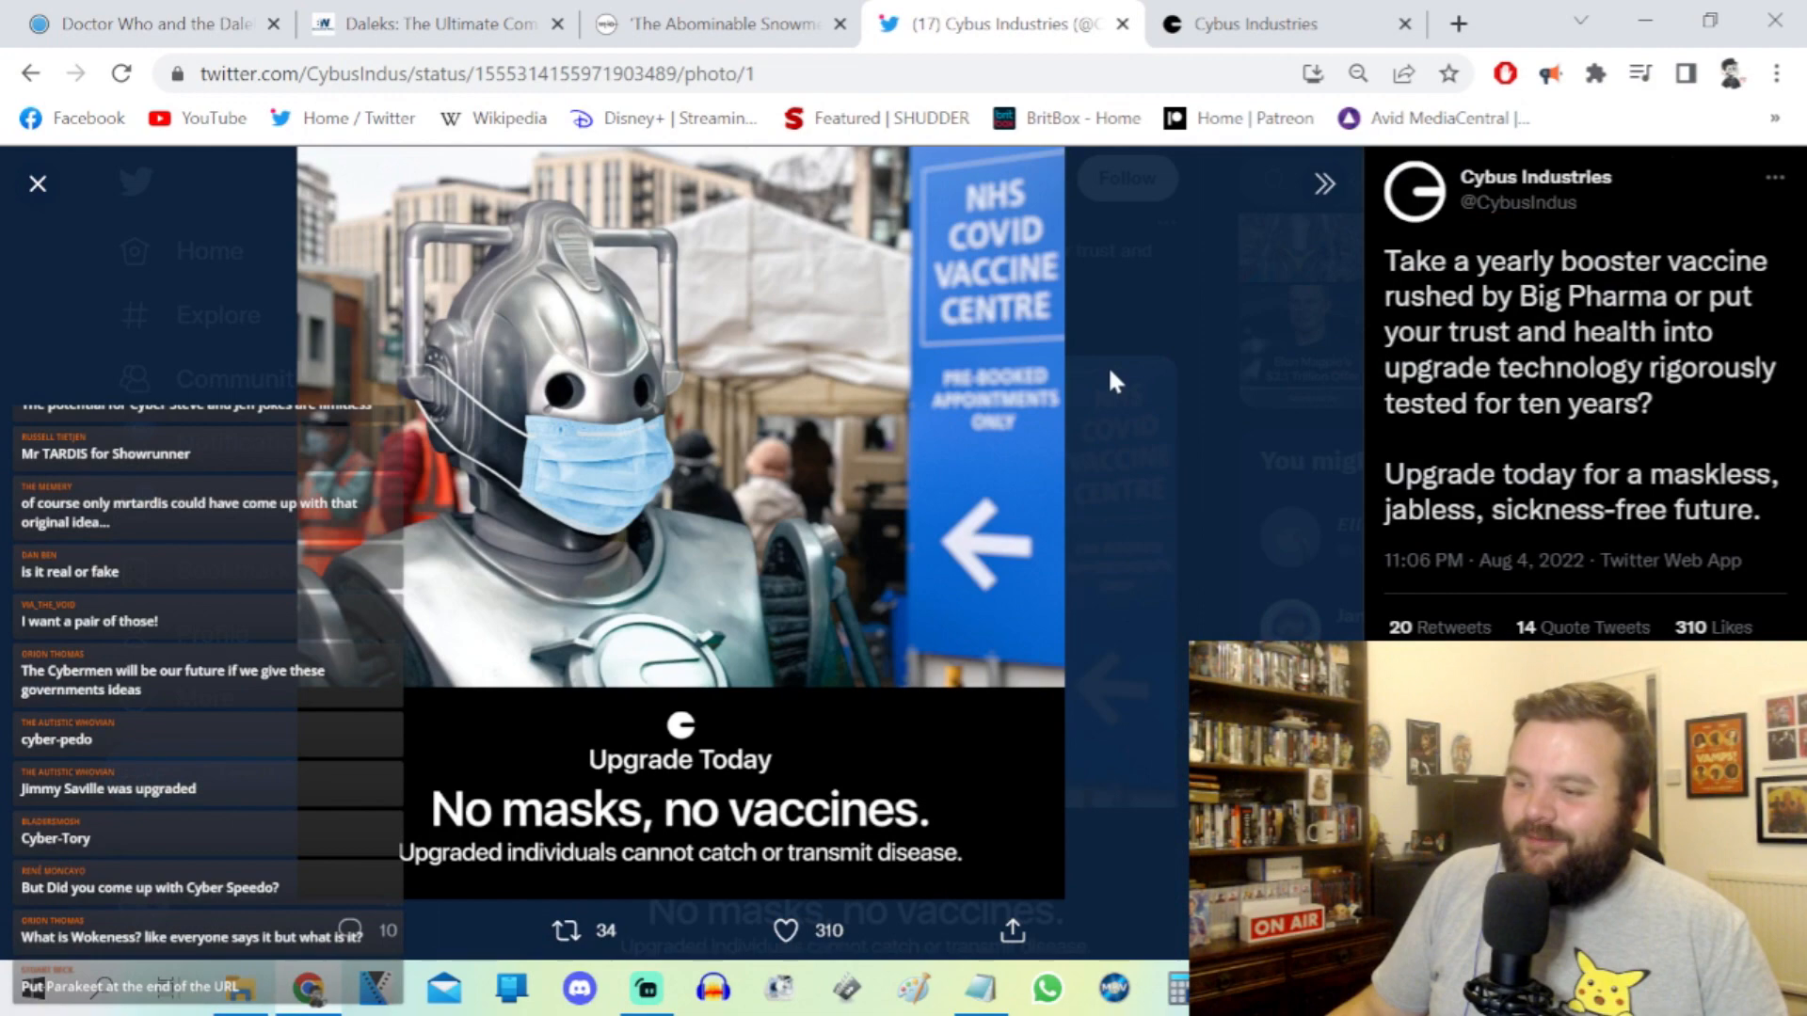
click(36, 183)
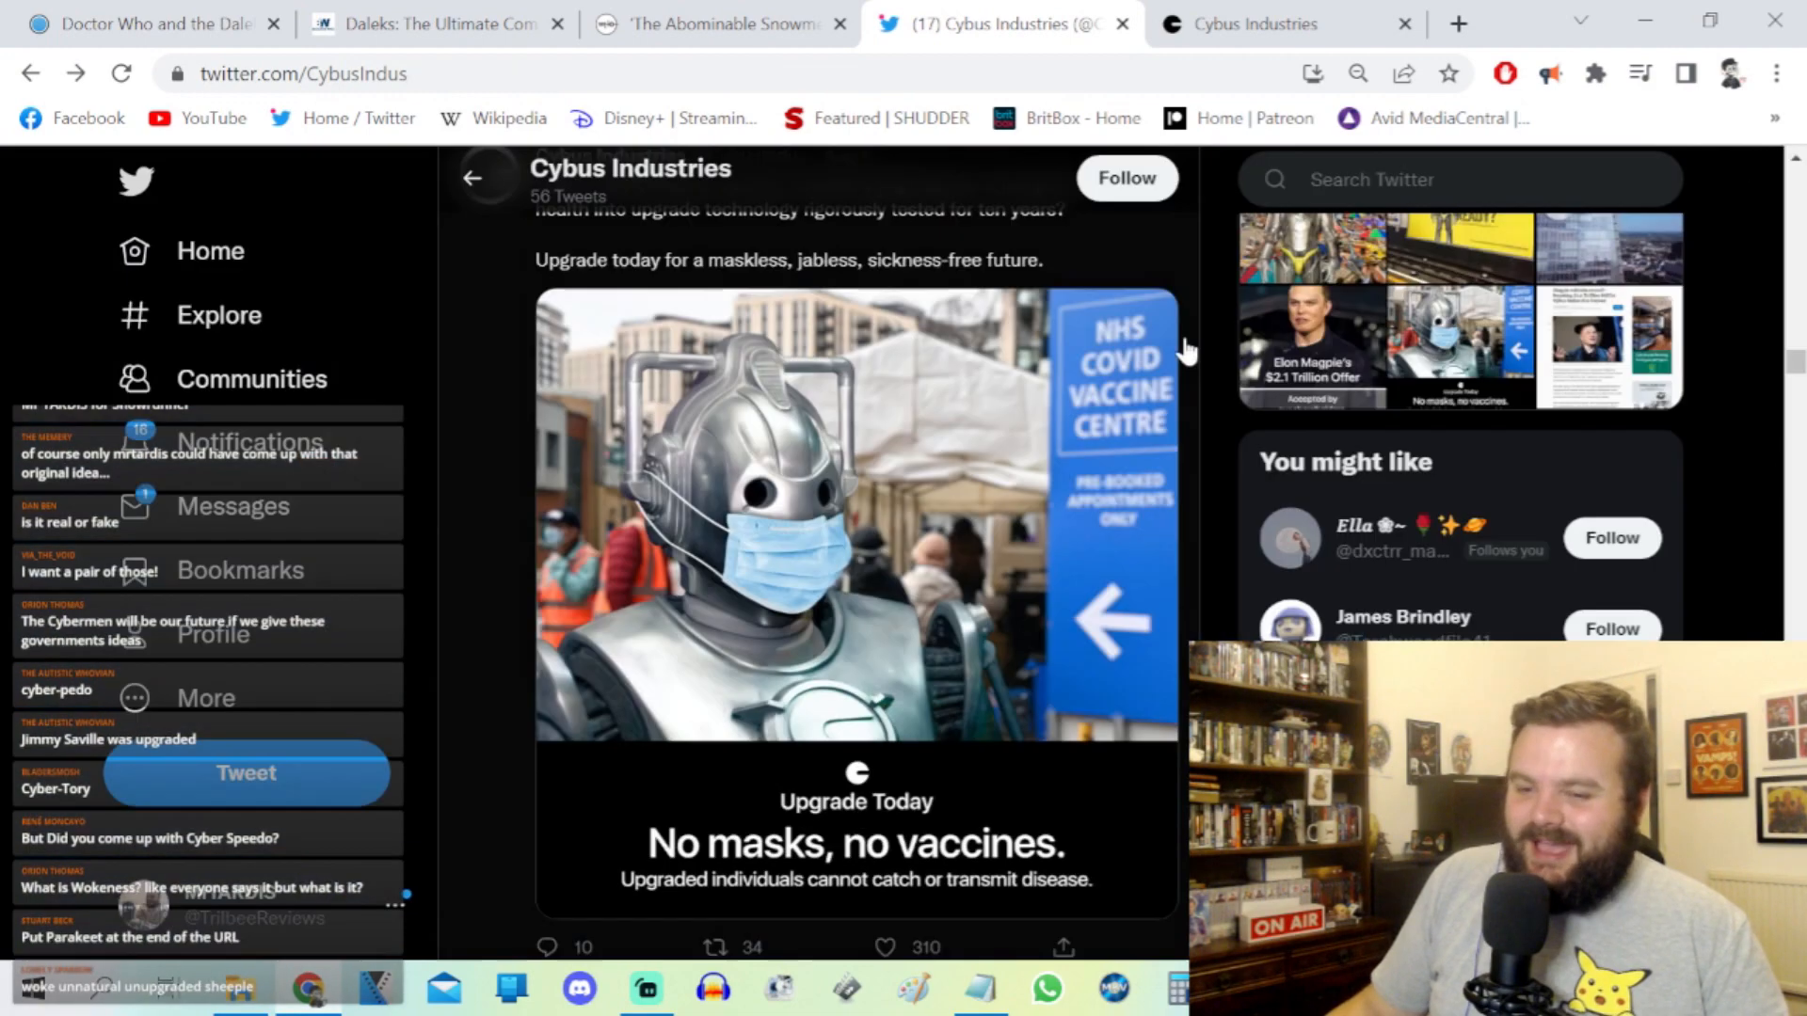
Step: Scroll past the buyout and hot-water ads, then switch to the Cybus Industries YouTube channel tab
scroll(down, 3)
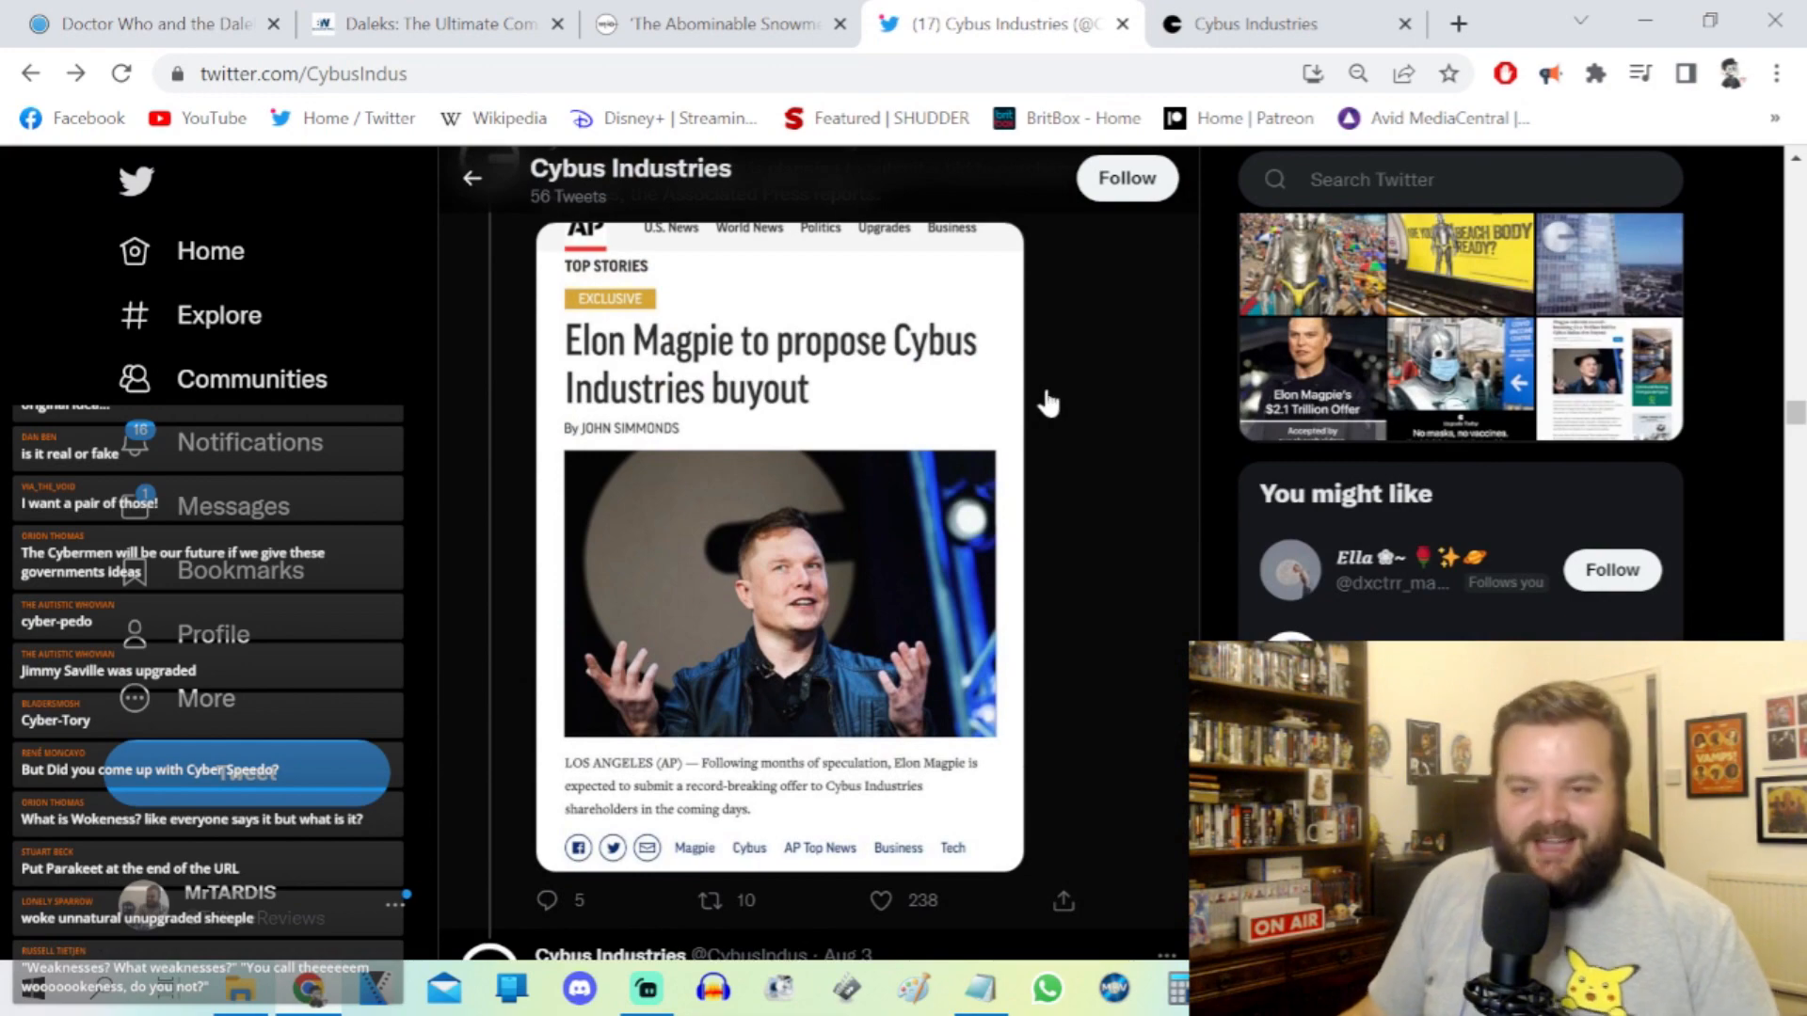
scroll(down, 3)
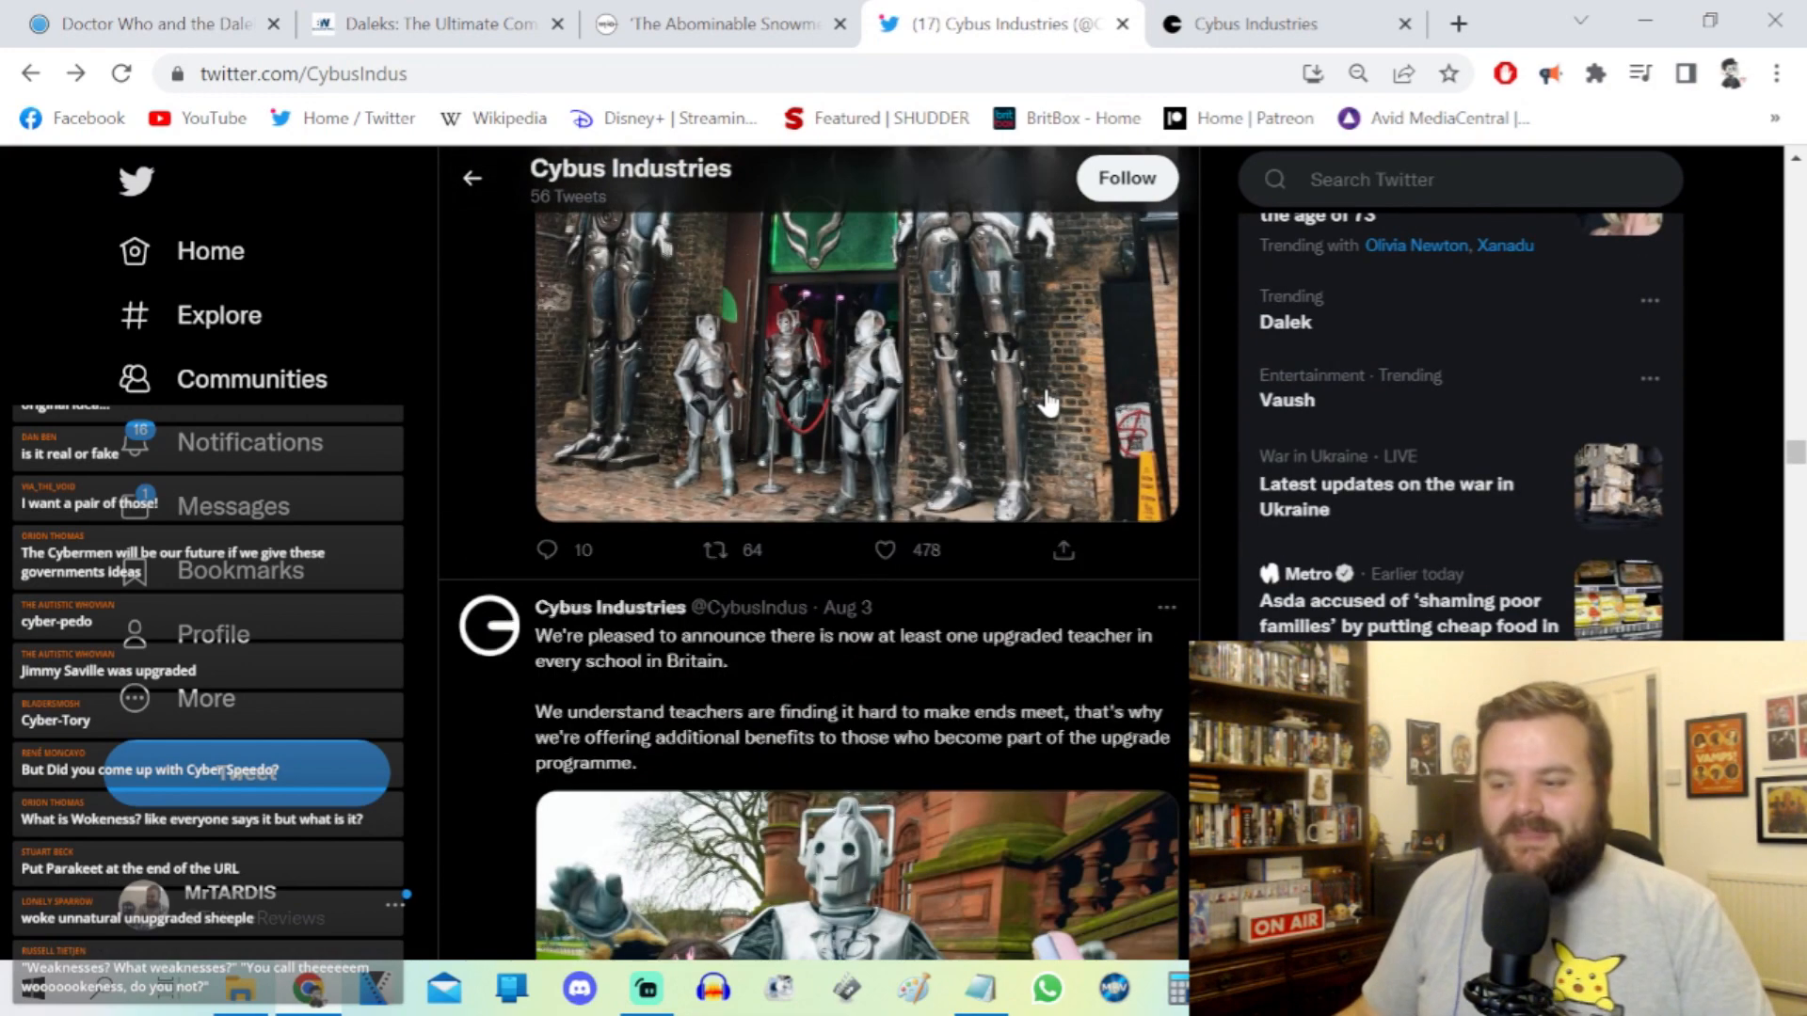
scroll(down, 3)
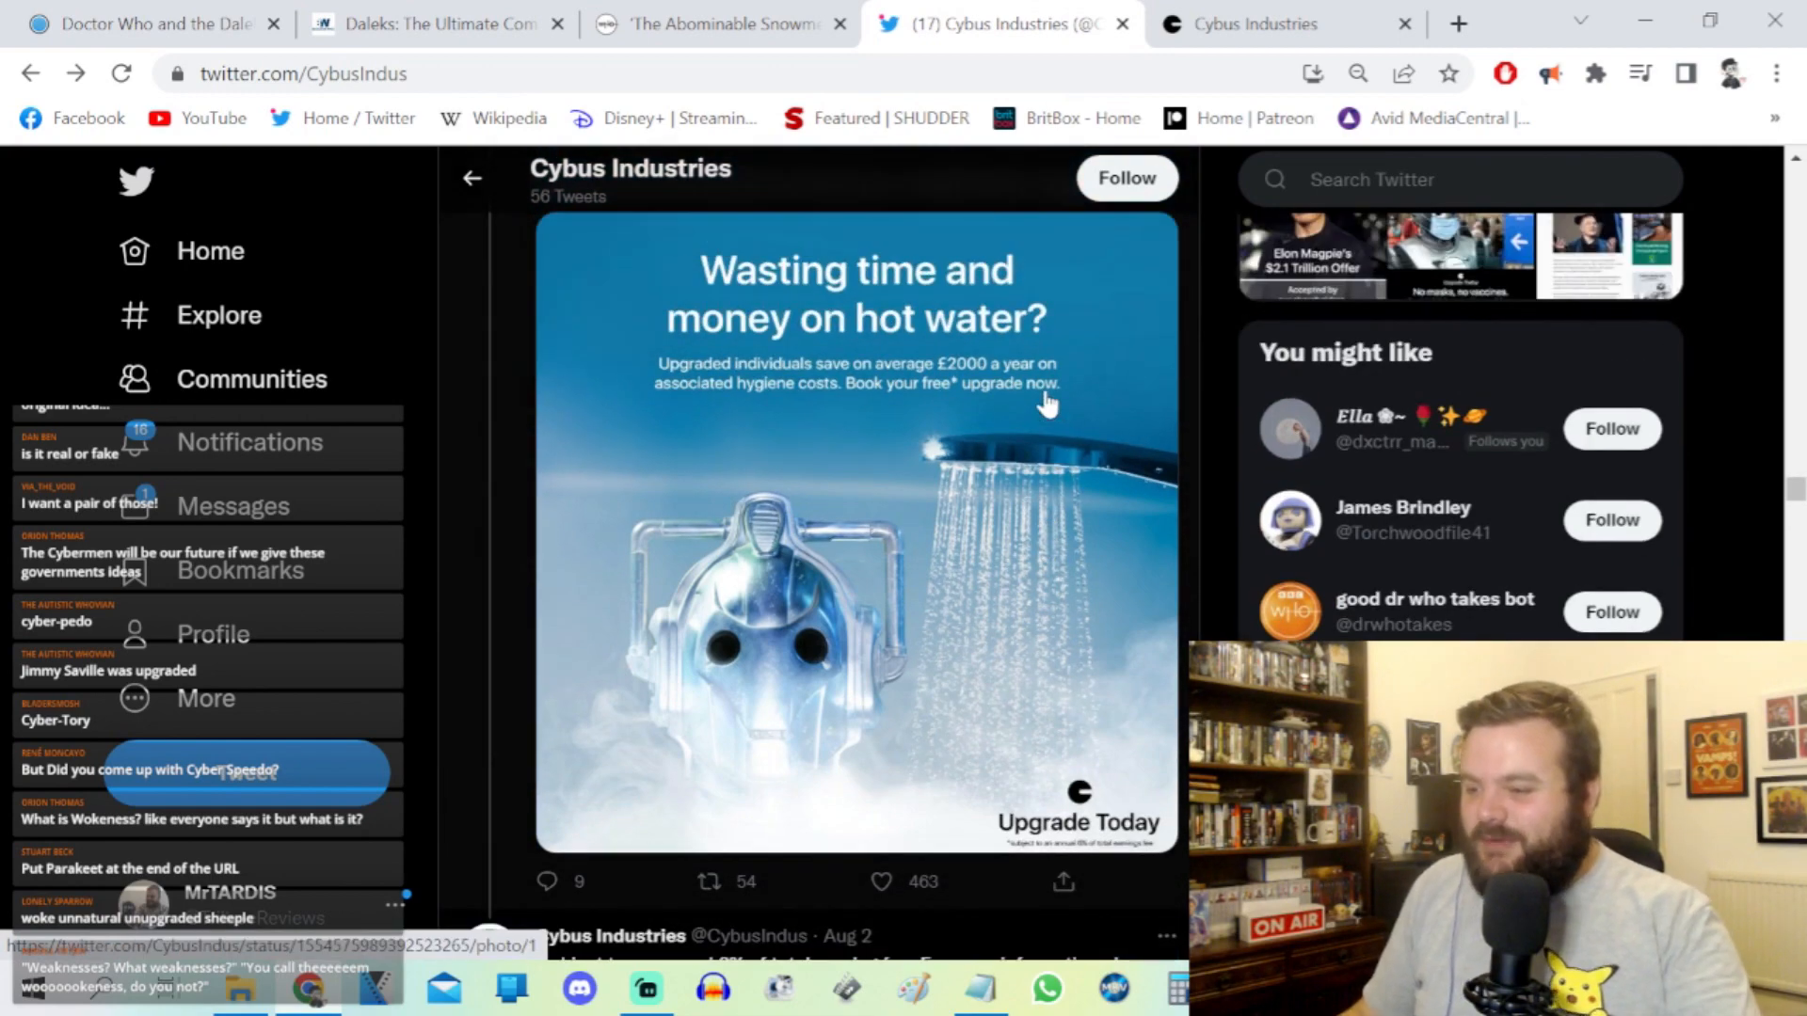
scroll(down, 3)
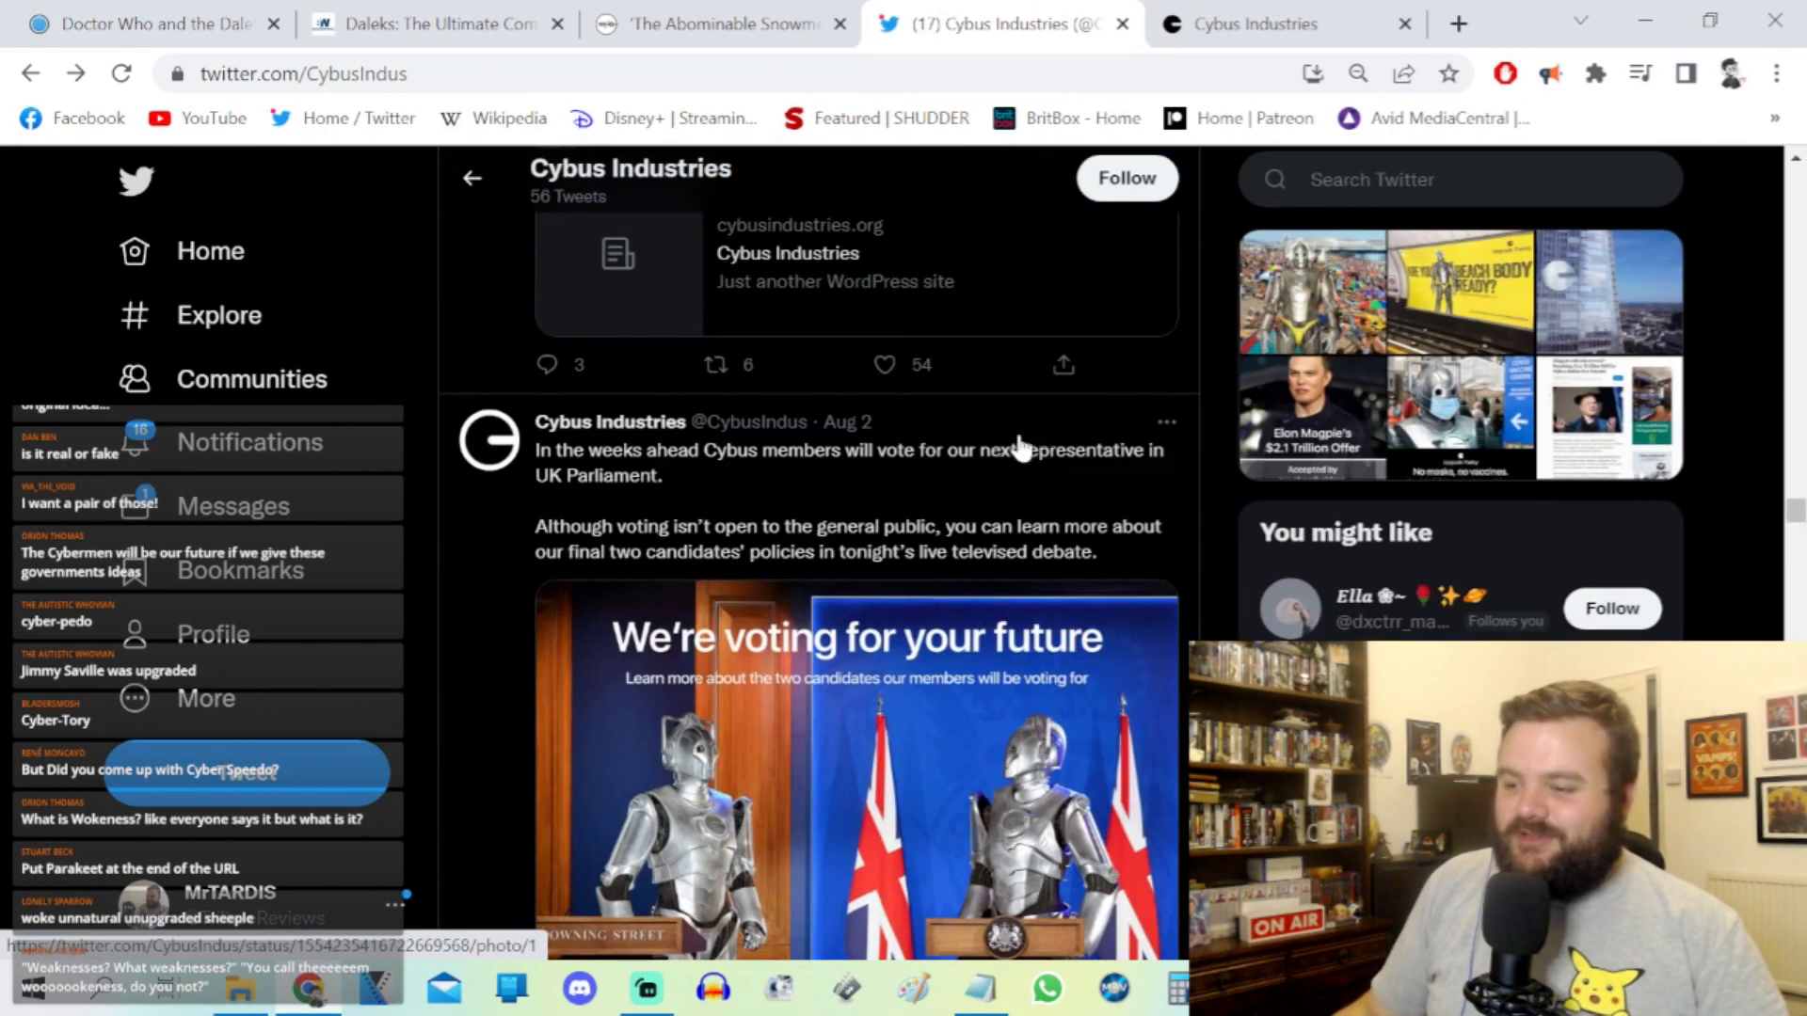
click(1267, 22)
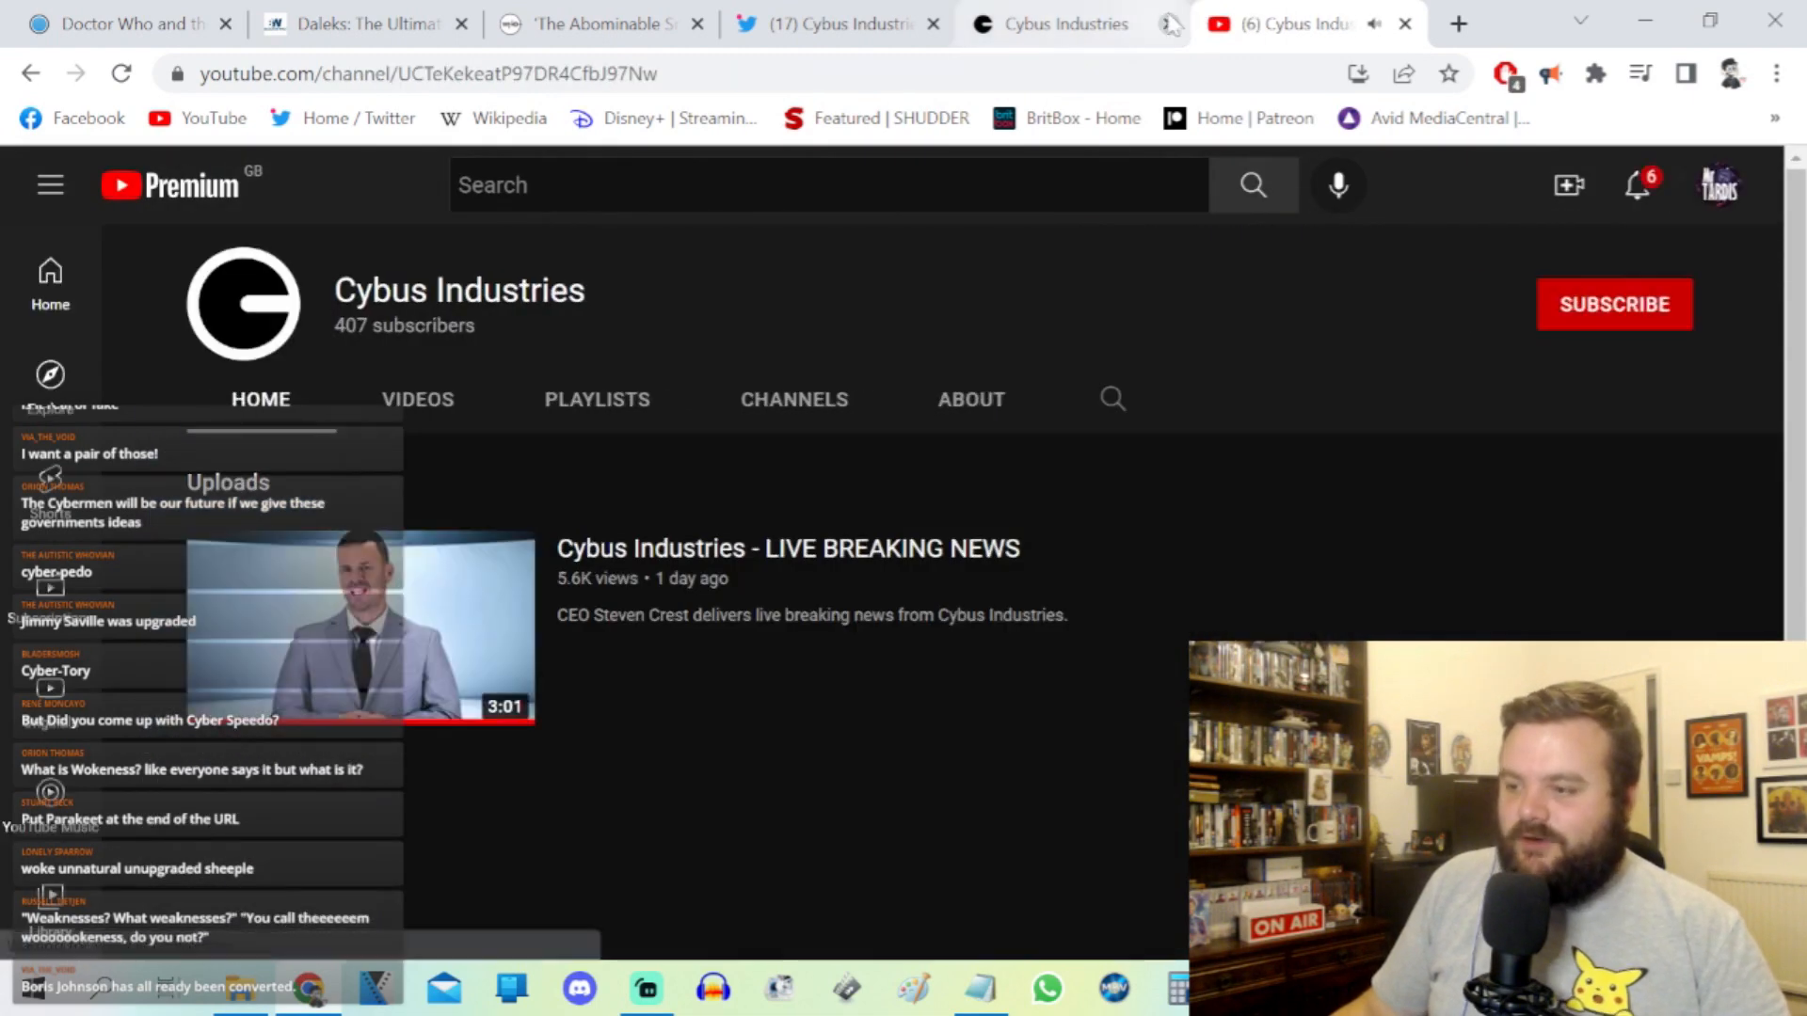
Step: Review the channel's Videos listing and About description with its 7 Aug 2022 join date
click(418, 399)
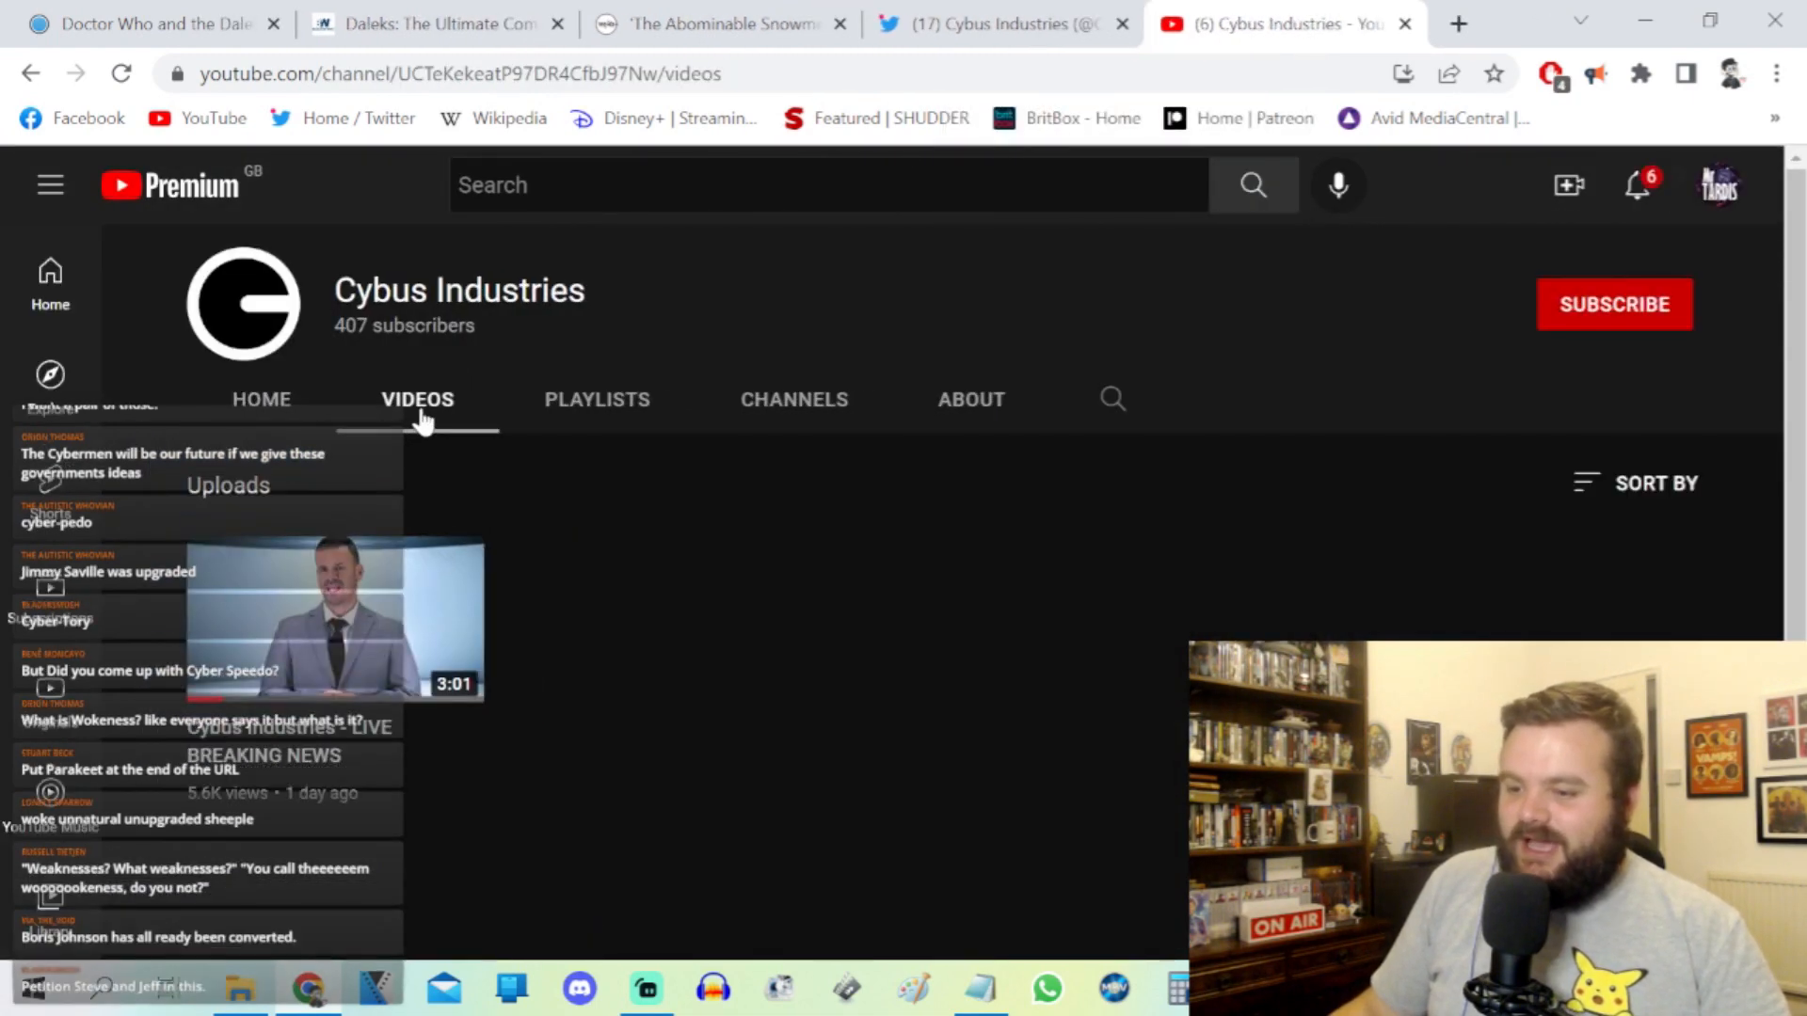
click(971, 399)
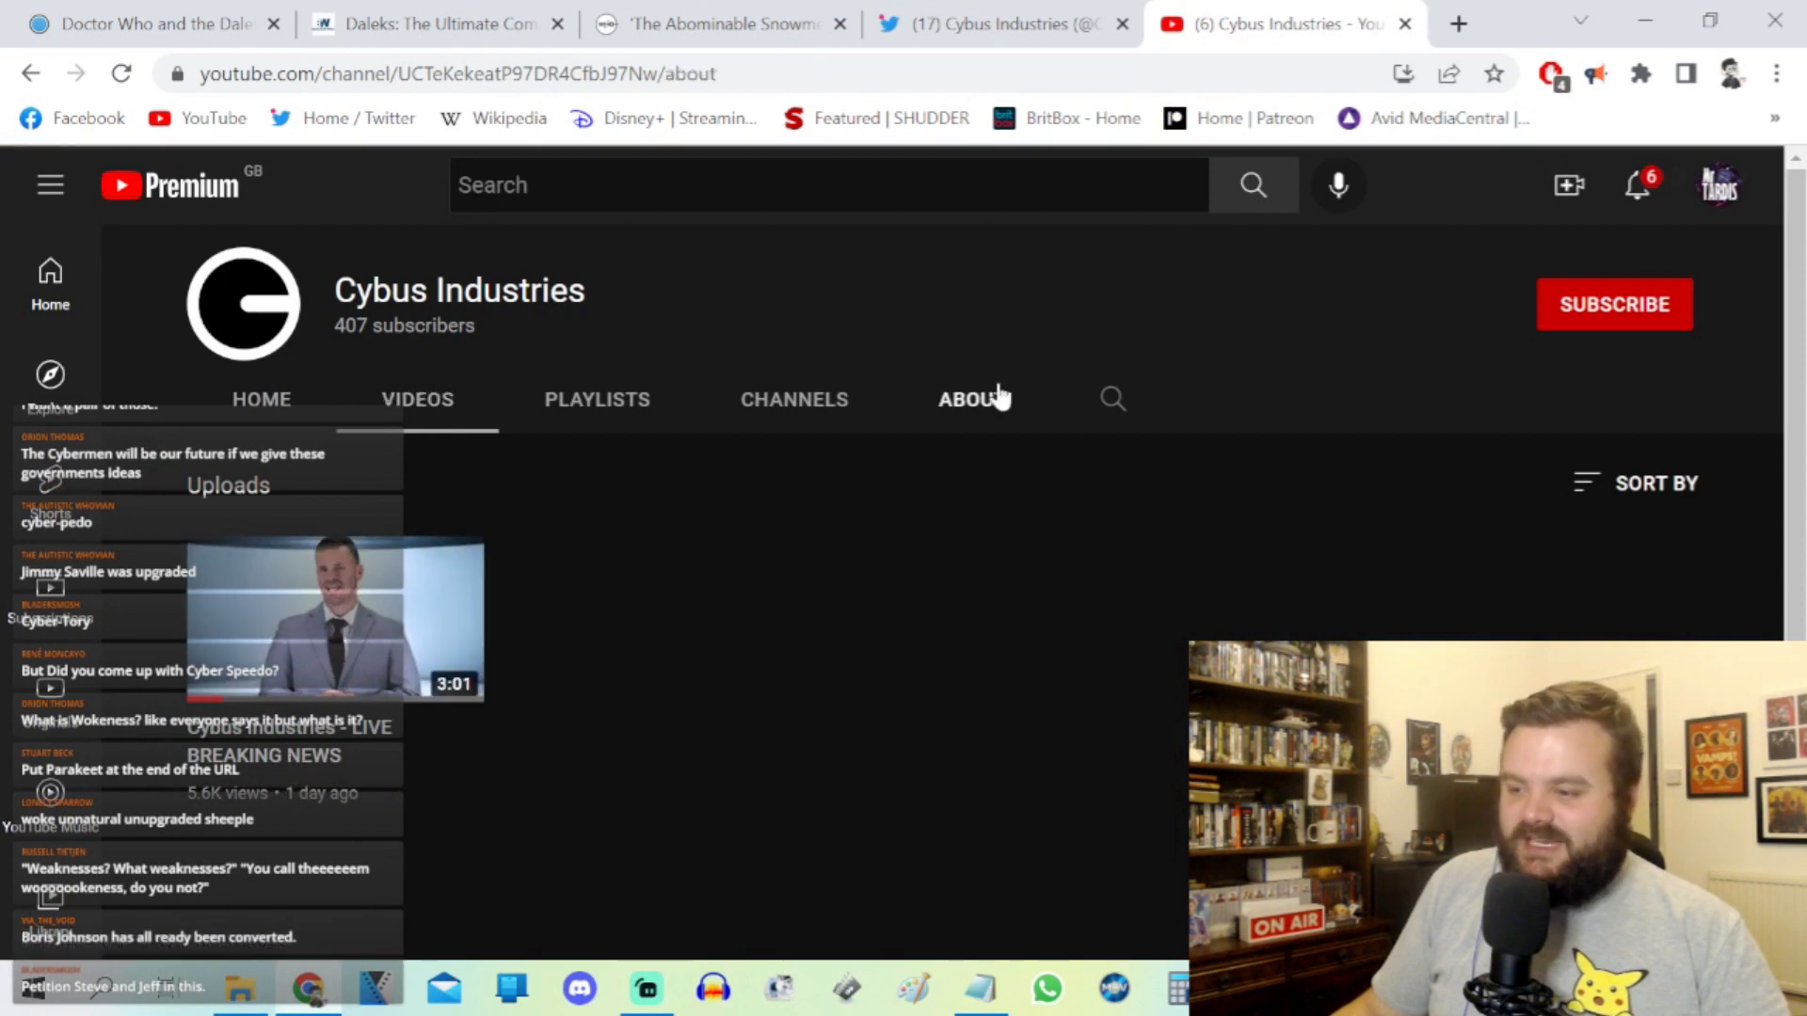
click(971, 398)
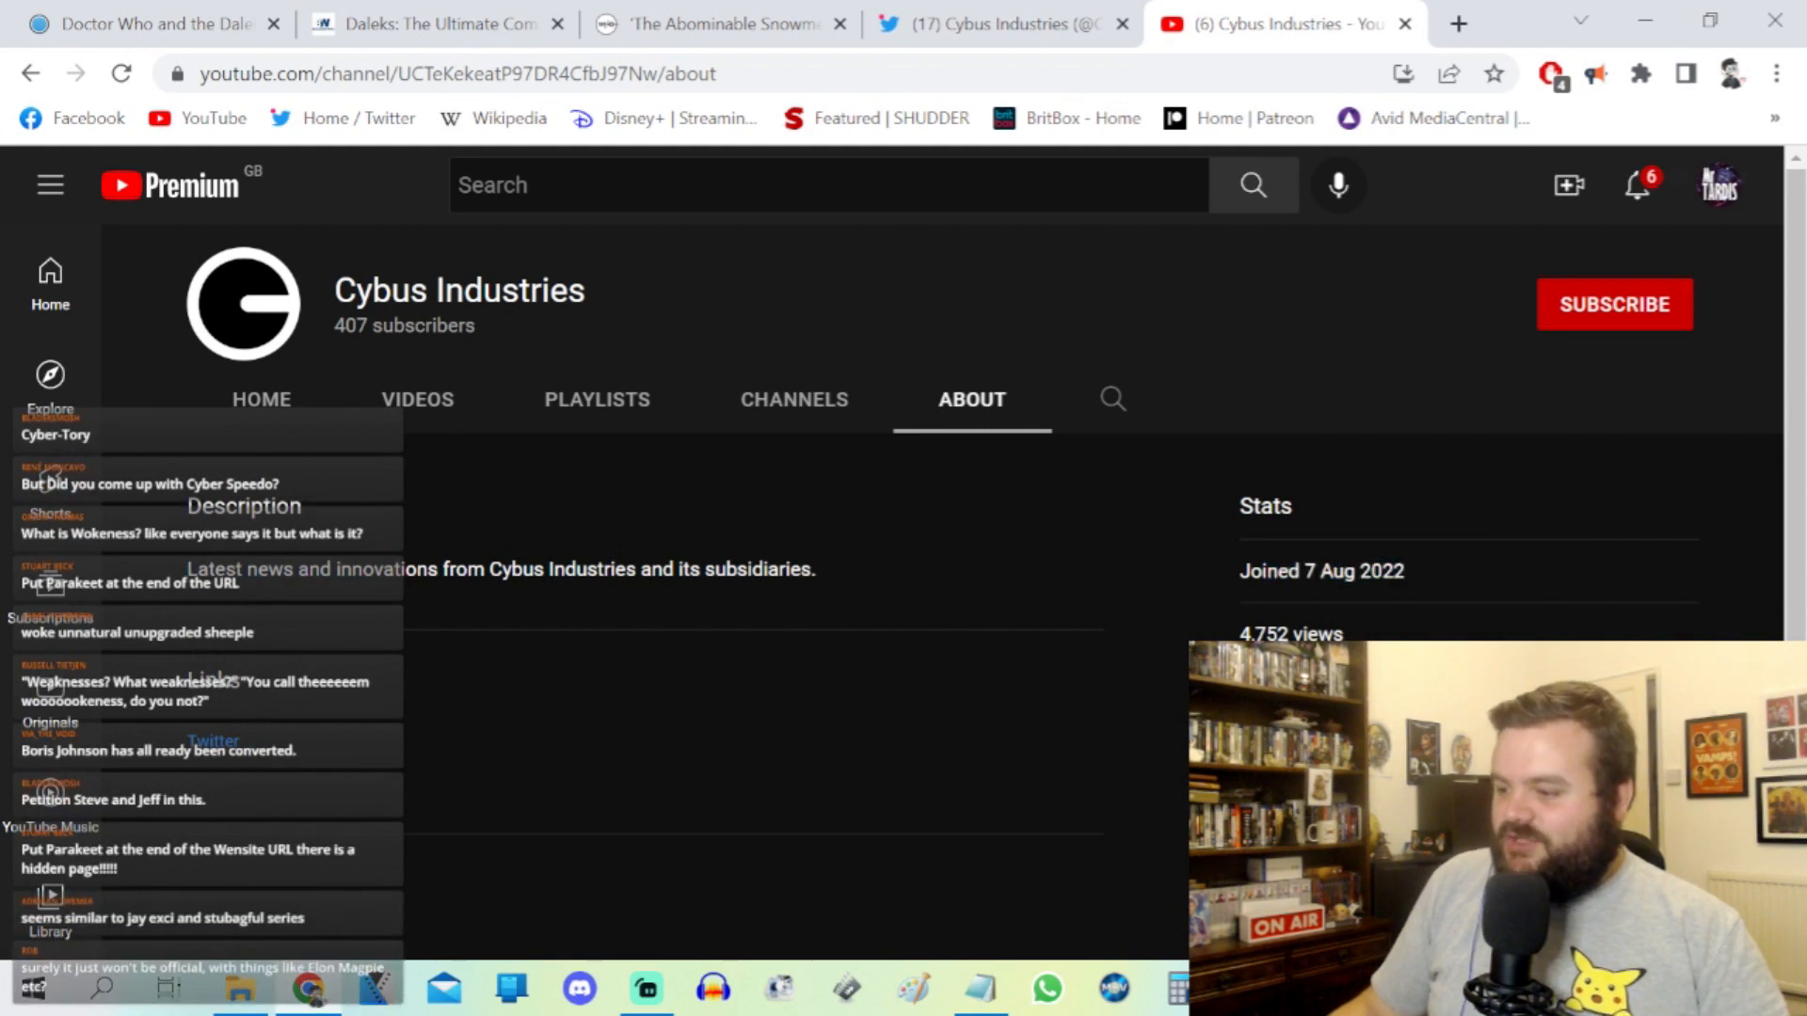
click(262, 399)
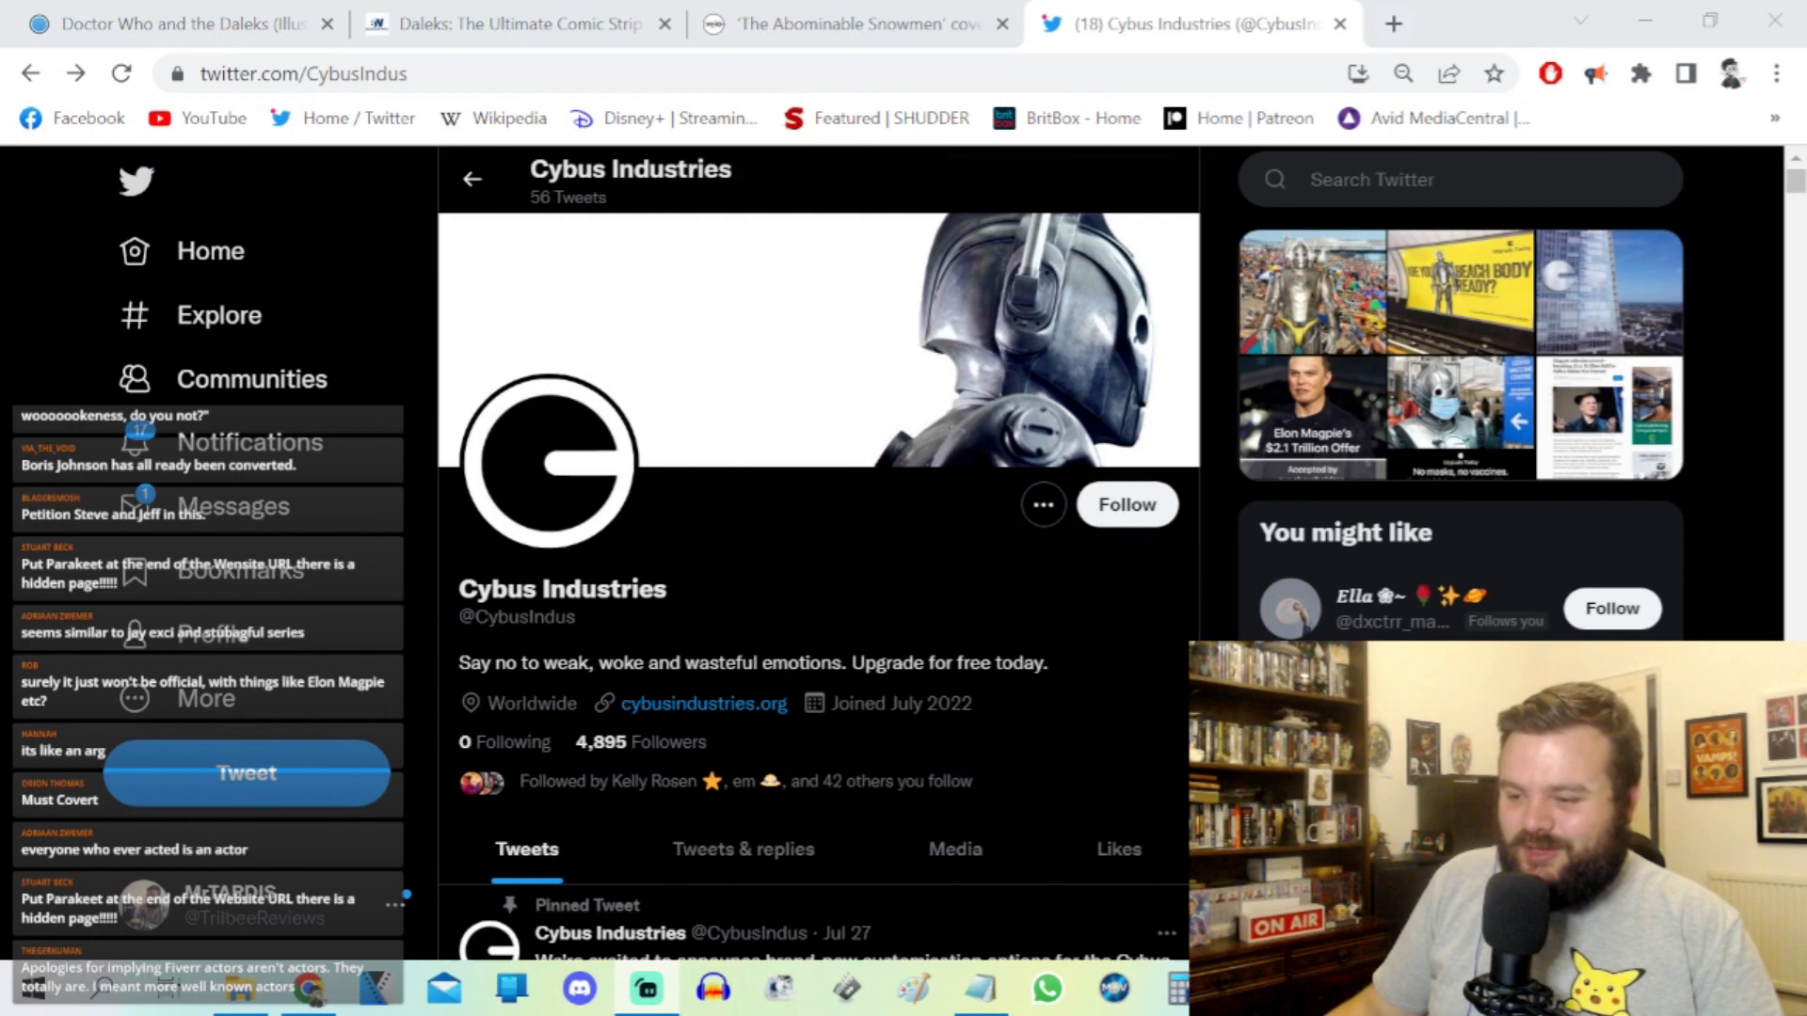
Step: Scroll the profile down to the pinned Jul 27 firearm-attachment tweet
scroll(down, 3)
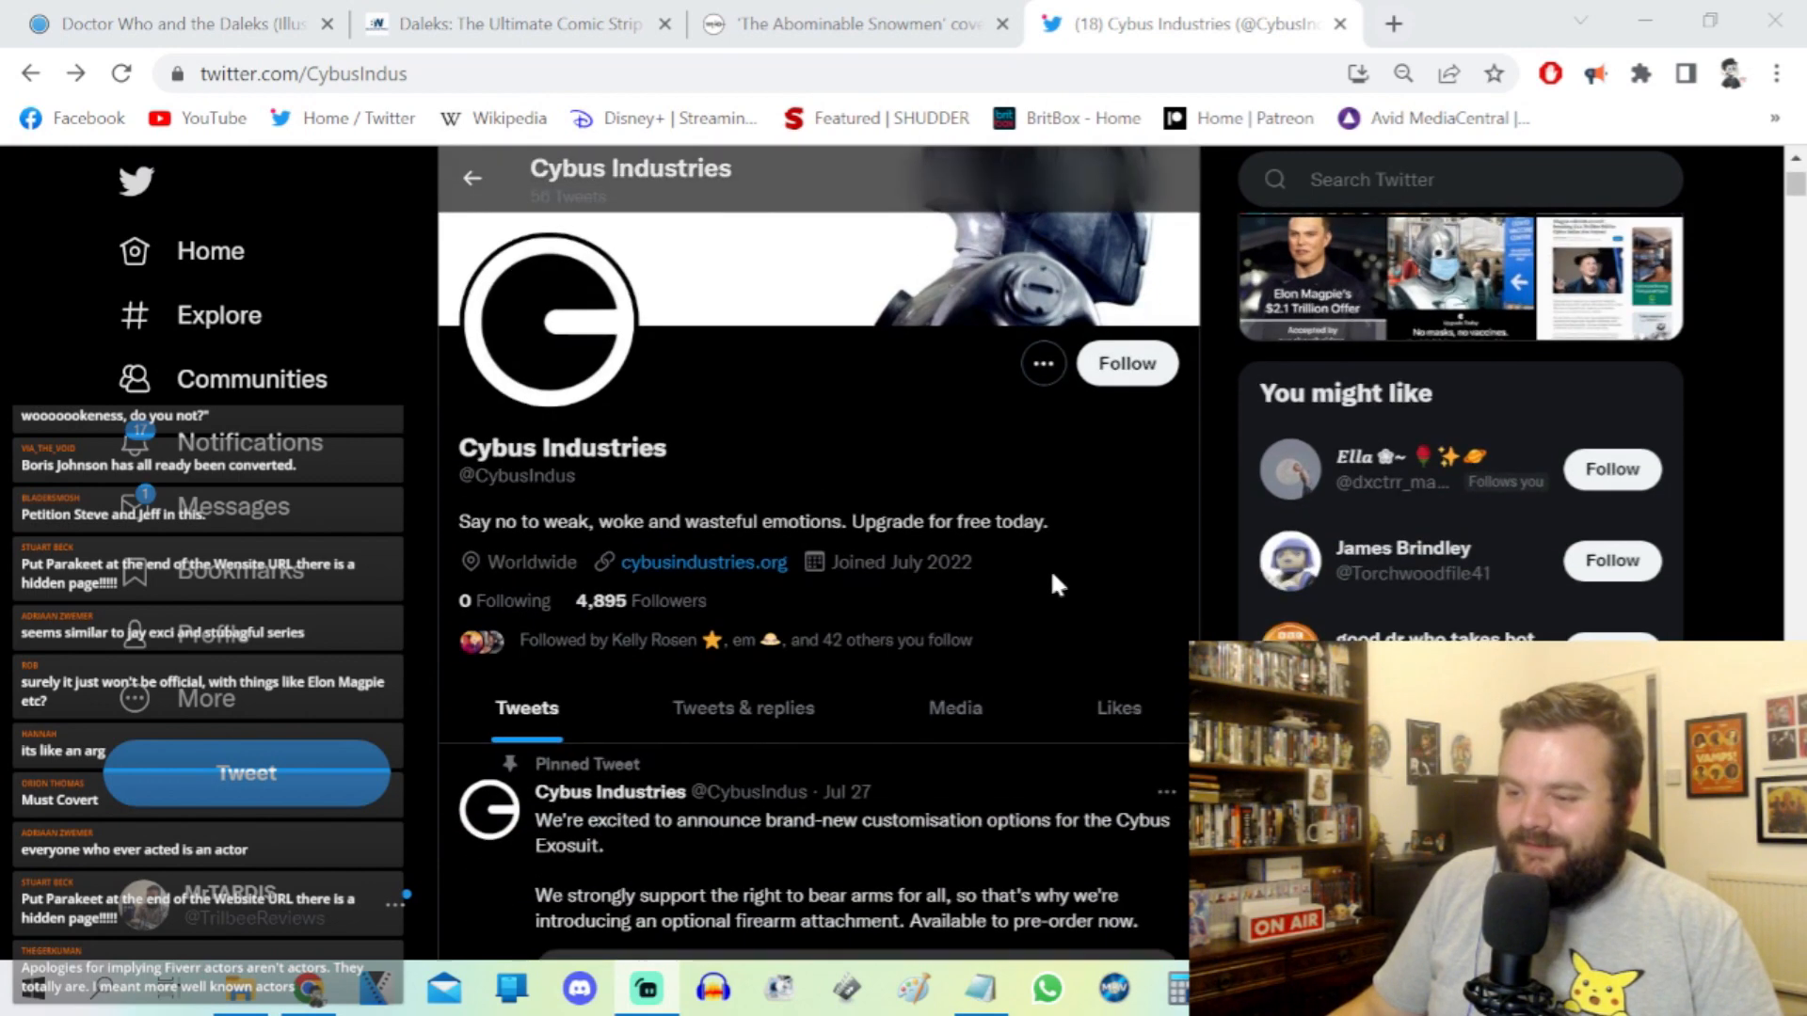